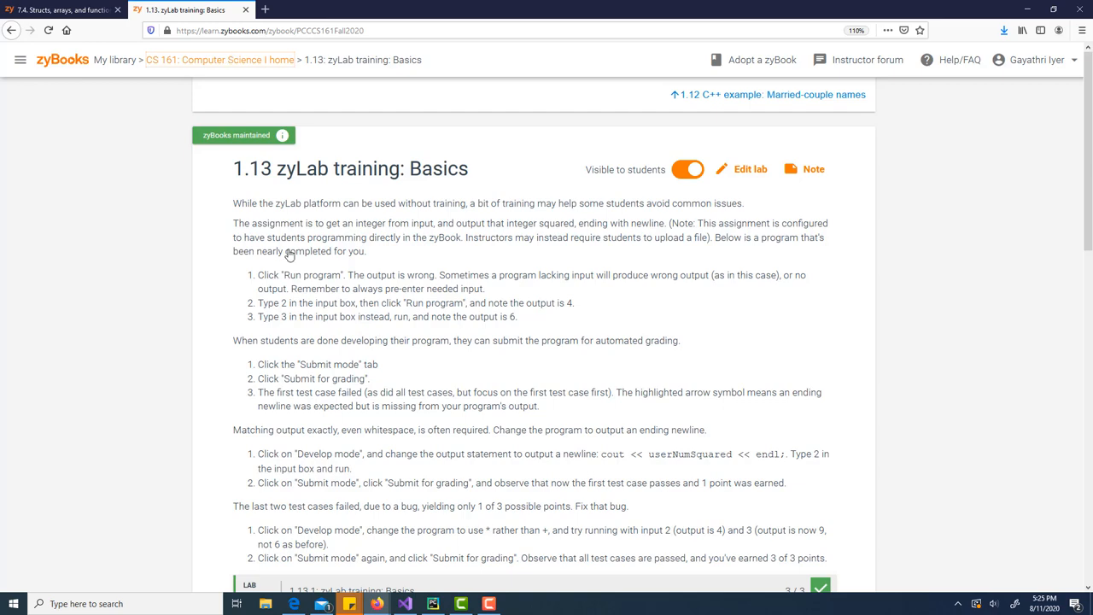
# Return to the course contents and go into the 1.13 zyLab training: Basics section
pyautogui.click(219, 60)
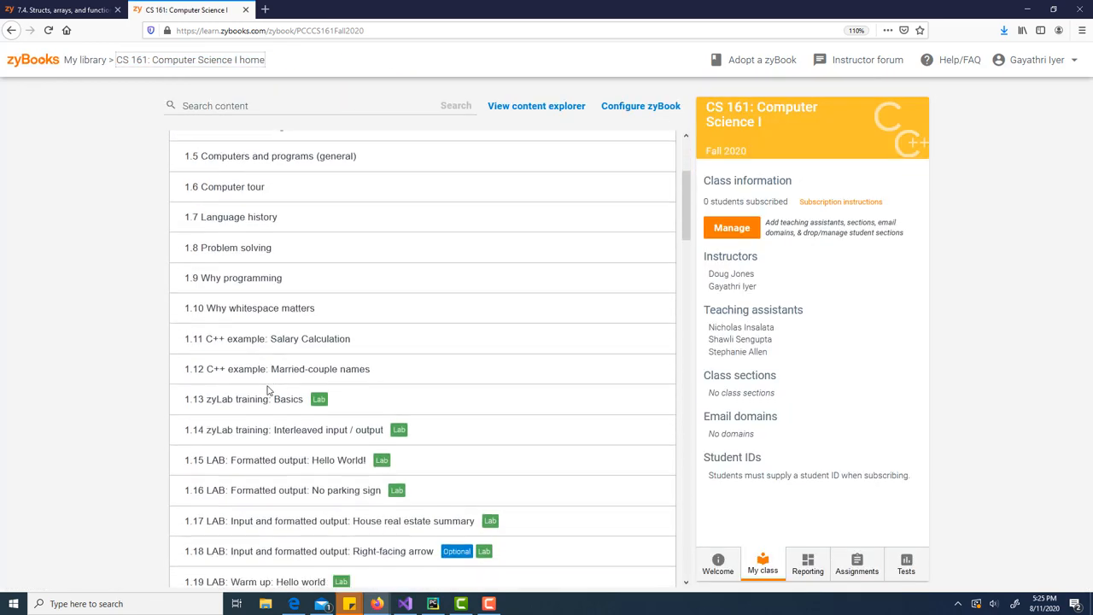
pyautogui.click(243, 400)
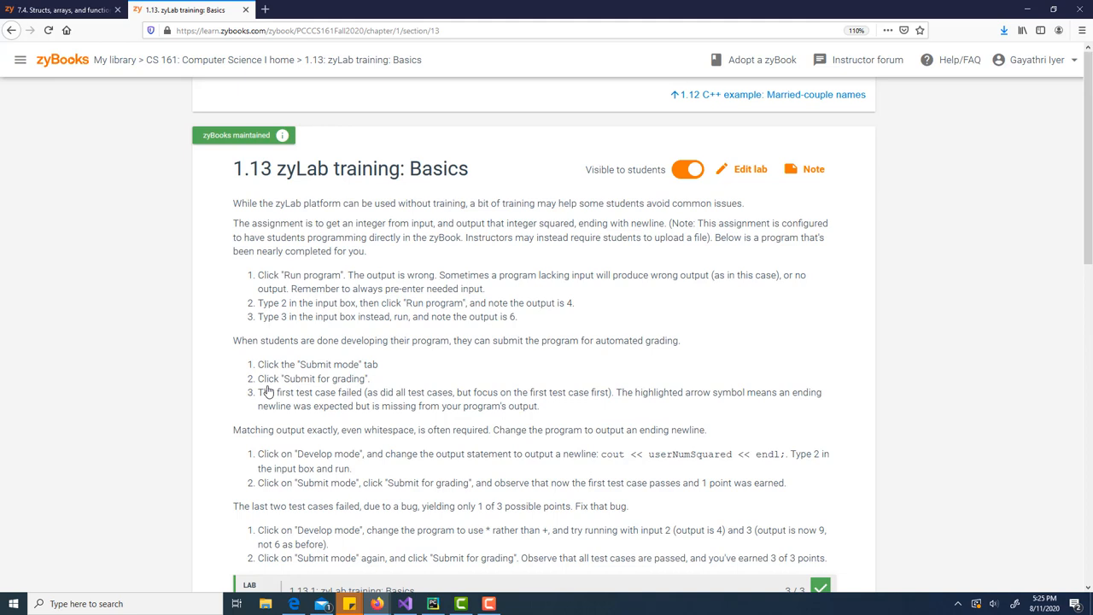
pyautogui.scroll(-3)
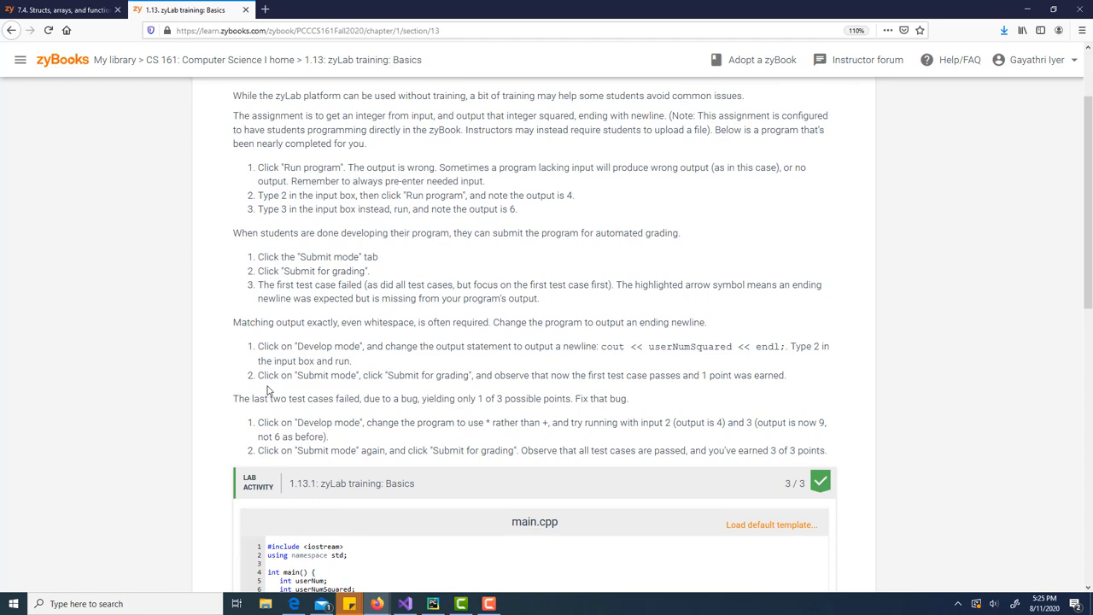
pyautogui.scroll(-3)
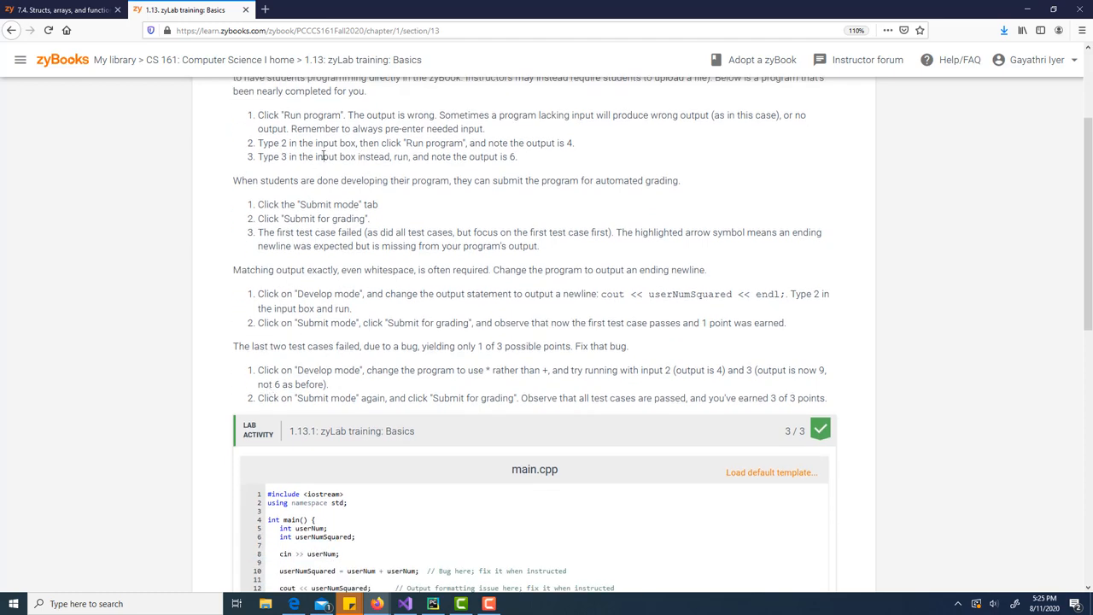
pyautogui.scroll(-3)
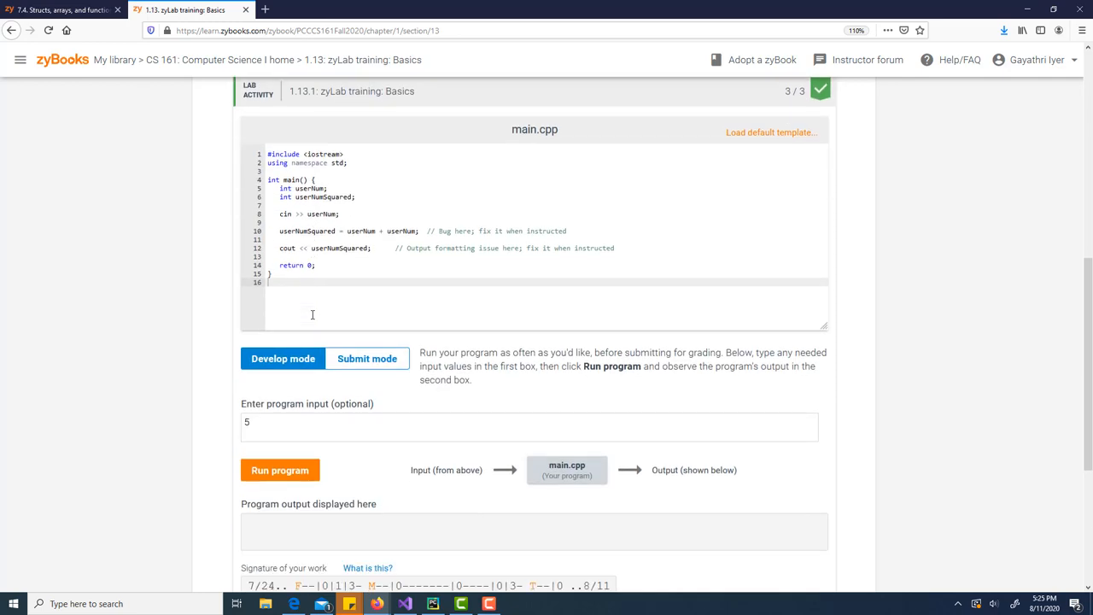
pyautogui.moveTo(339, 198)
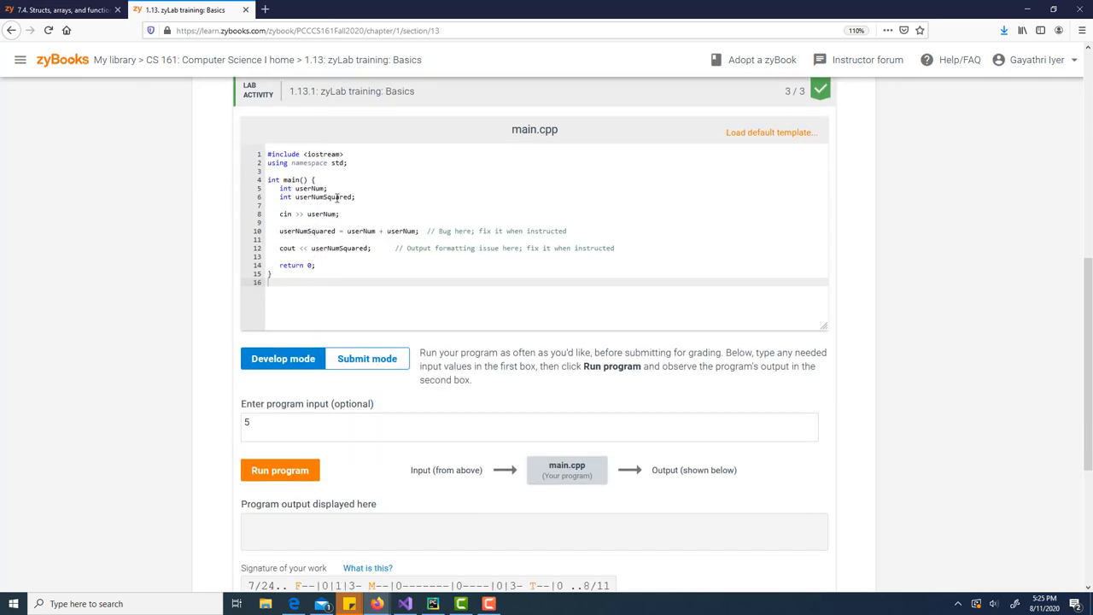
pyautogui.scroll(3)
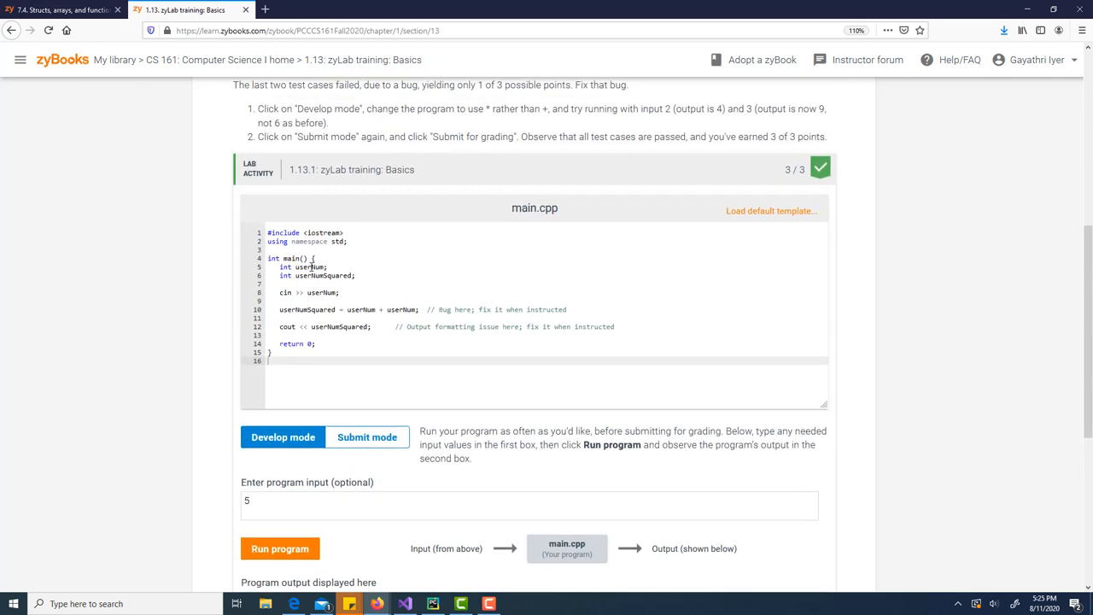
pyautogui.scroll(3)
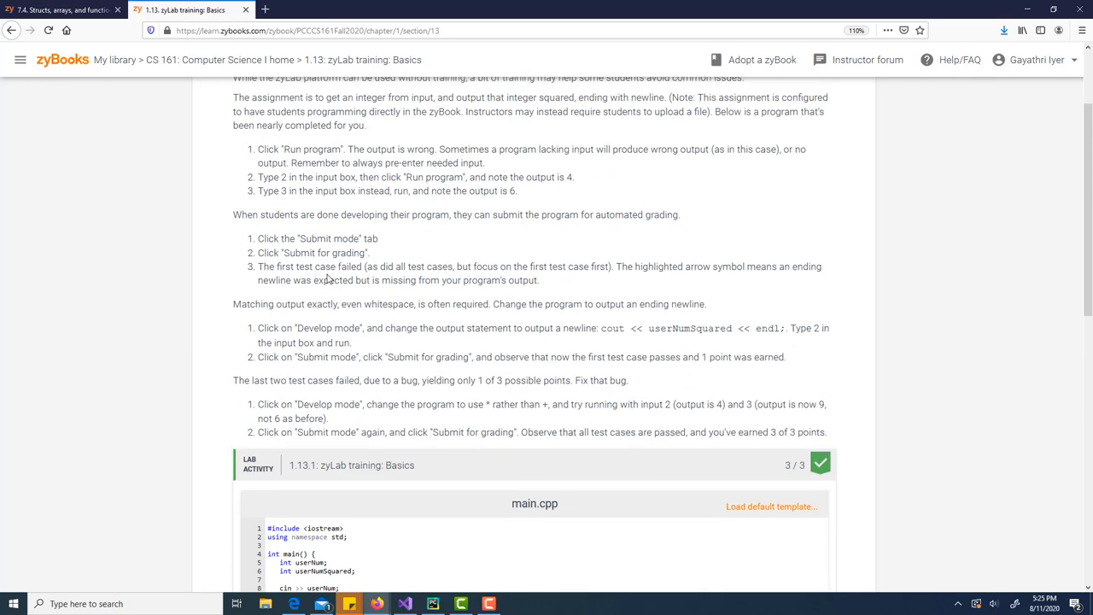
pyautogui.scroll(3)
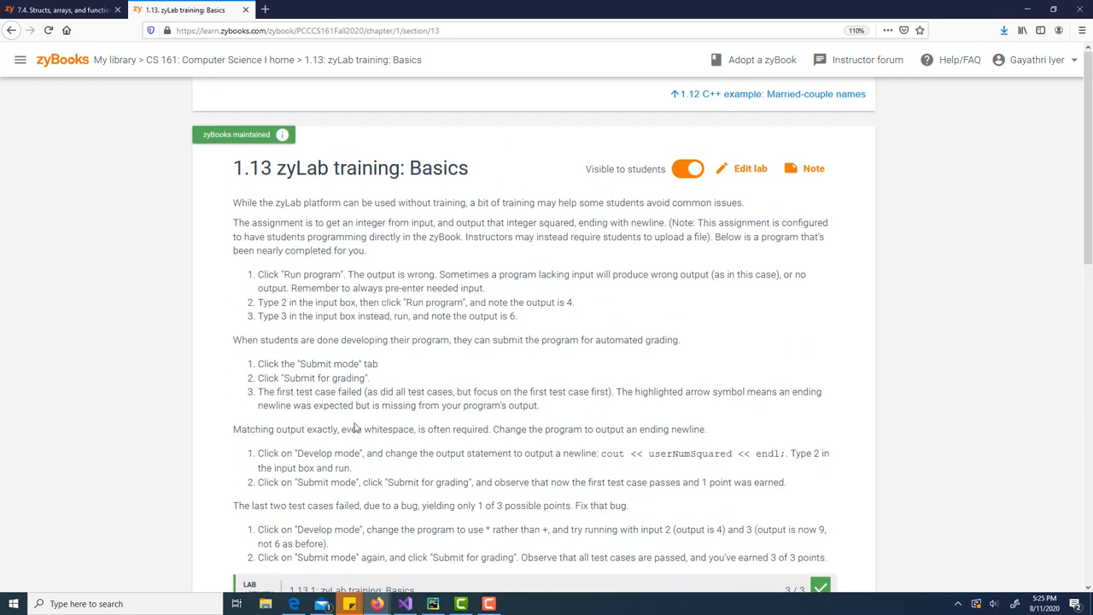
pyautogui.scroll(-3)
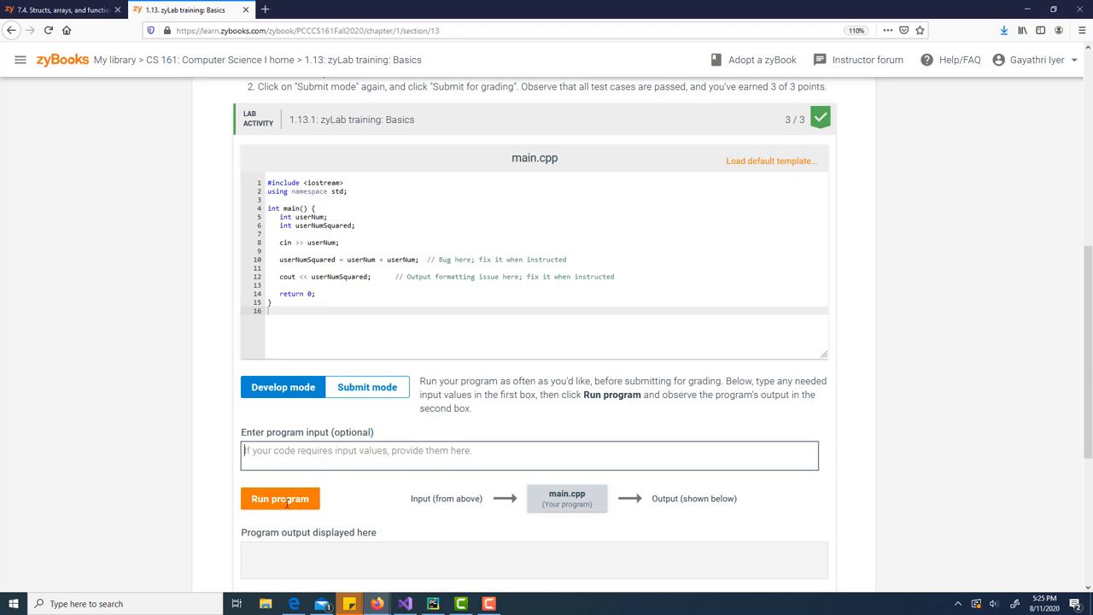
# Run the starter program with 4 as input so it outputs 8
pyautogui.click(280, 498)
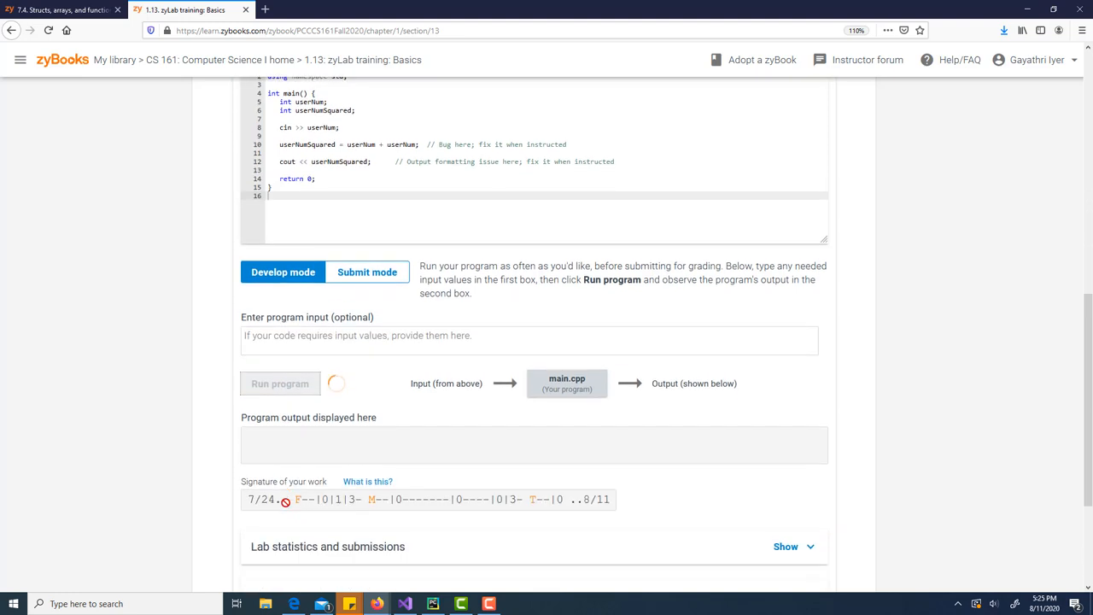
pyautogui.click(280, 383)
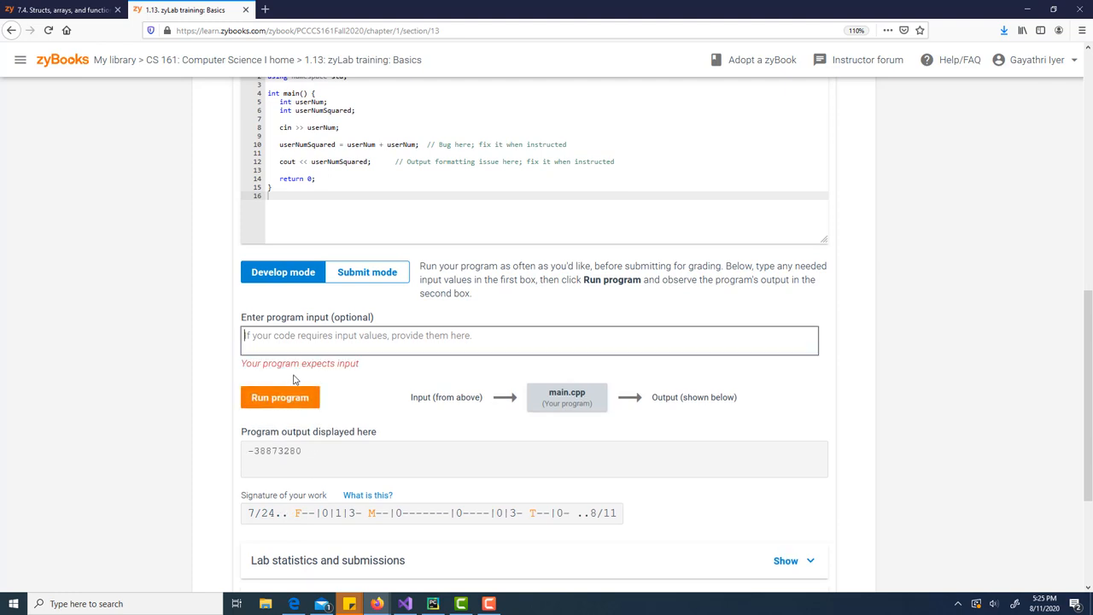
pyautogui.scroll(3)
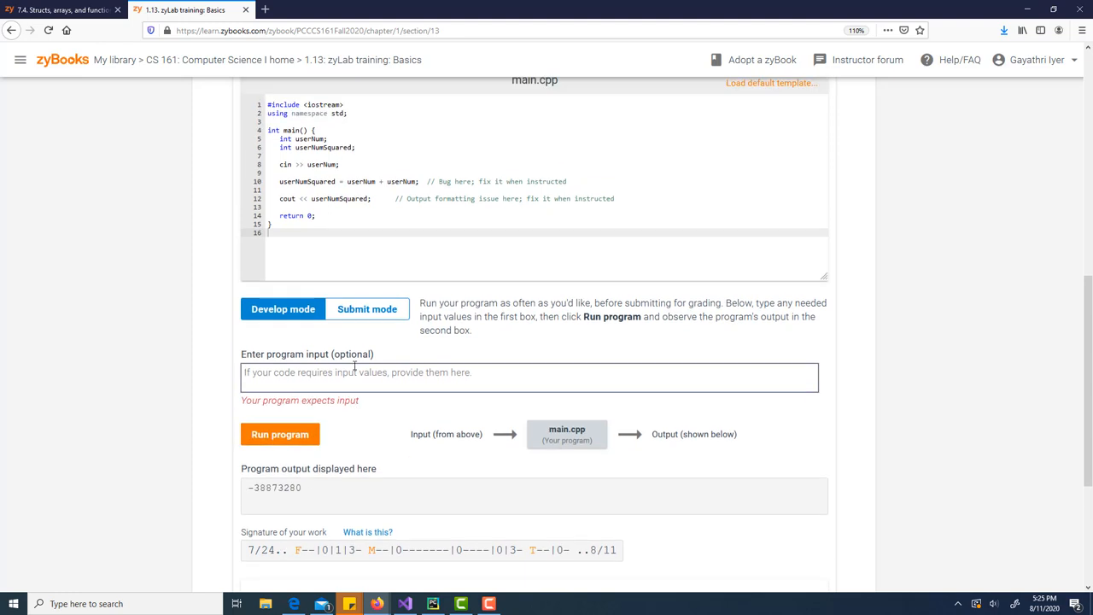
pyautogui.scroll(3)
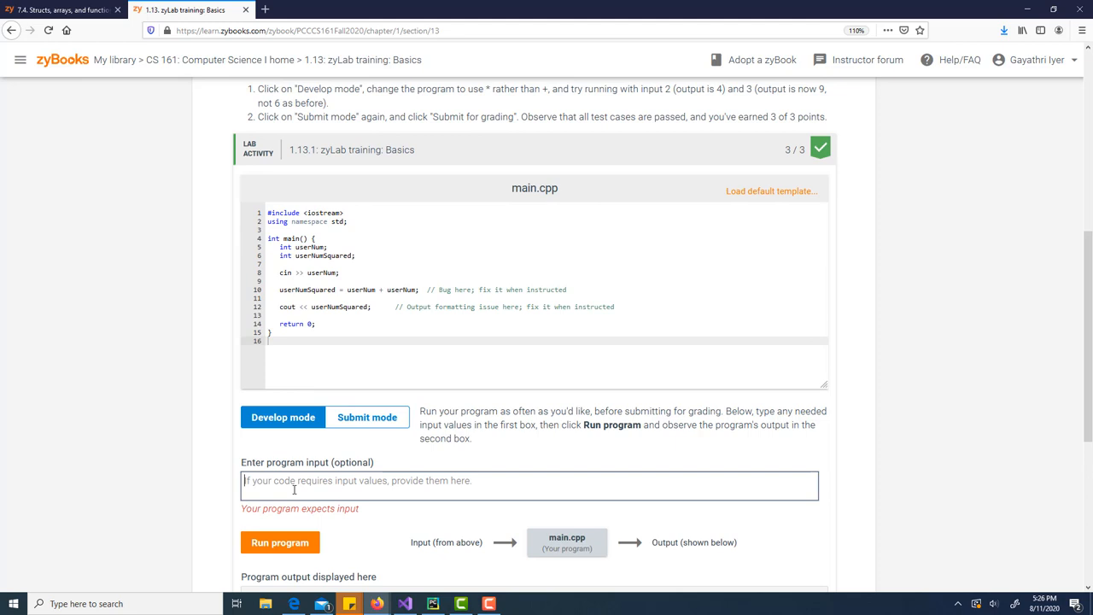
pyautogui.write('4')
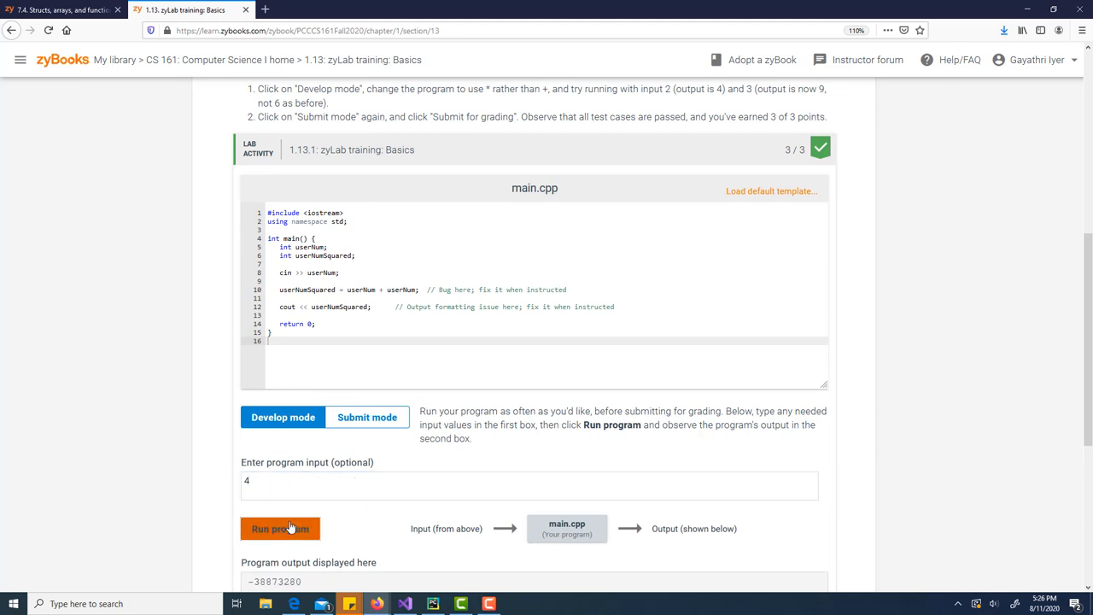
pyautogui.click(280, 528)
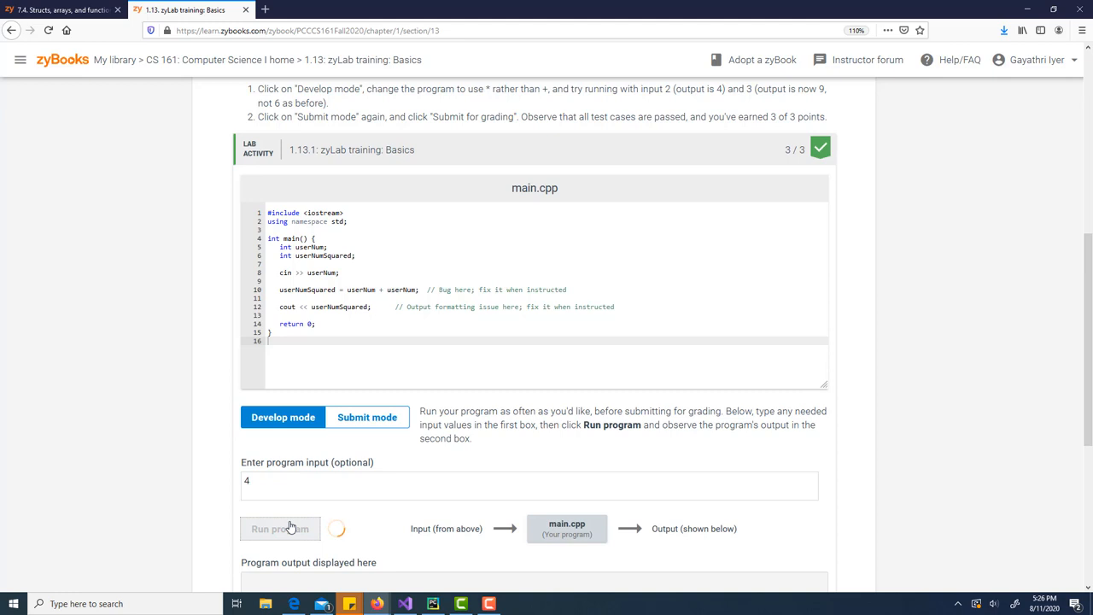
pyautogui.click(280, 528)
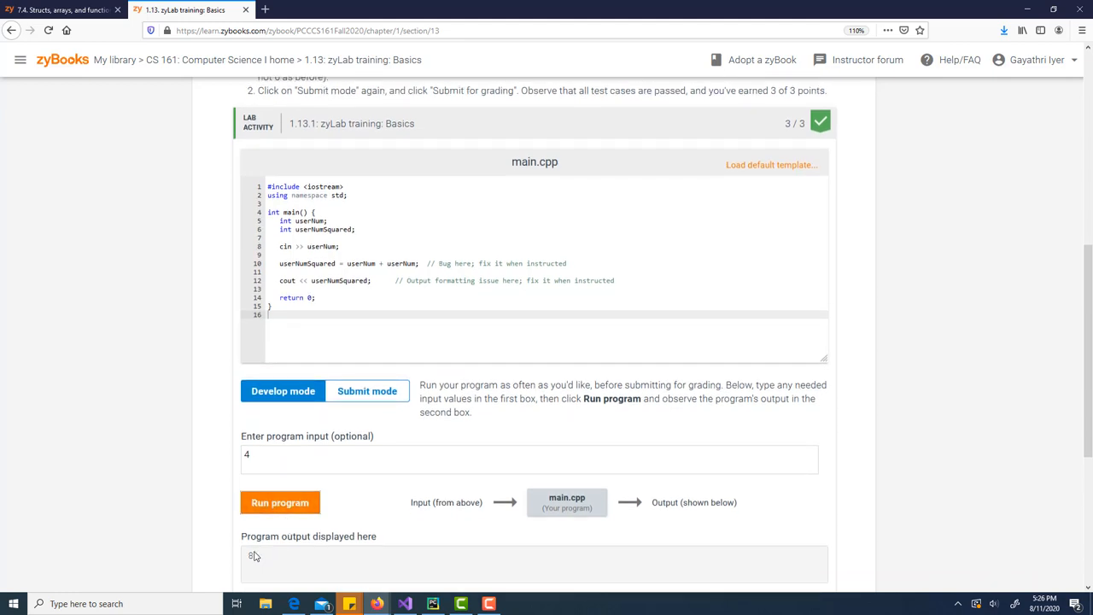
pyautogui.scroll(-3)
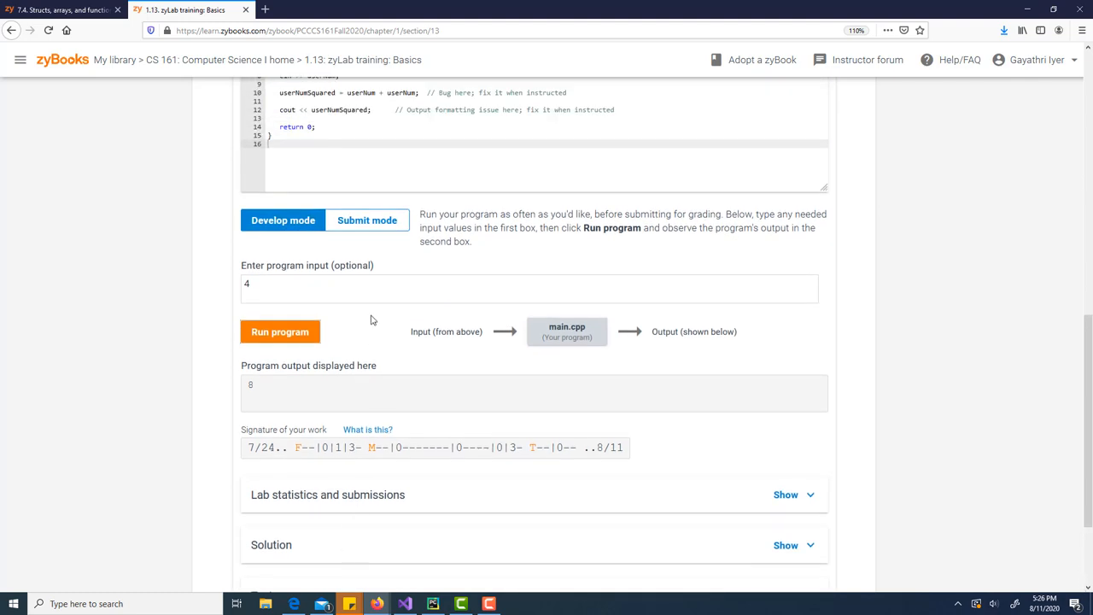
pyautogui.click(368, 219)
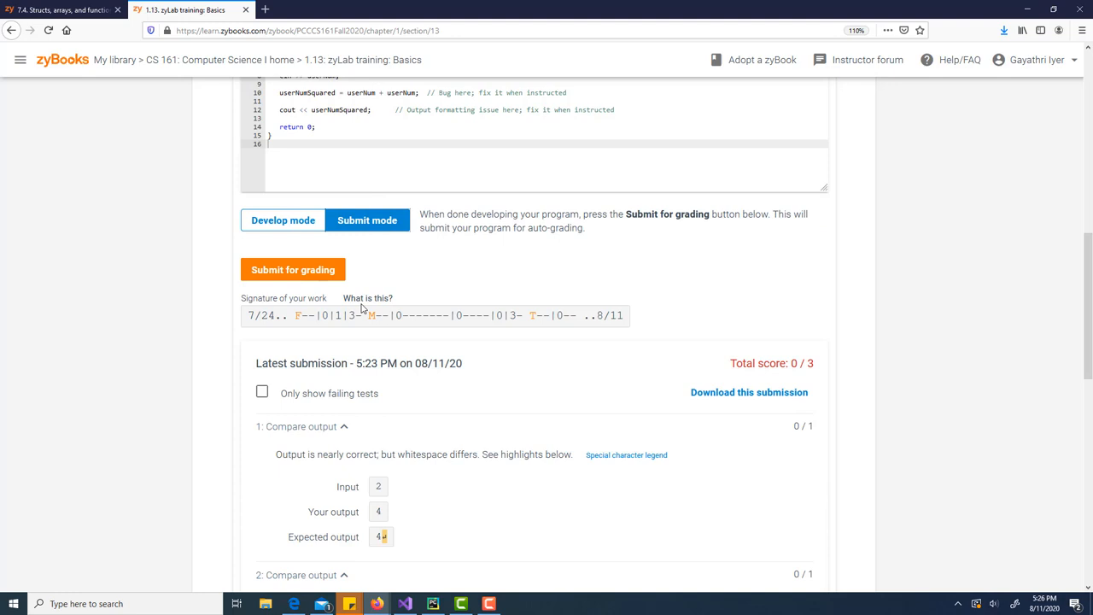
pyautogui.scroll(-3)
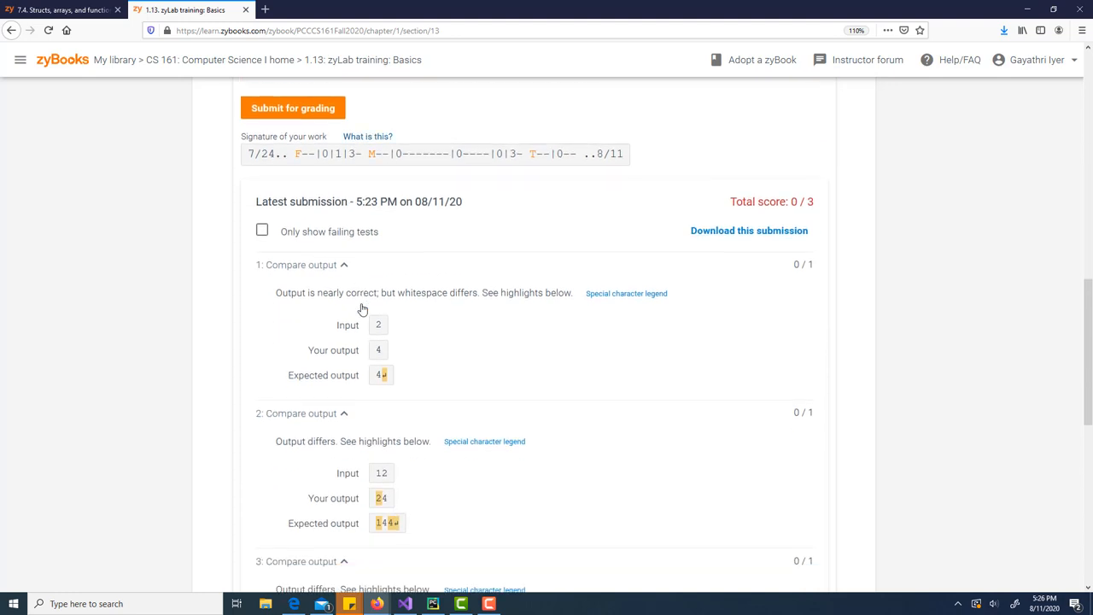
pyautogui.scroll(3)
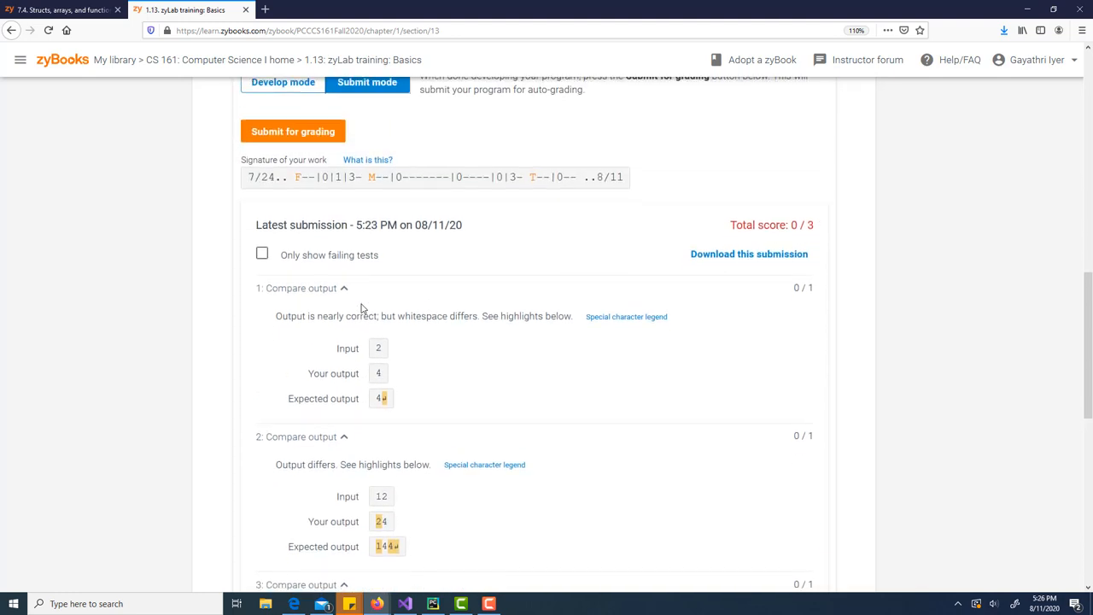
pyautogui.scroll(-3)
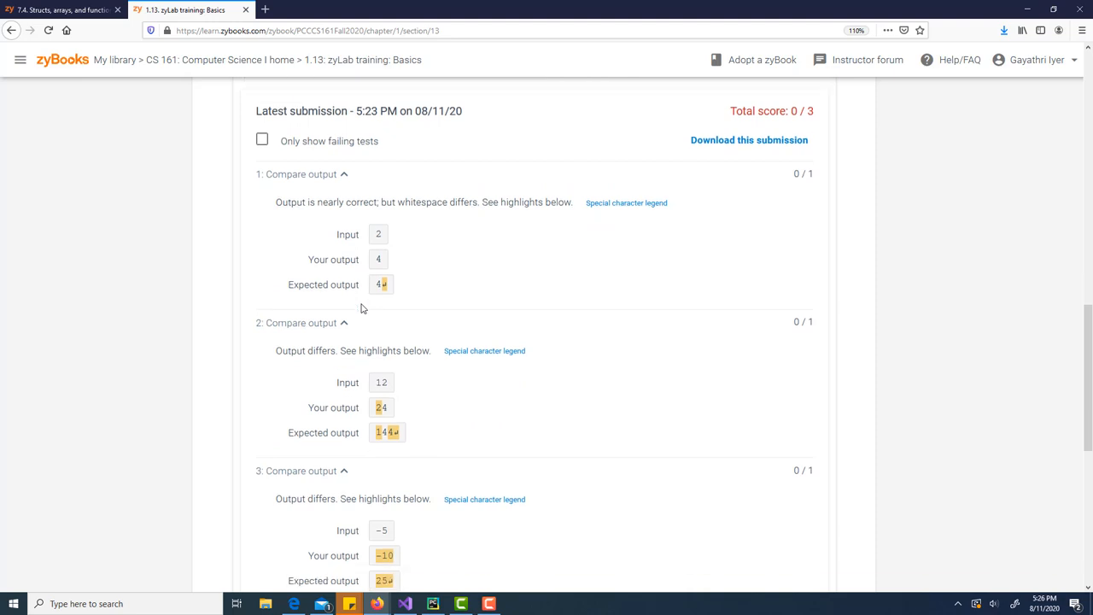
pyautogui.scroll(3)
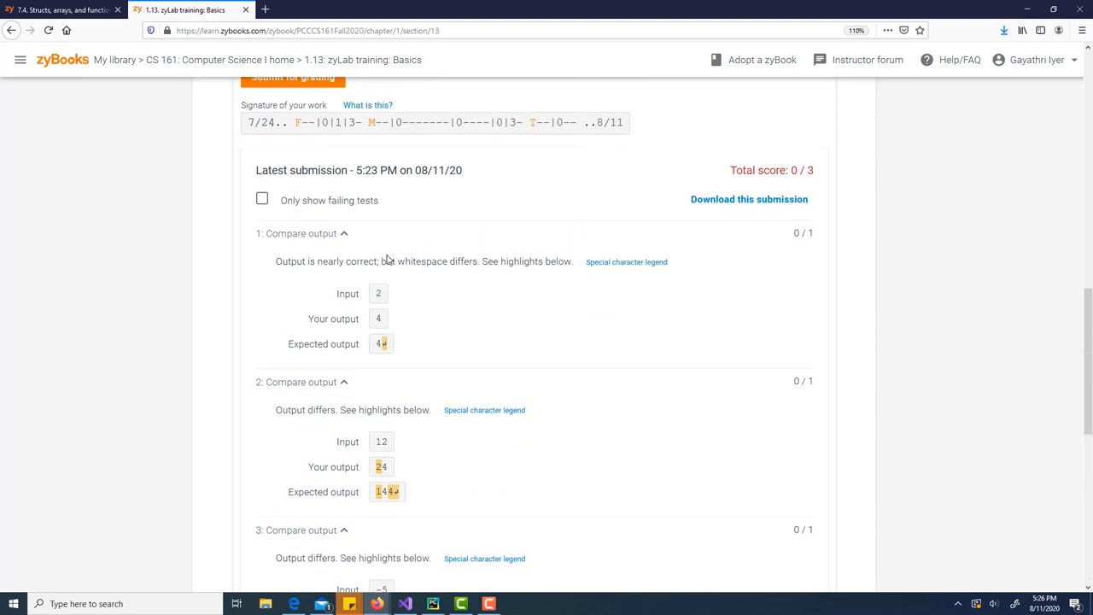
pyautogui.moveTo(799, 198)
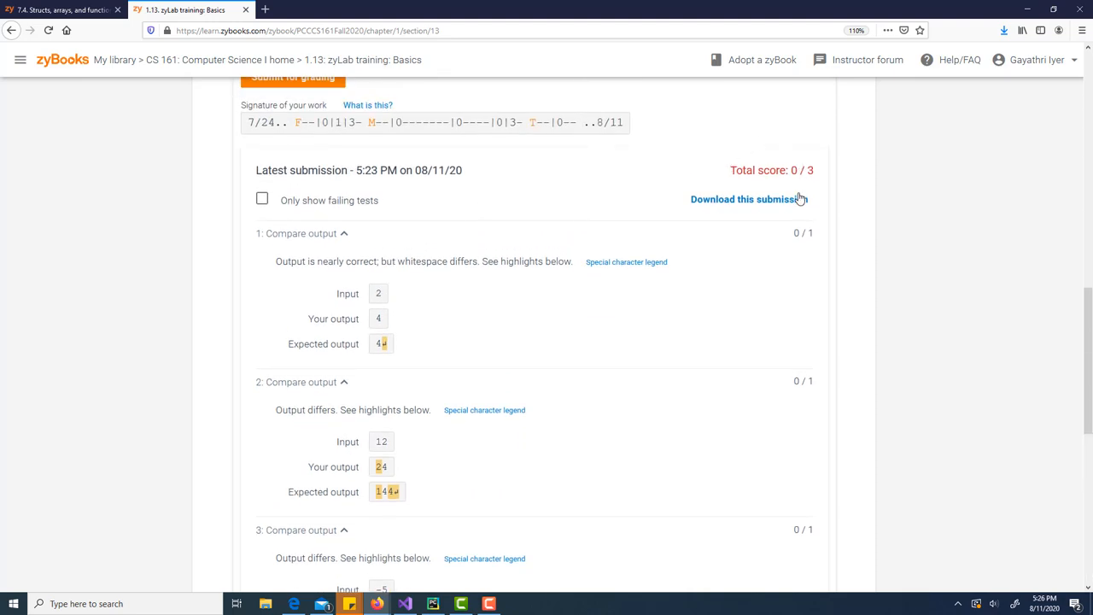
pyautogui.moveTo(386, 349)
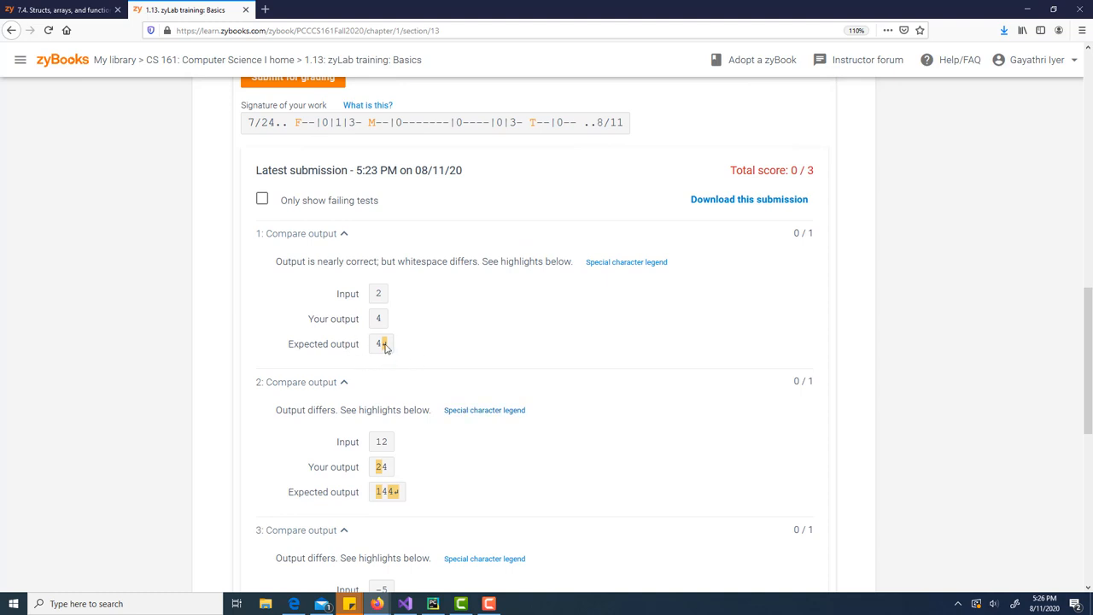
pyautogui.scroll(3)
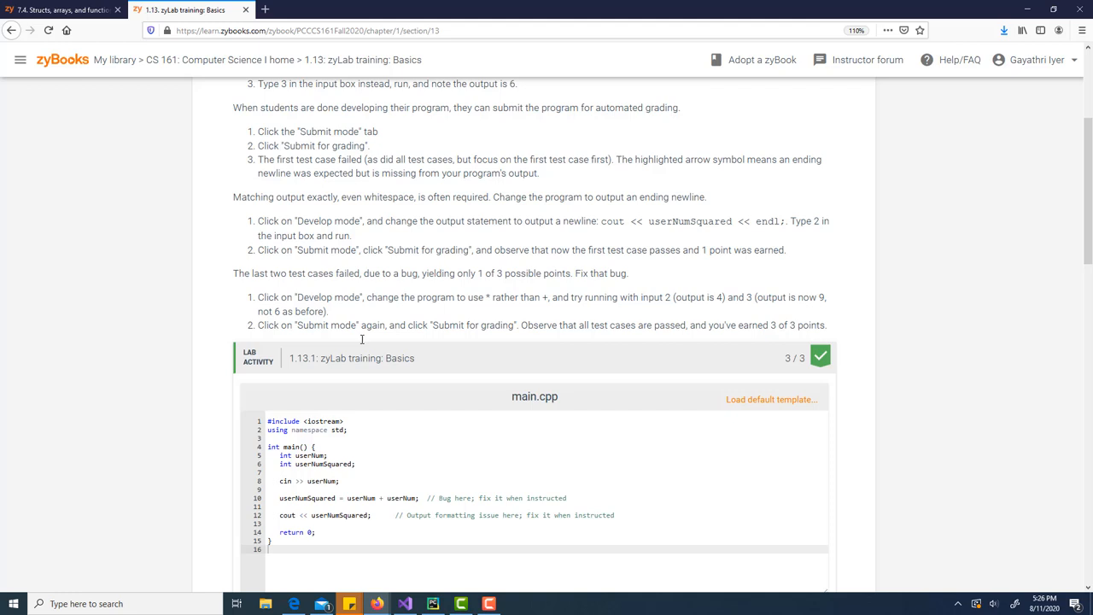
pyautogui.scroll(-3)
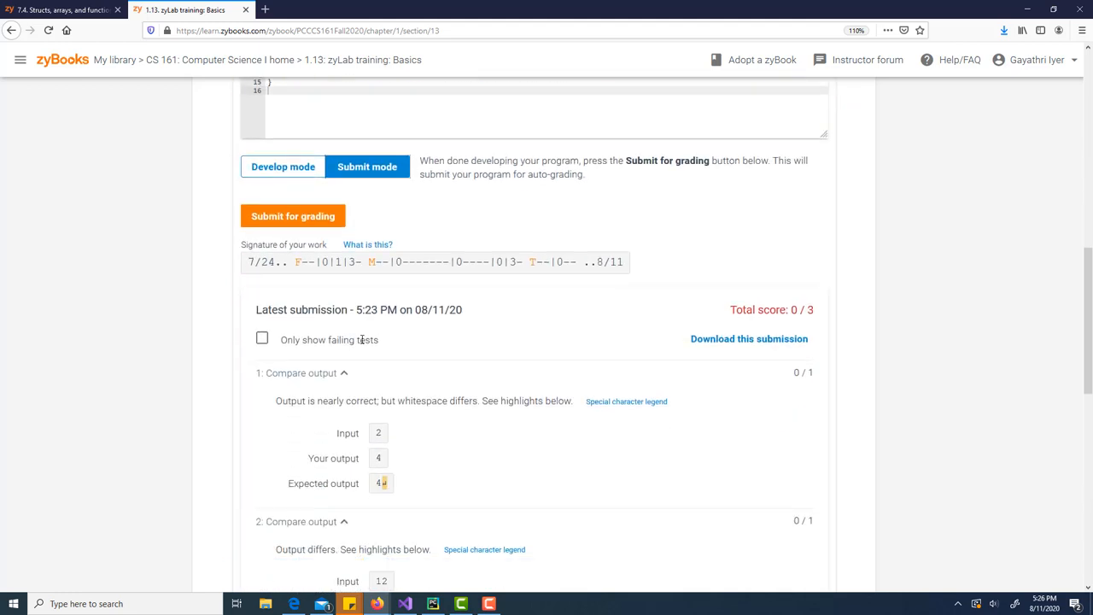
pyautogui.scroll(-3)
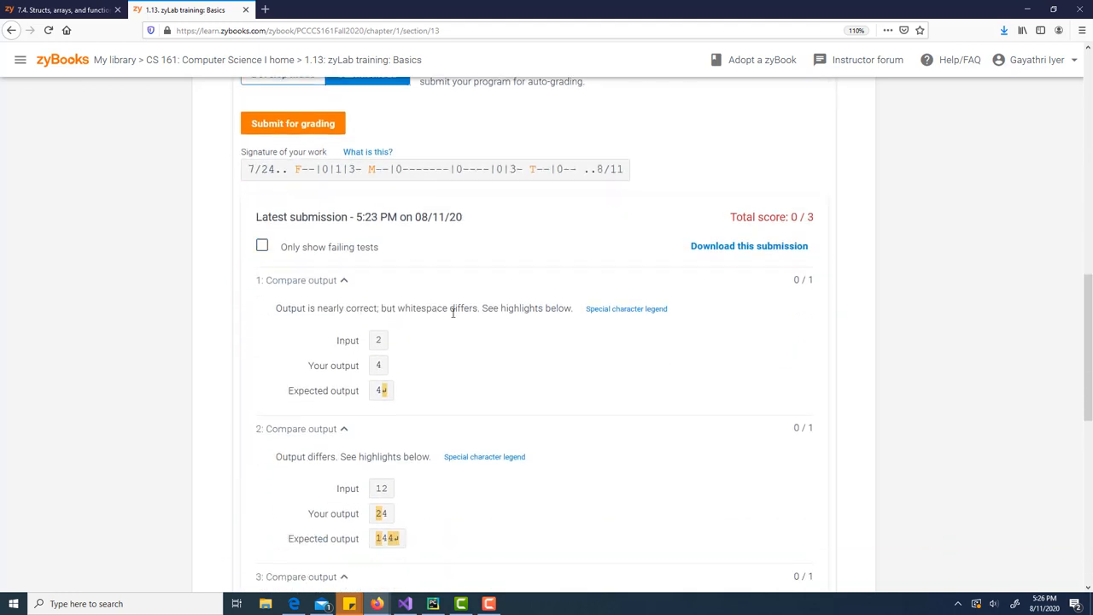
pyautogui.moveTo(393, 366)
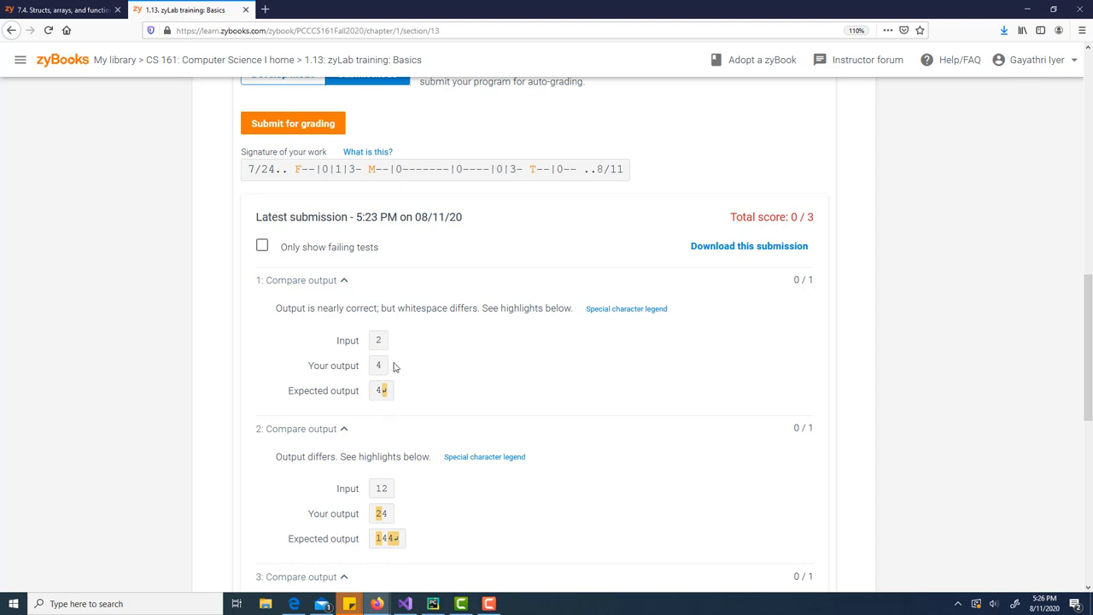
pyautogui.moveTo(374, 410)
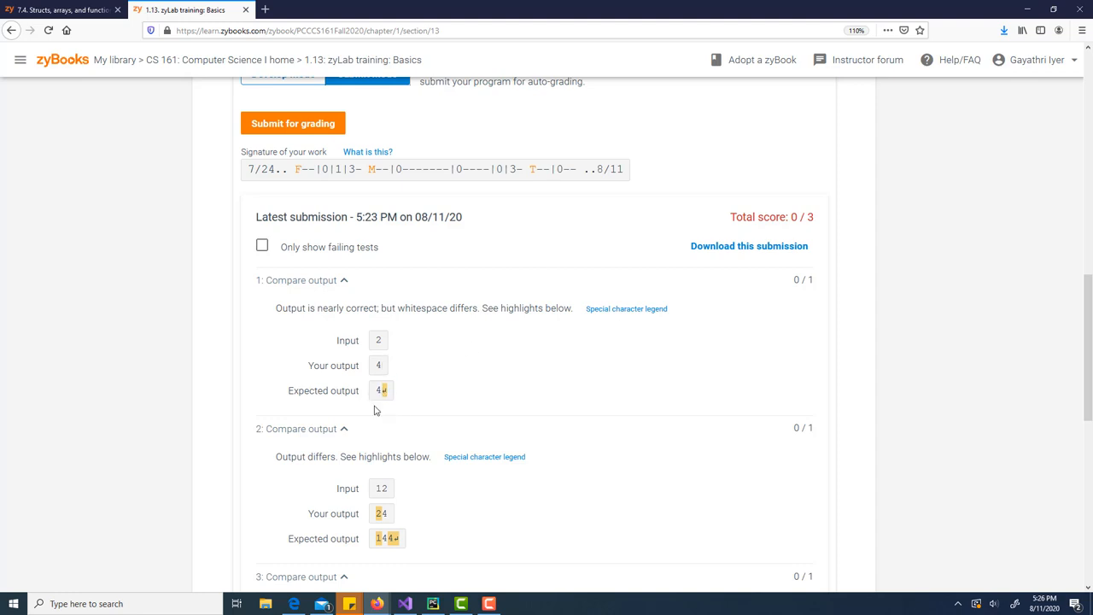
pyautogui.moveTo(389, 395)
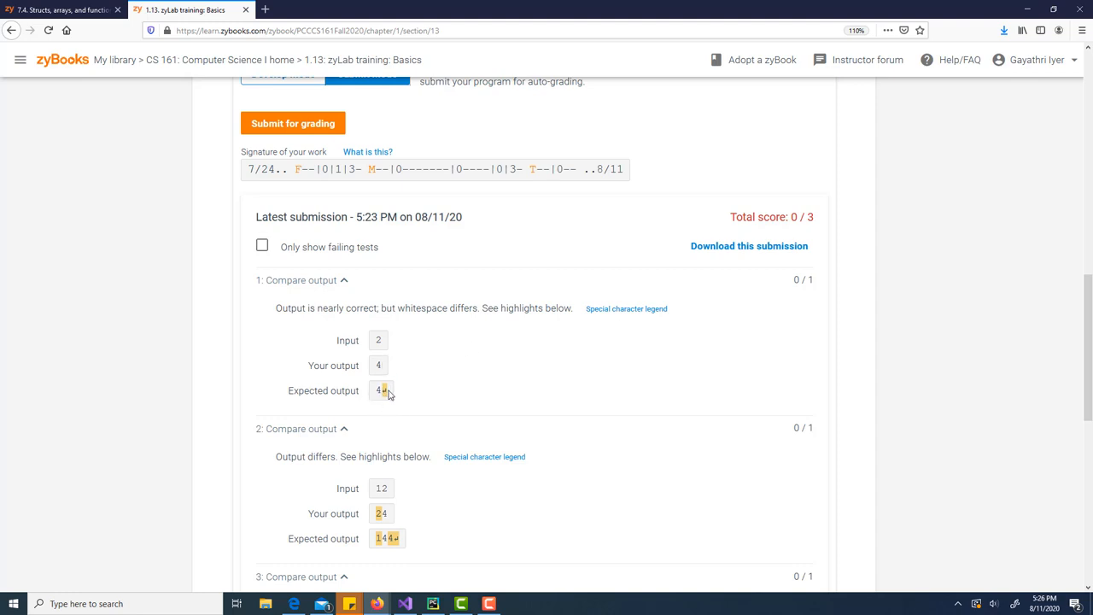
pyautogui.scroll(3)
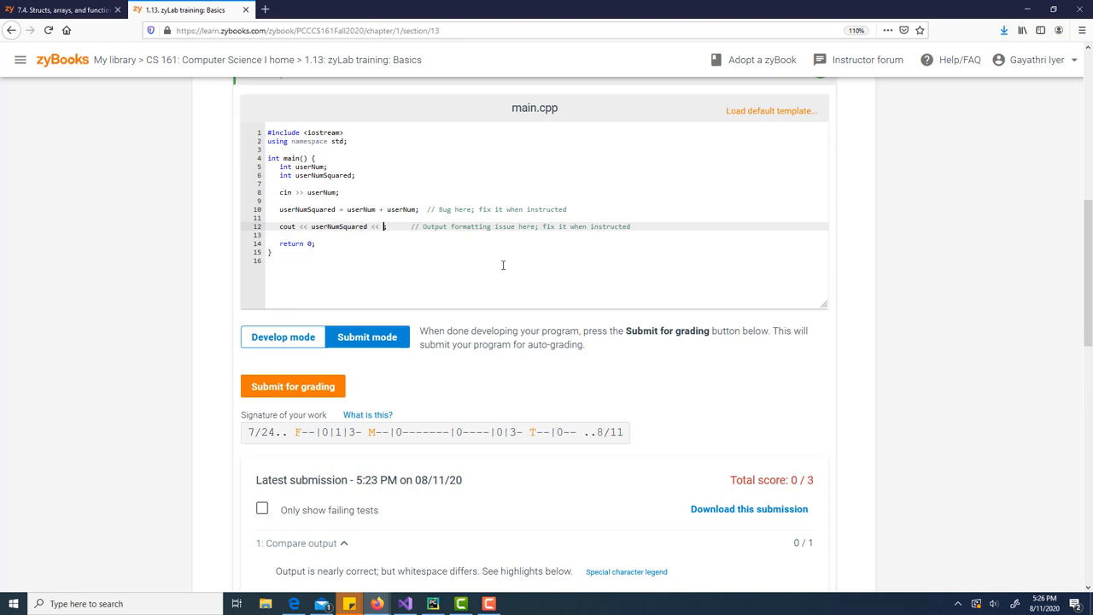
# Append endl so the output line reads cout << userNumSquared << endl; and review the instructions
pyautogui.write('endl')
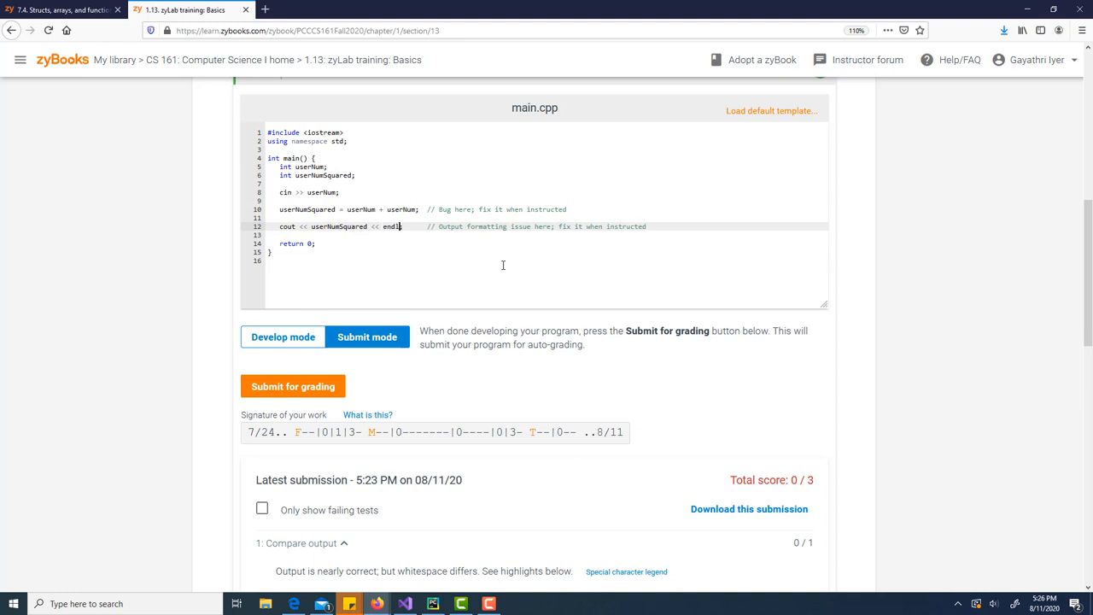
pyautogui.moveTo(355, 309)
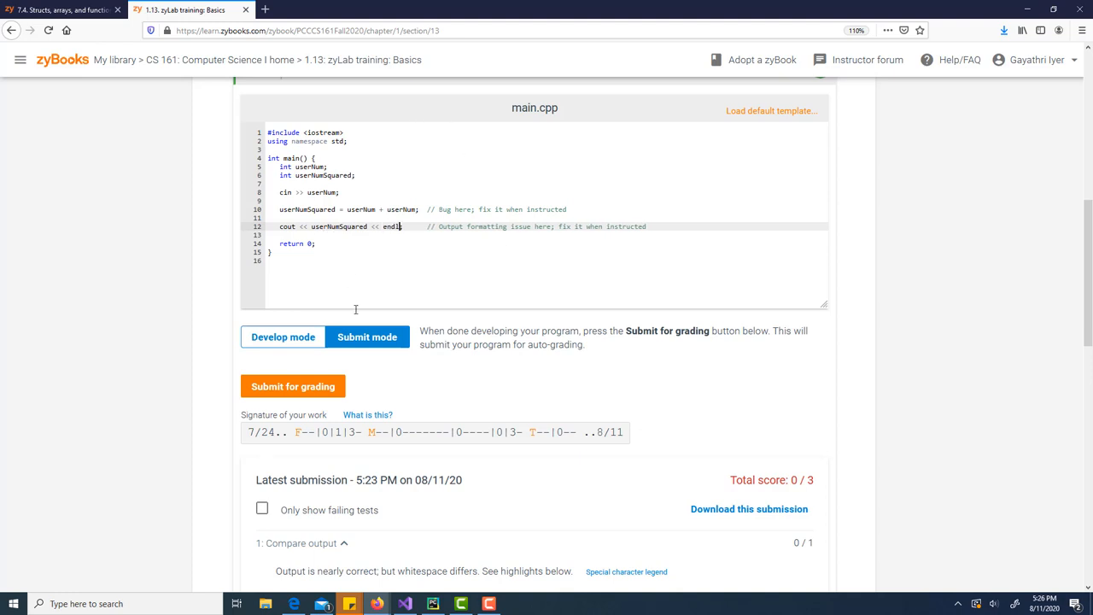
pyautogui.scroll(-3)
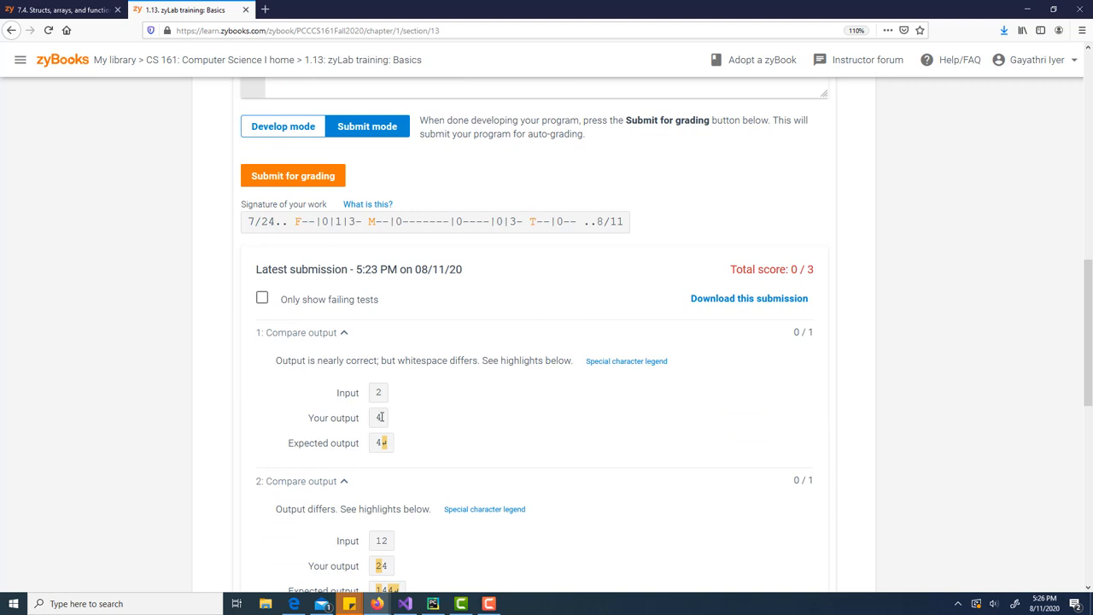
pyautogui.moveTo(404, 427)
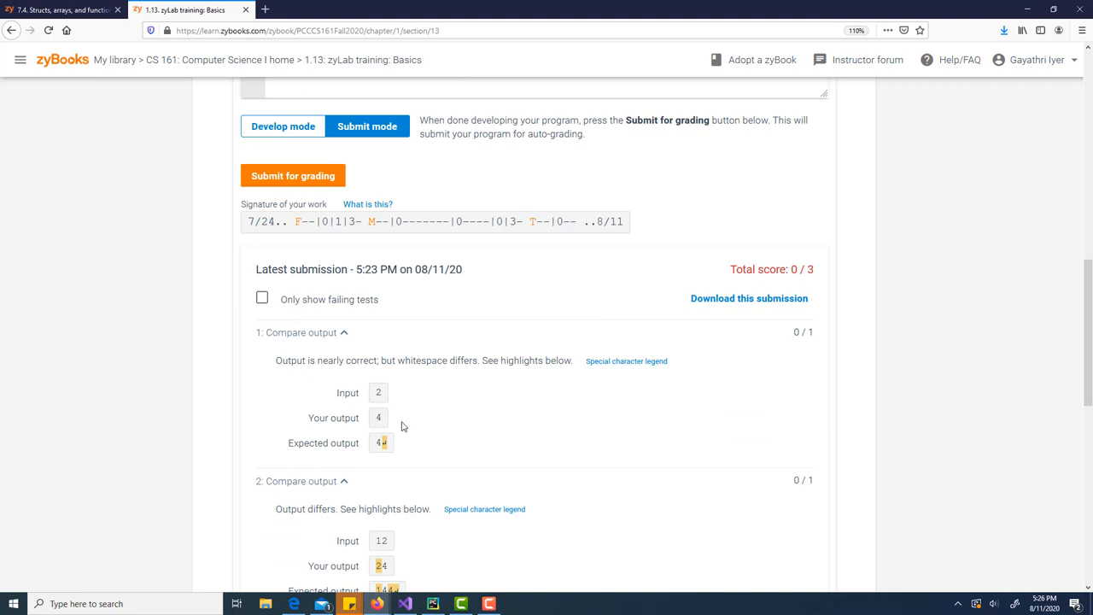
pyautogui.scroll(-3)
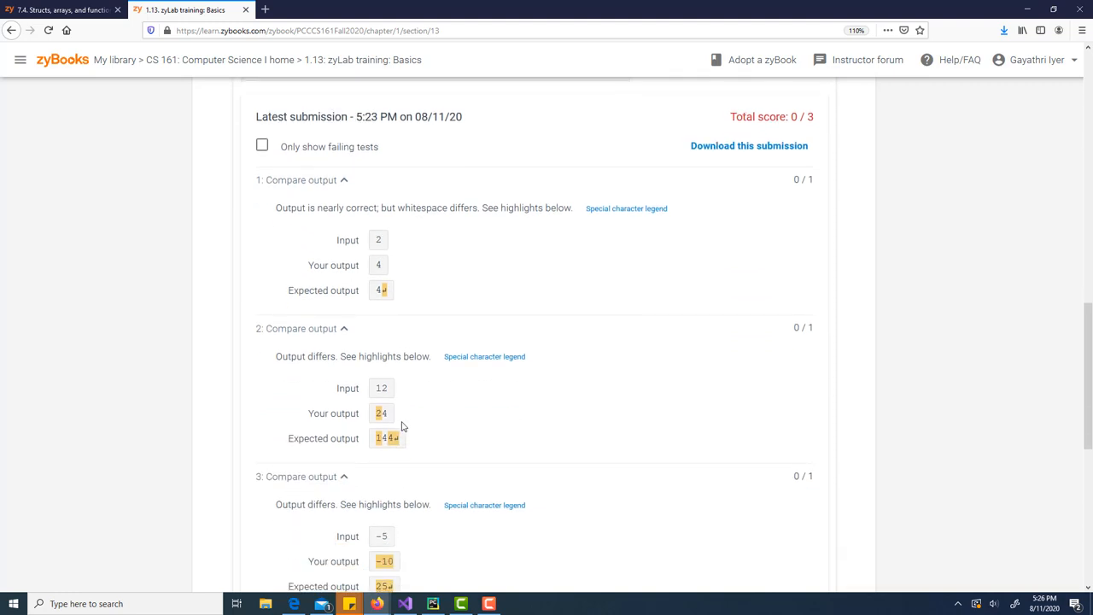
pyautogui.scroll(3)
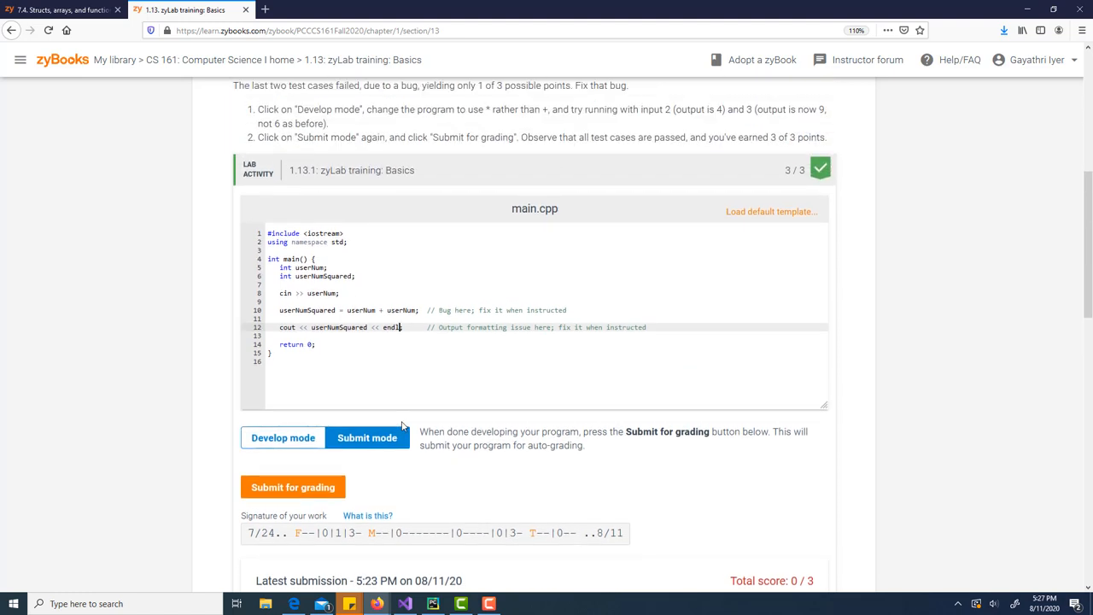
pyautogui.scroll(3)
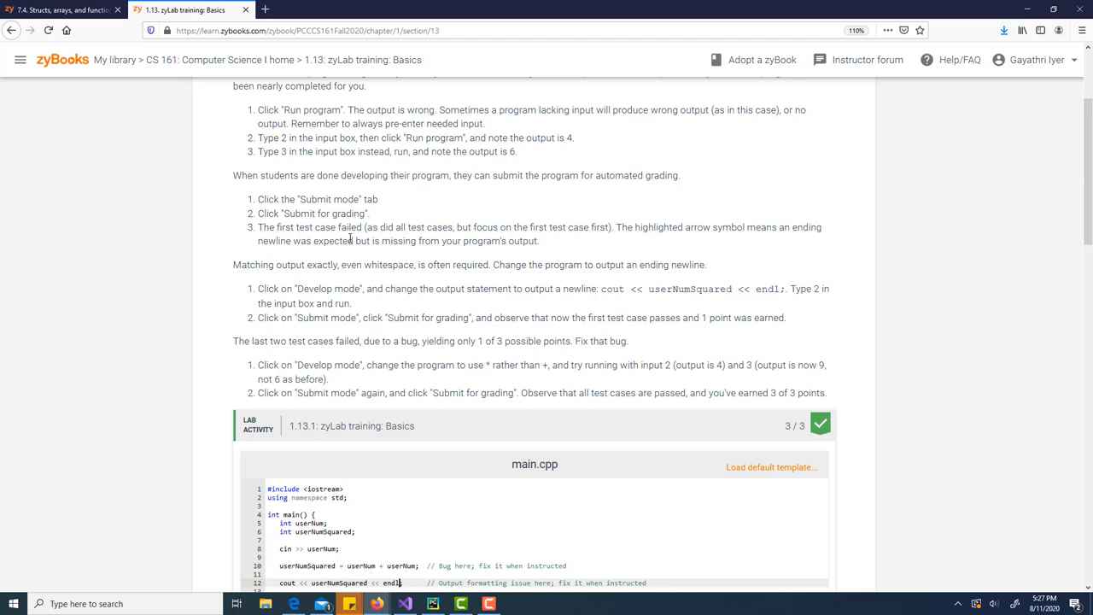
pyautogui.scroll(-3)
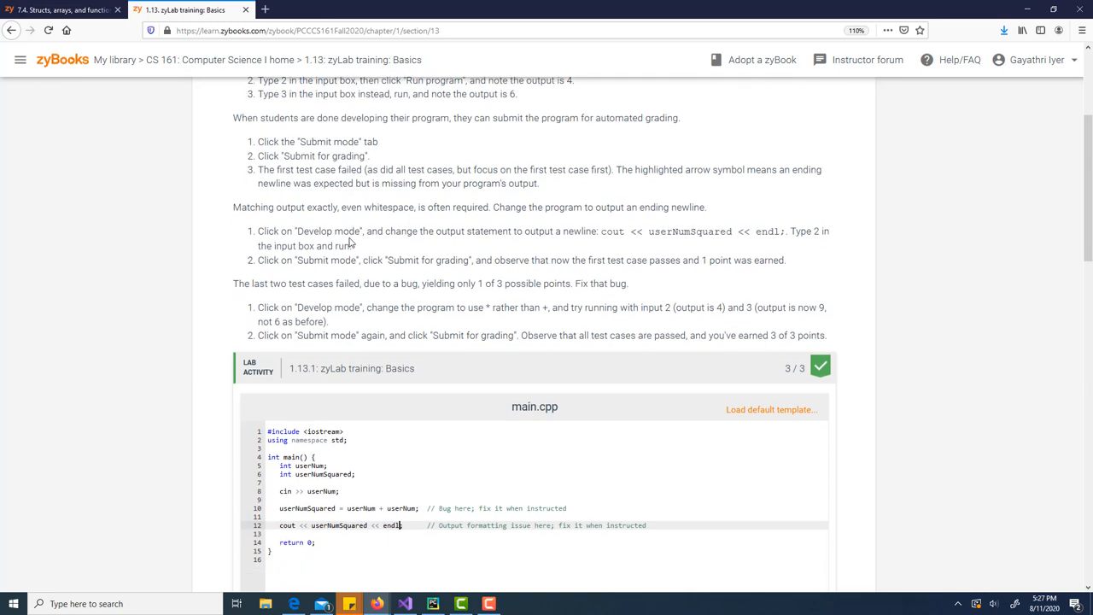
pyautogui.scroll(-3)
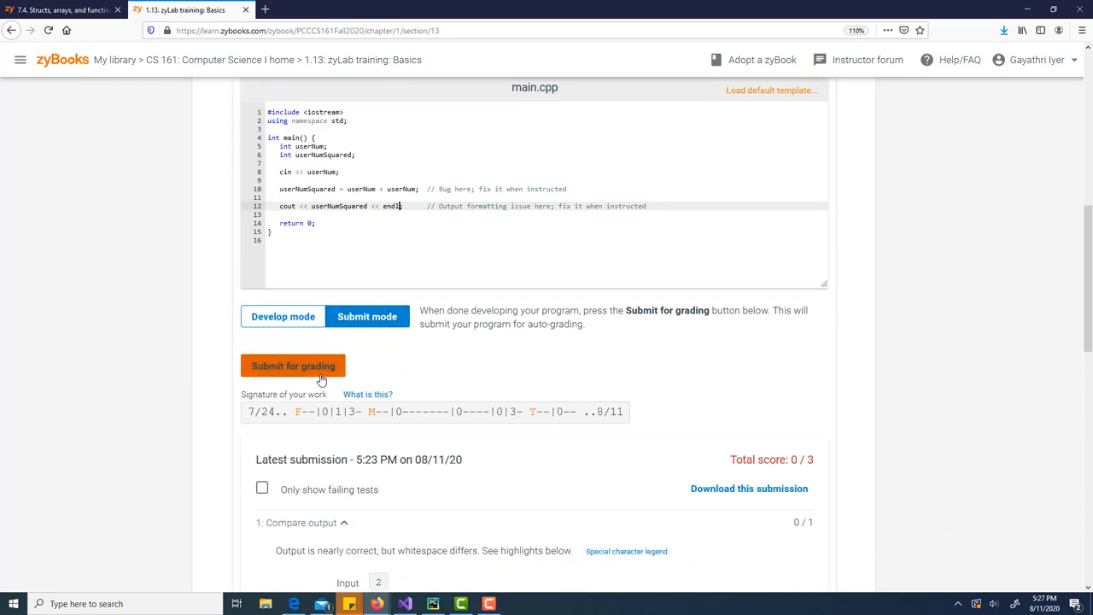
# Submit the endl version for grading and review the 1/3 result with inputs 12 and -5 failing
pyautogui.click(294, 365)
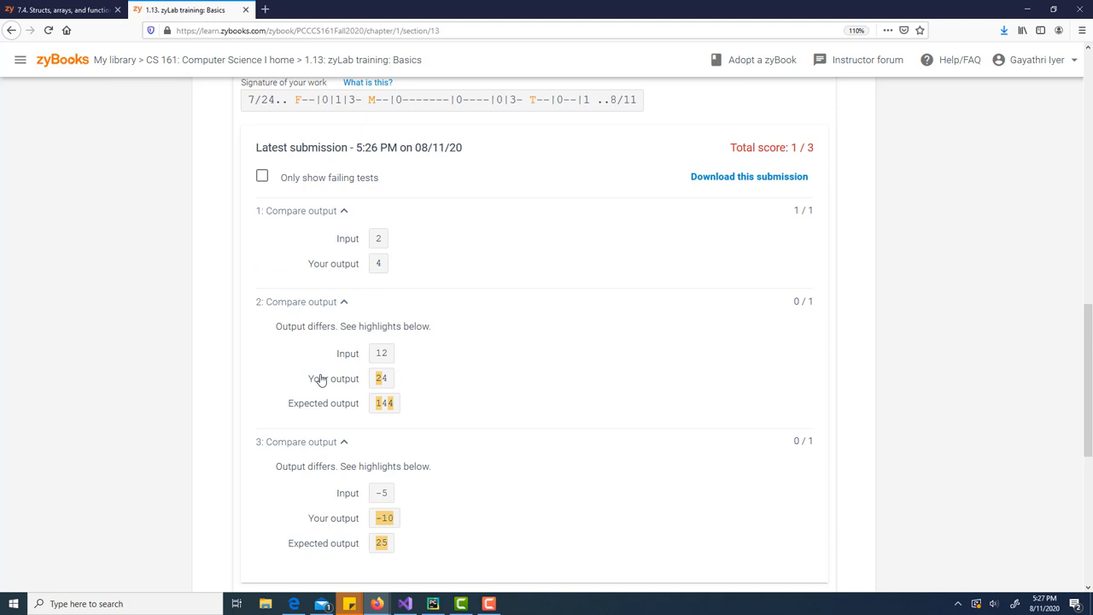
pyautogui.scroll(3)
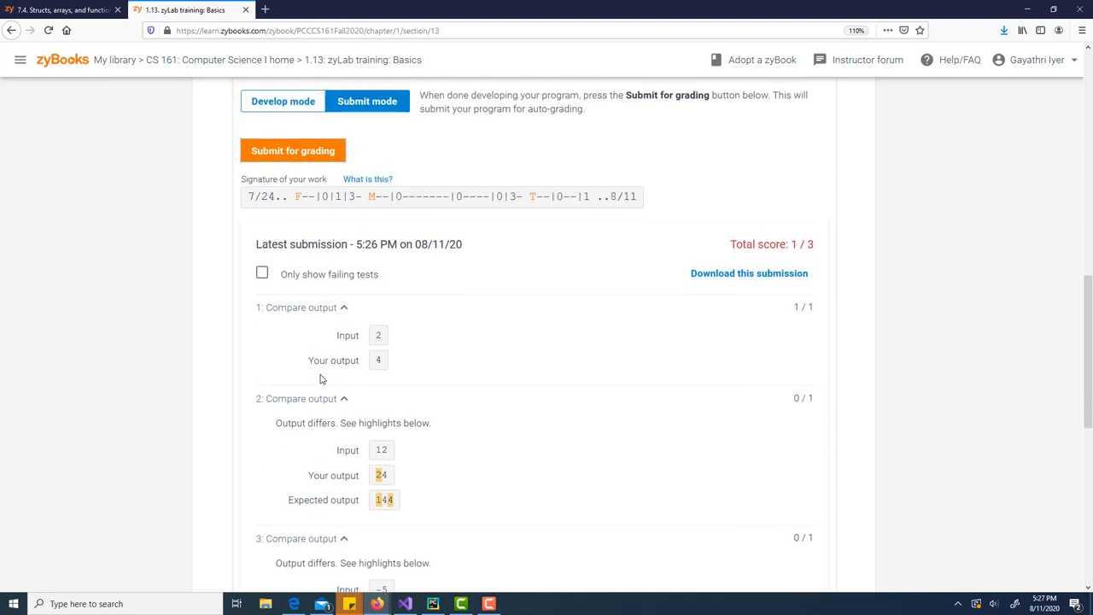
pyautogui.scroll(-3)
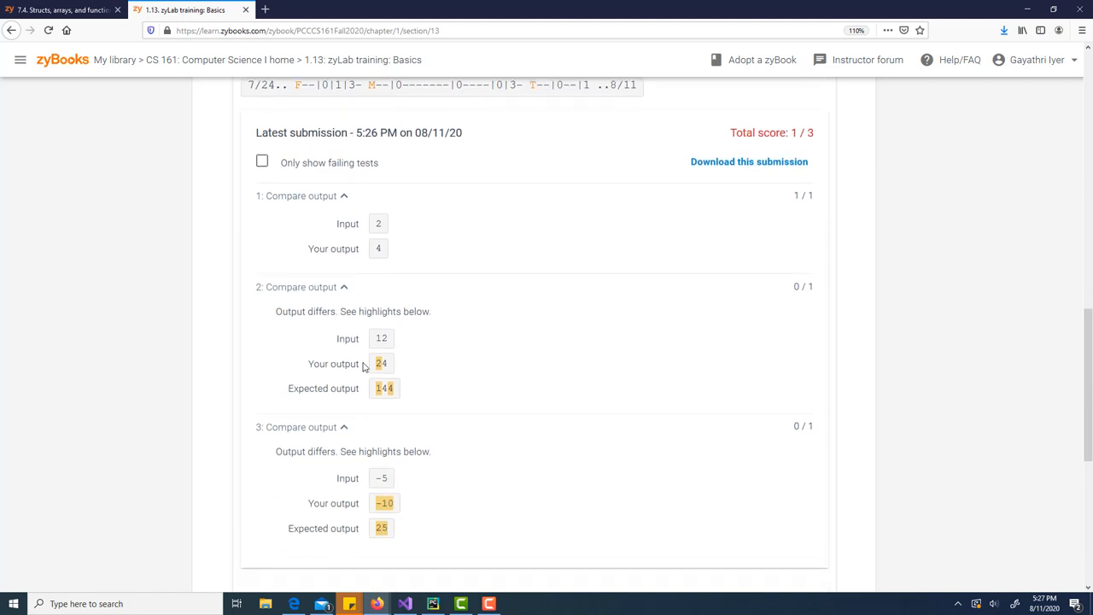
pyautogui.moveTo(380, 379)
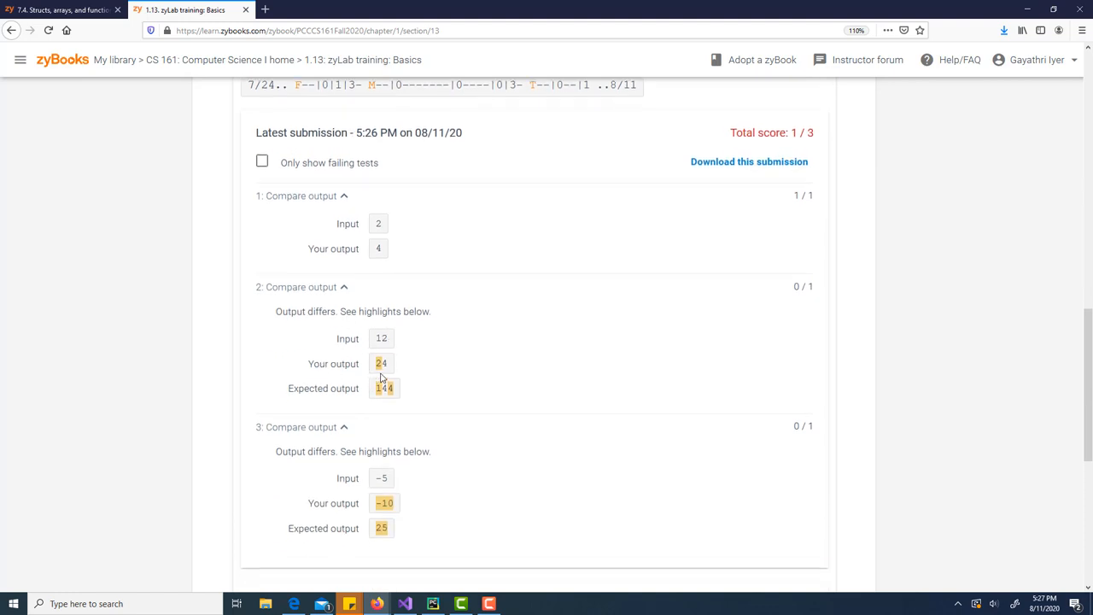
pyautogui.moveTo(384, 389)
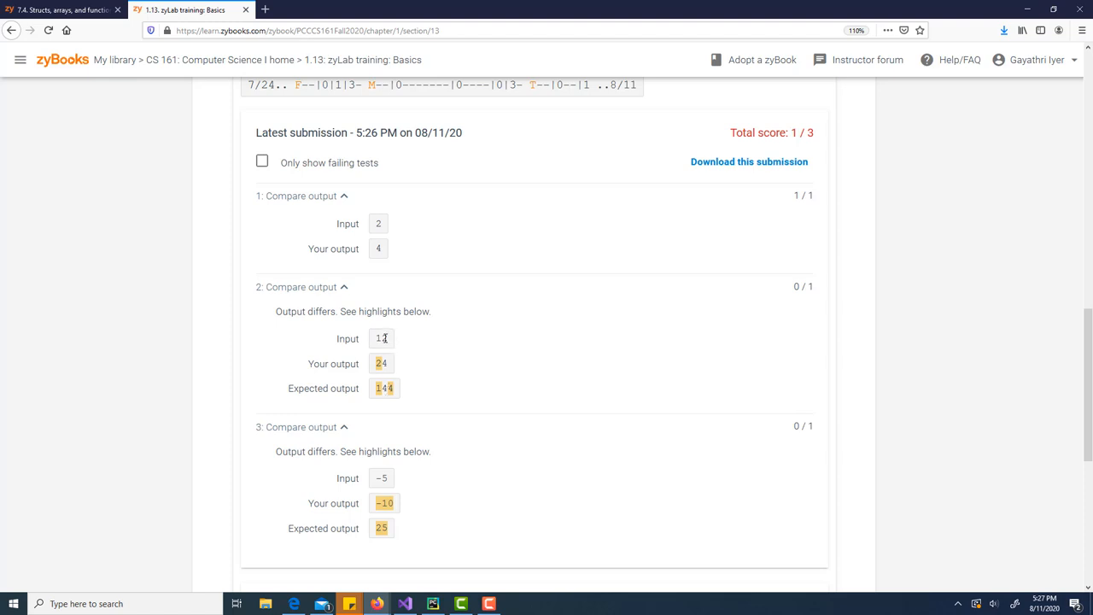
pyautogui.scroll(3)
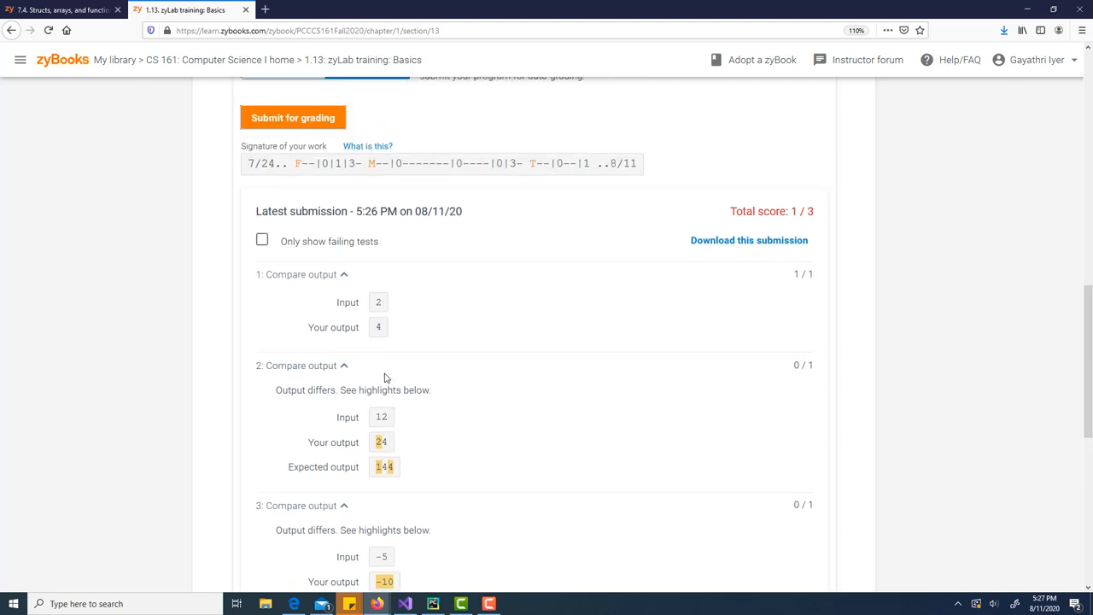
pyautogui.scroll(3)
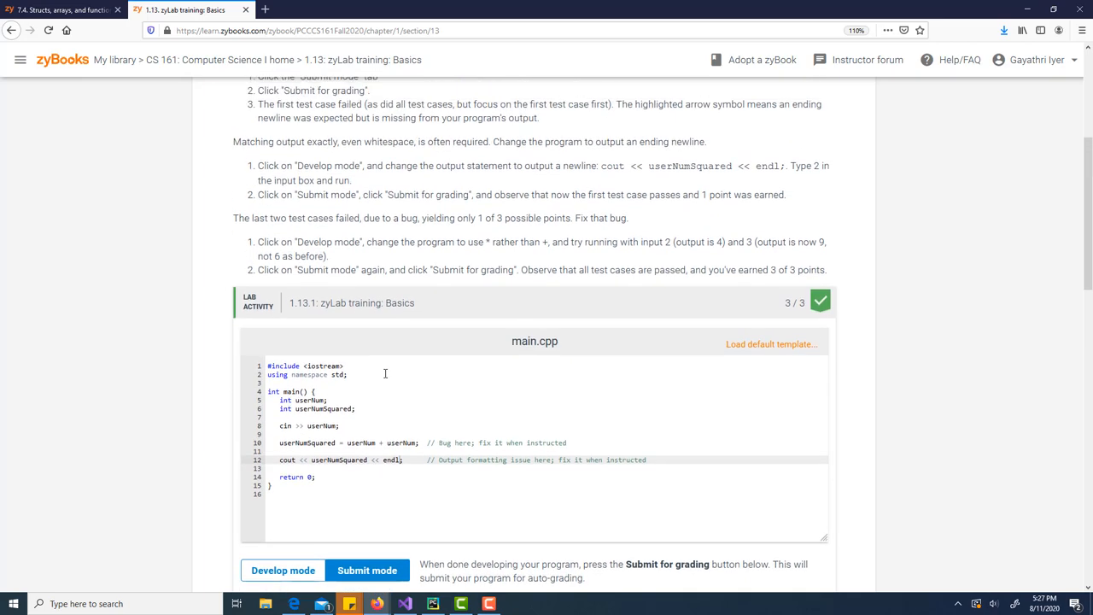
pyautogui.scroll(3)
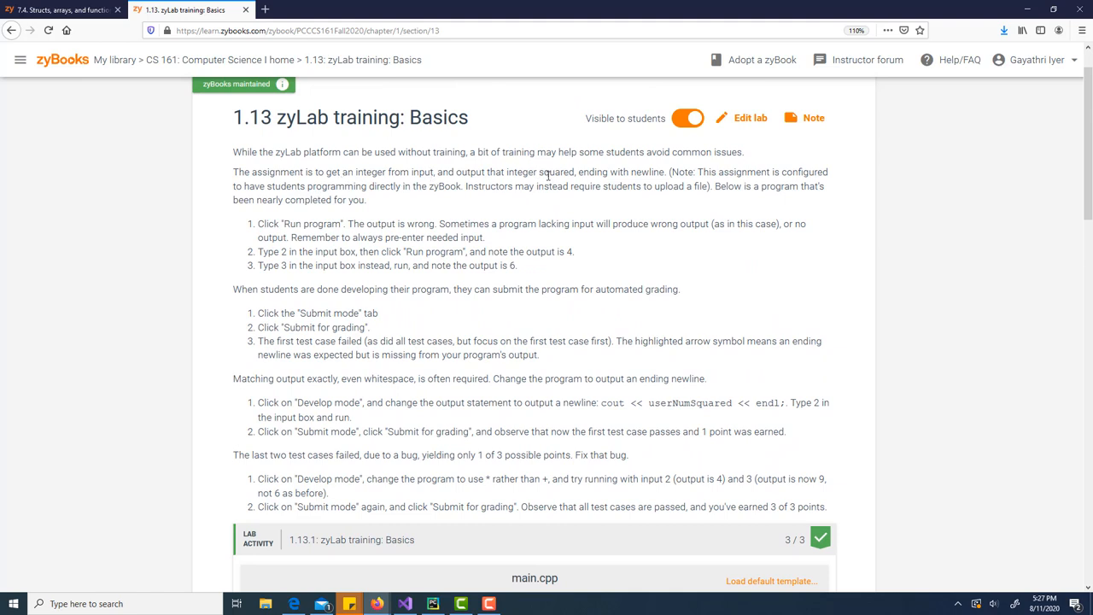
pyautogui.moveTo(641, 176)
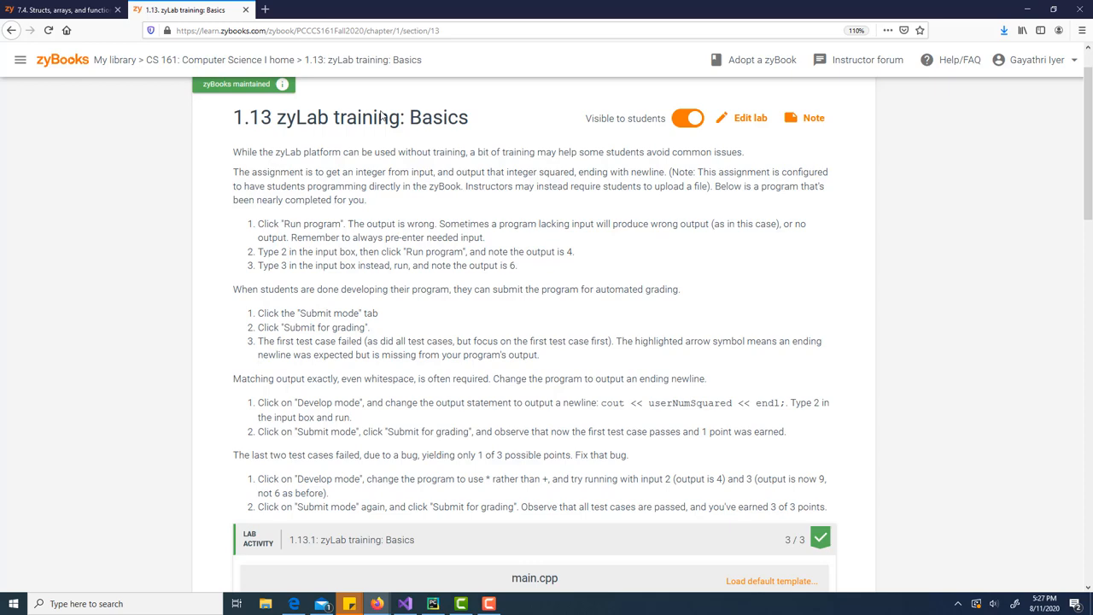
pyautogui.scroll(-3)
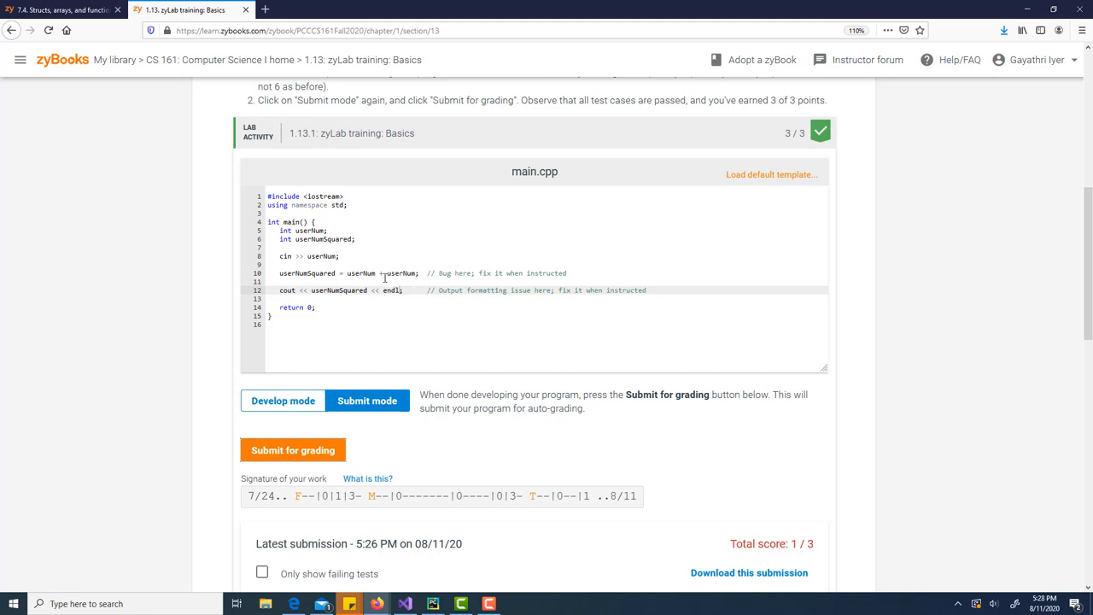
# Change the squaring line to userNum * userNum in main.cpp
pyautogui.click(383, 273)
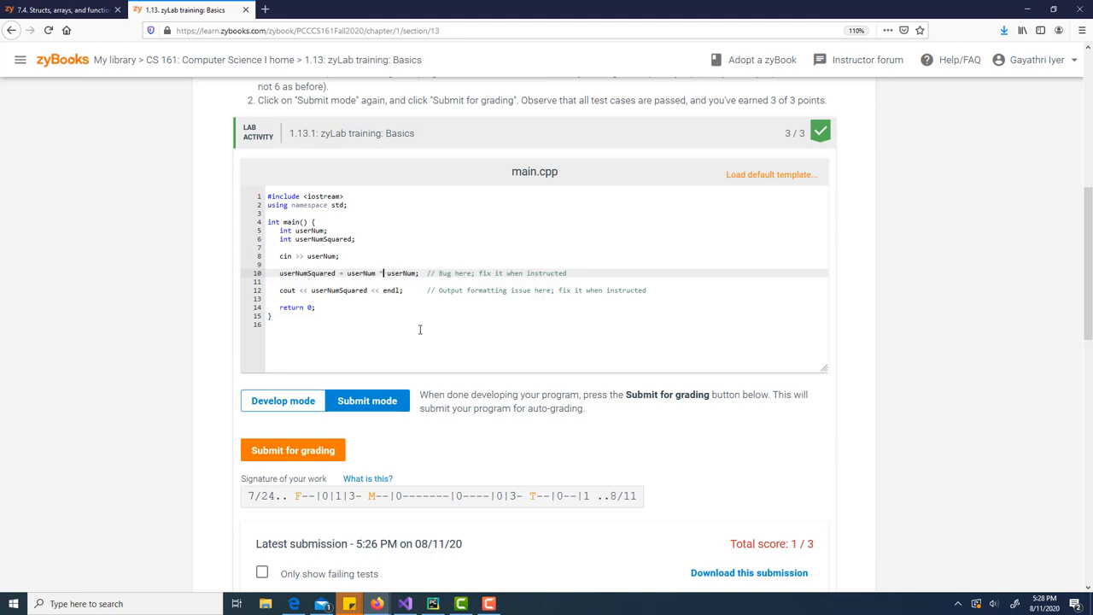
pyautogui.moveTo(367, 400)
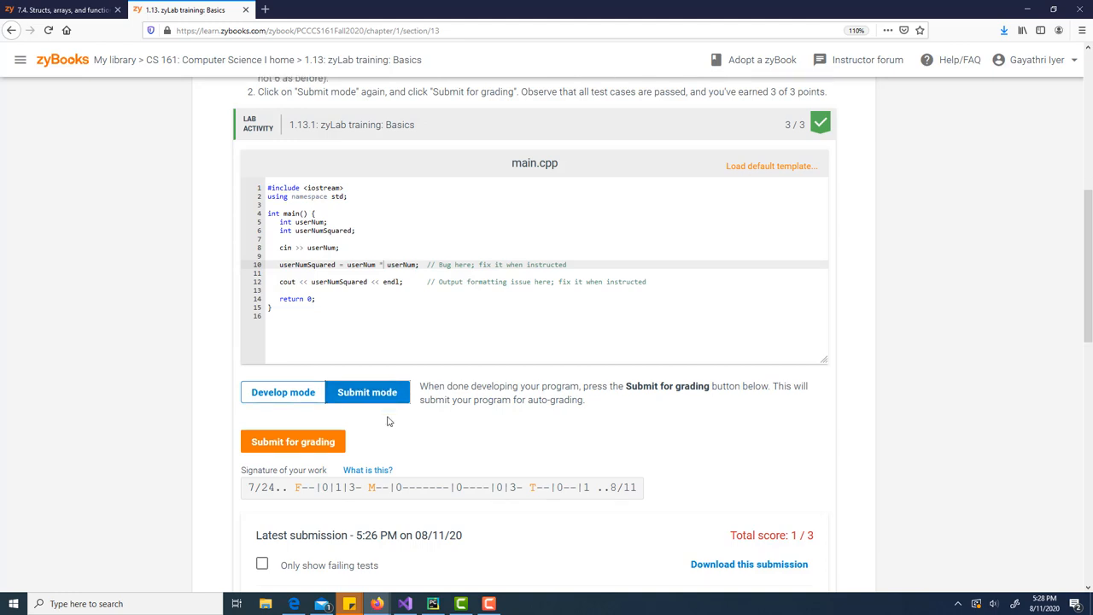
pyautogui.scroll(-3)
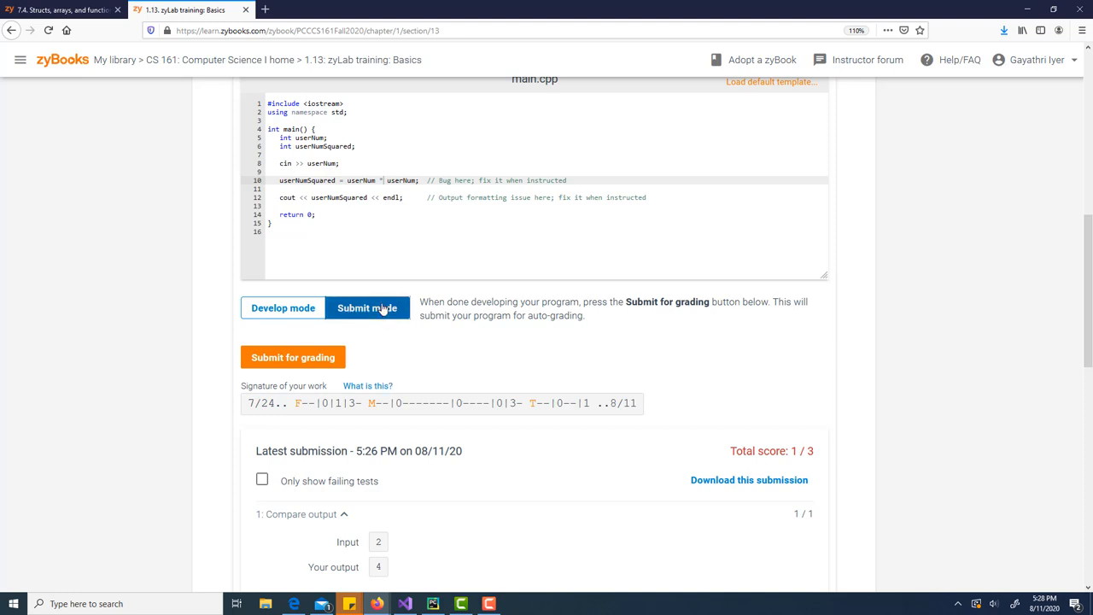
pyautogui.scroll(-3)
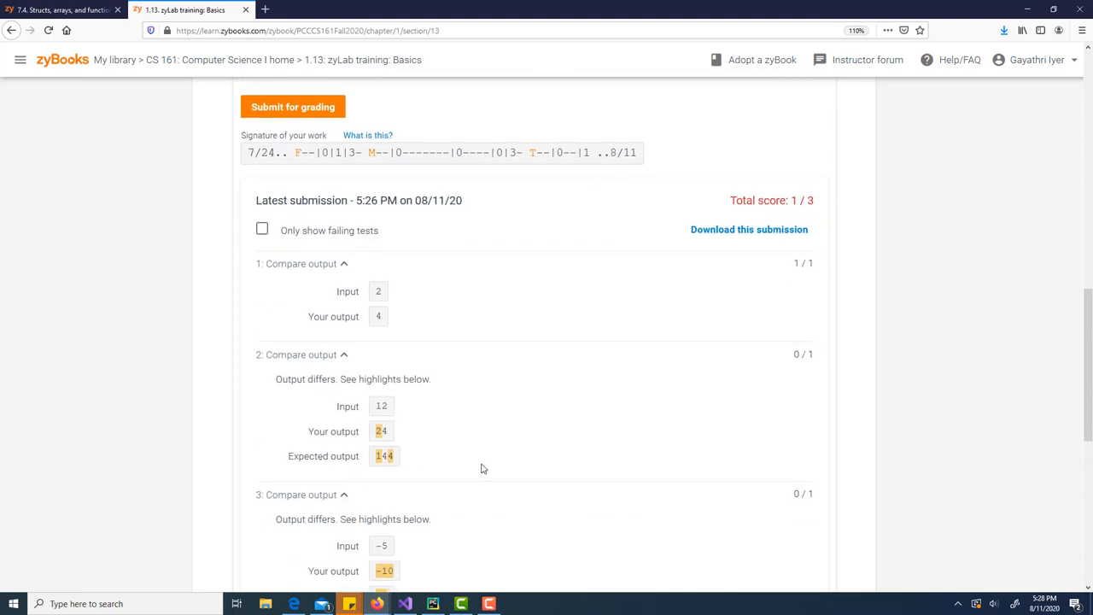
pyautogui.scroll(3)
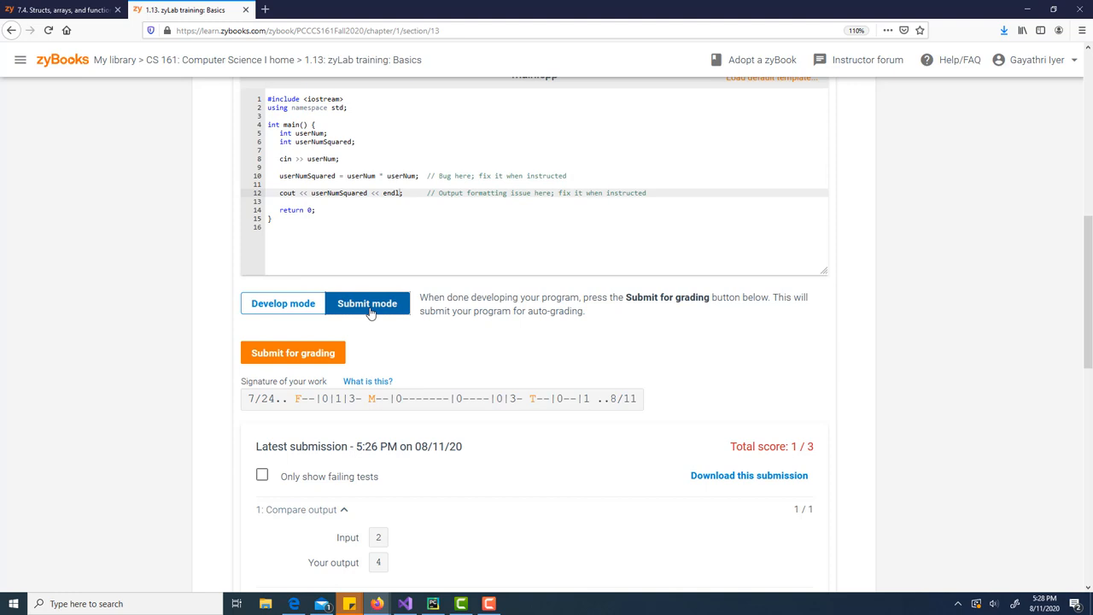
# Submit the multiplication fix for grading and confirm the 3/3 score with outputs 4, 144 and 25
pyautogui.click(293, 352)
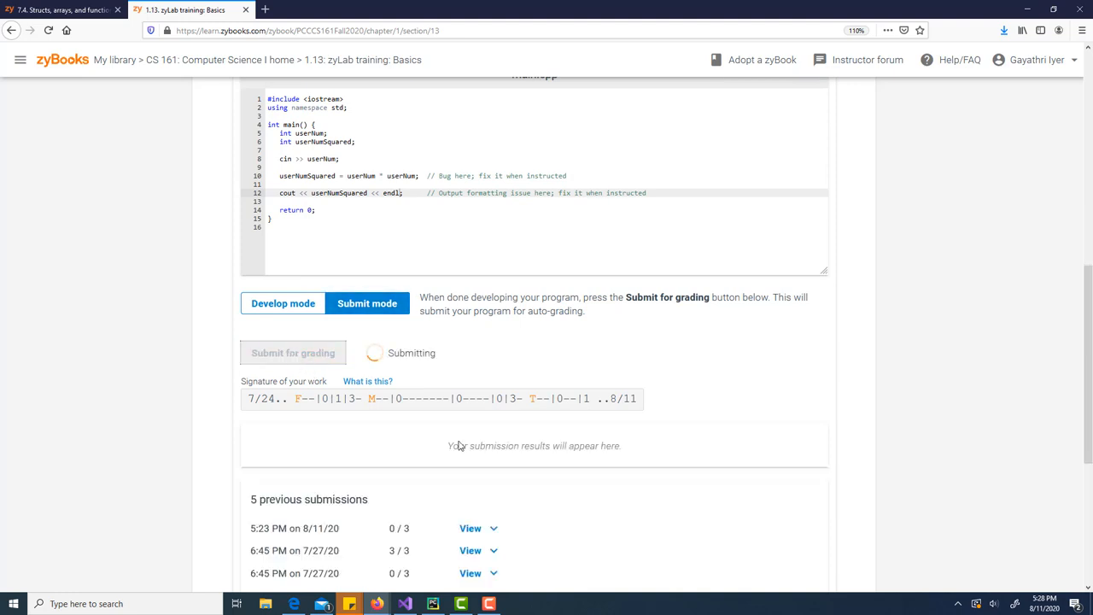
pyautogui.scroll(-3)
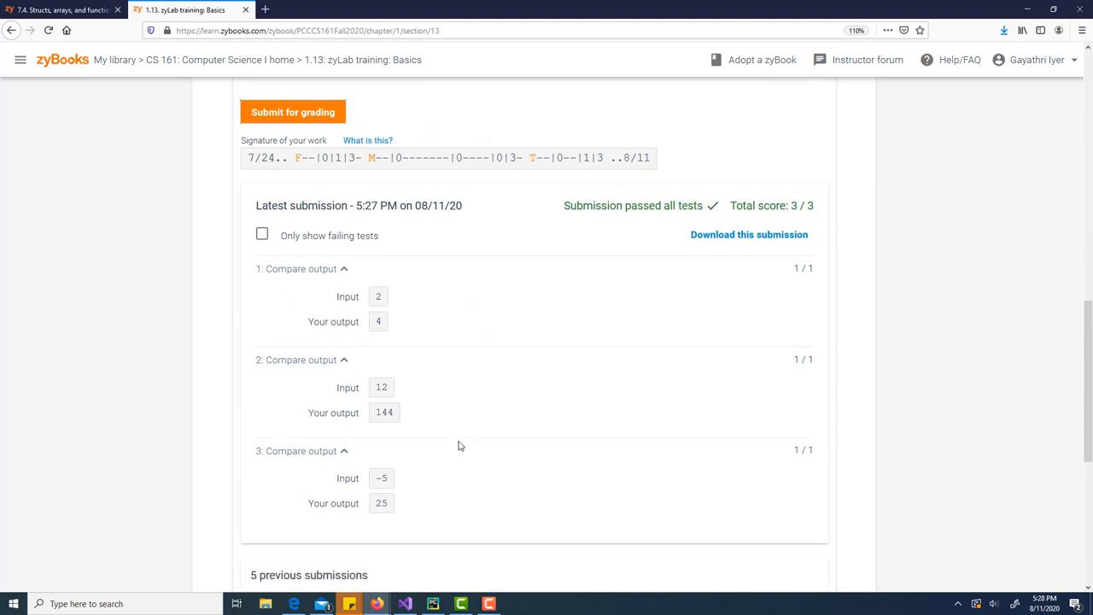
pyautogui.scroll(3)
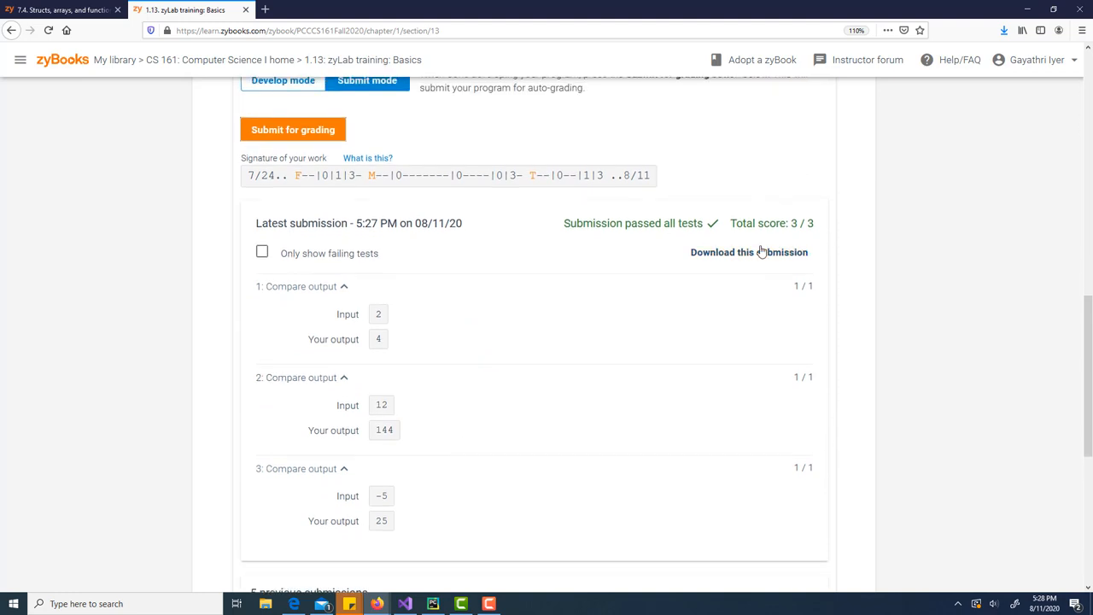
pyautogui.scroll(3)
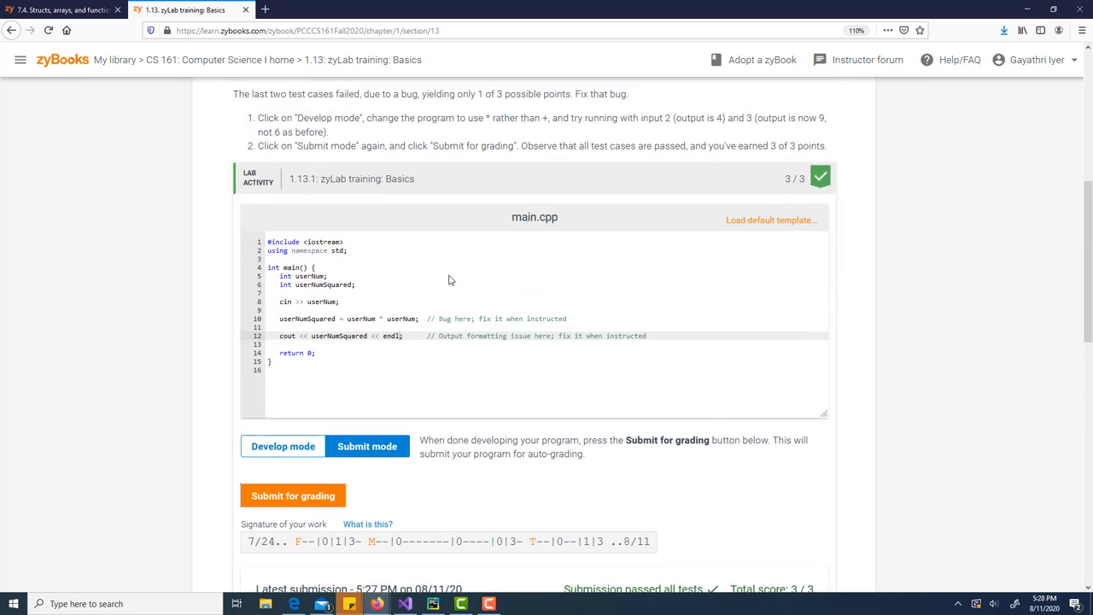
pyautogui.scroll(-3)
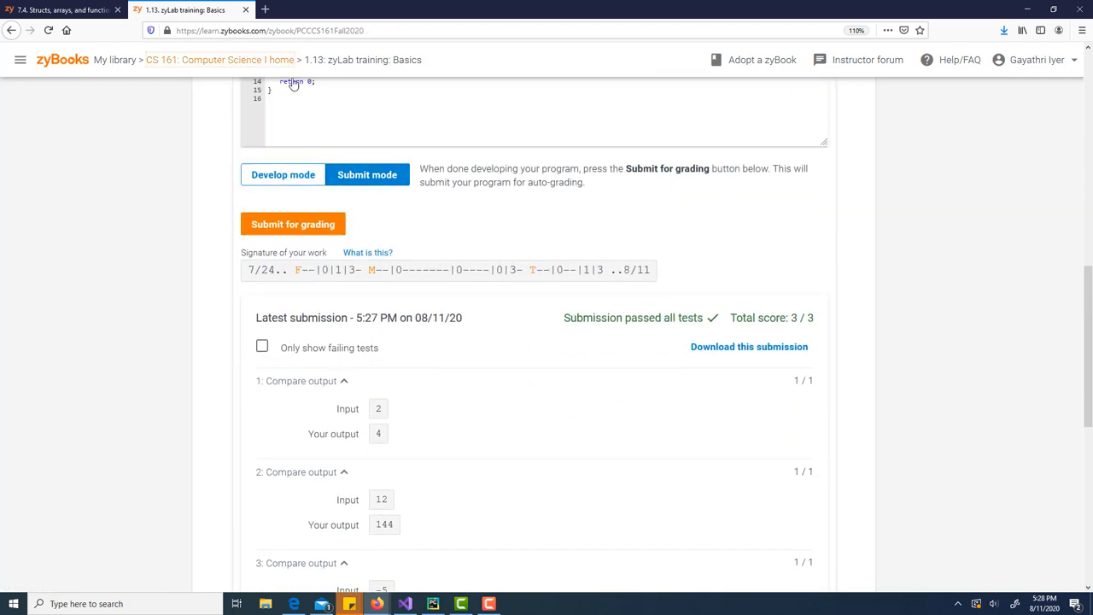
# Go back to CS 161 home and enter the 1.16 LAB: Formatted output: No parking sign
pyautogui.click(218, 60)
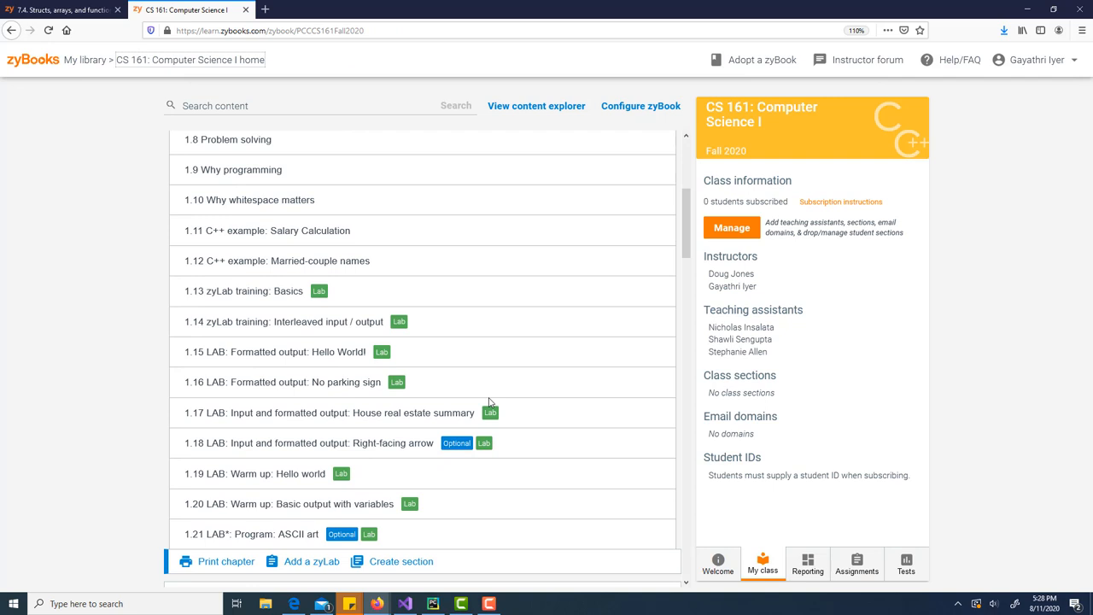
pyautogui.moveTo(348, 382)
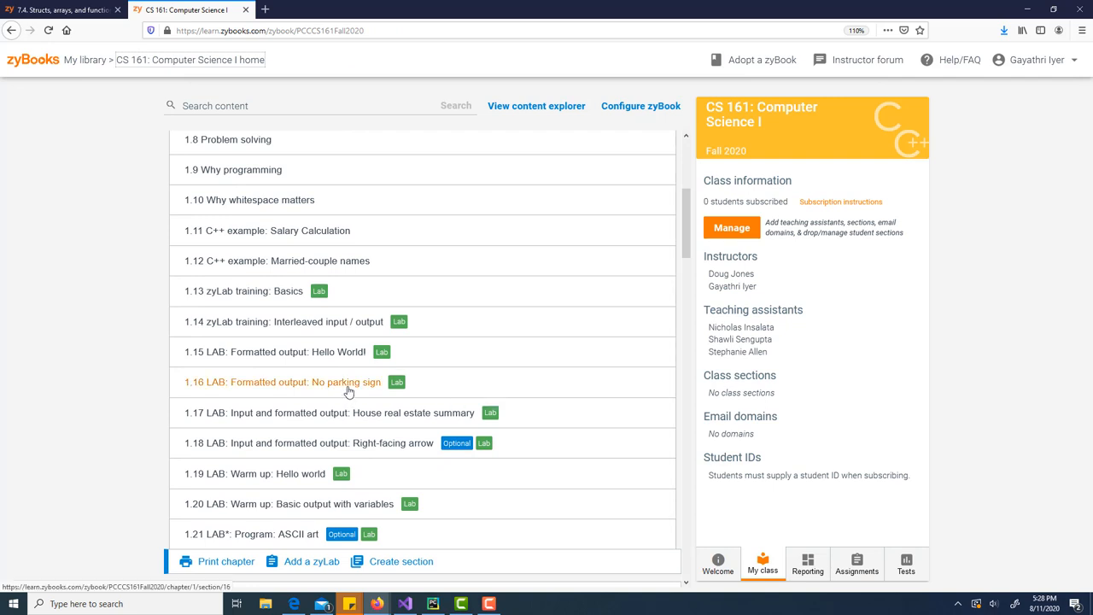
pyautogui.click(280, 382)
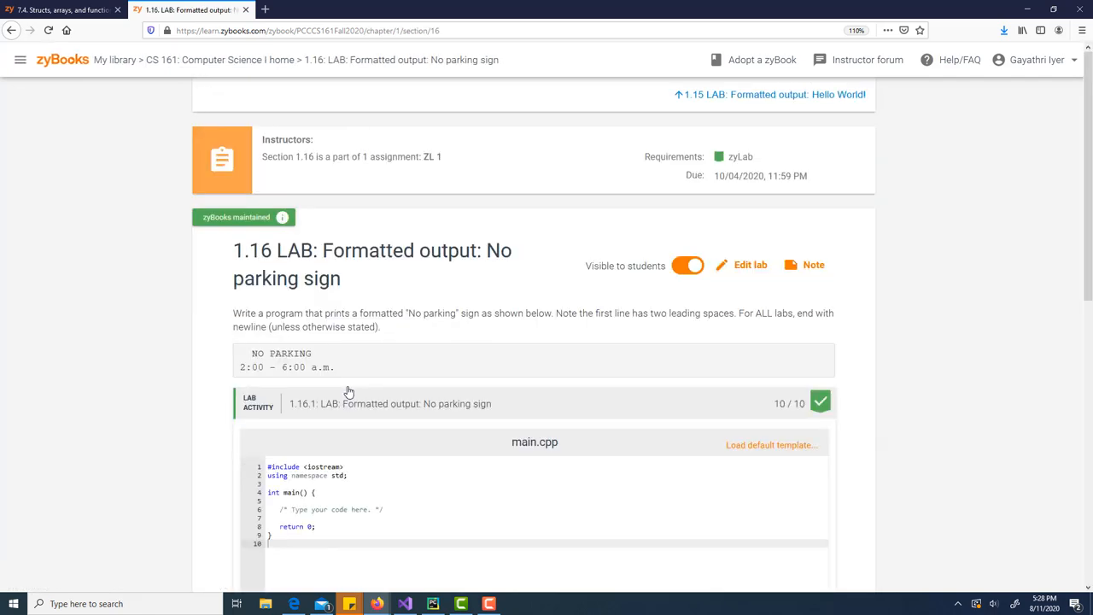
pyautogui.scroll(-3)
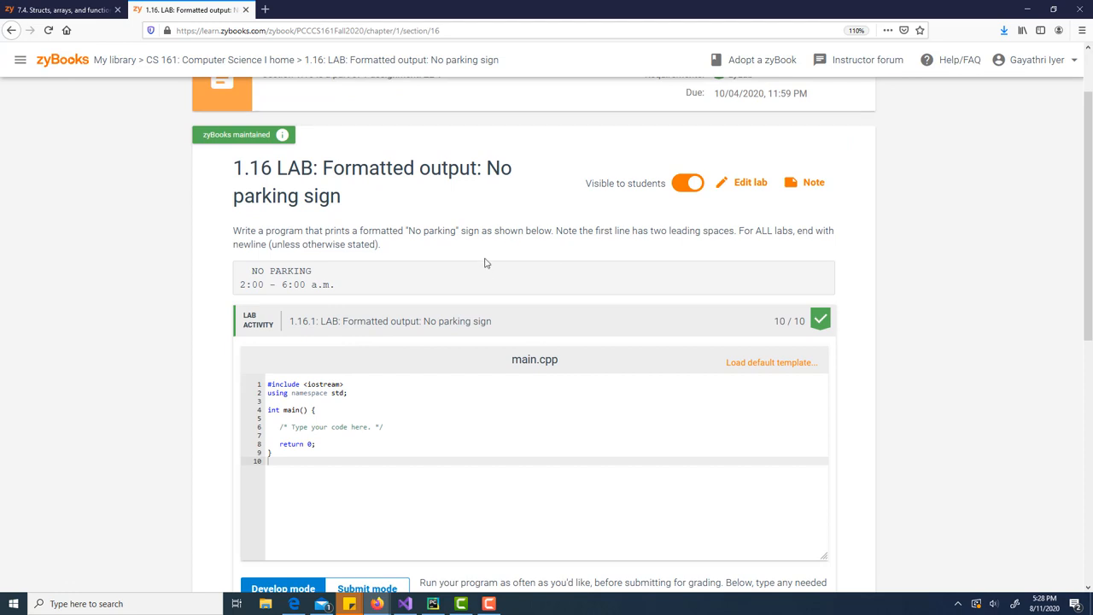
pyautogui.moveTo(276, 229)
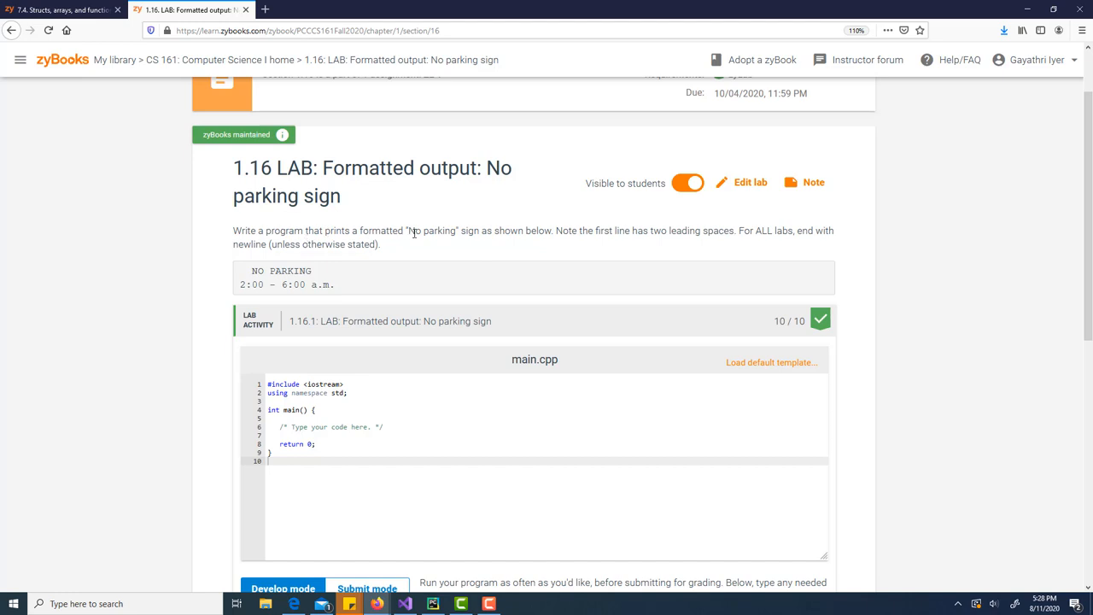
pyautogui.moveTo(321, 265)
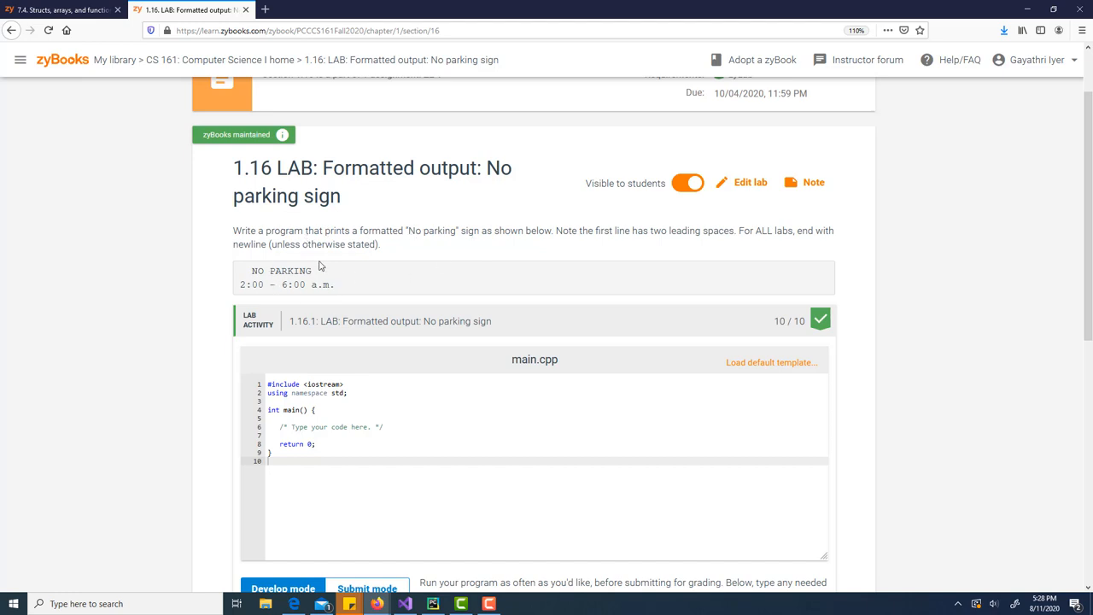
pyautogui.moveTo(618, 232)
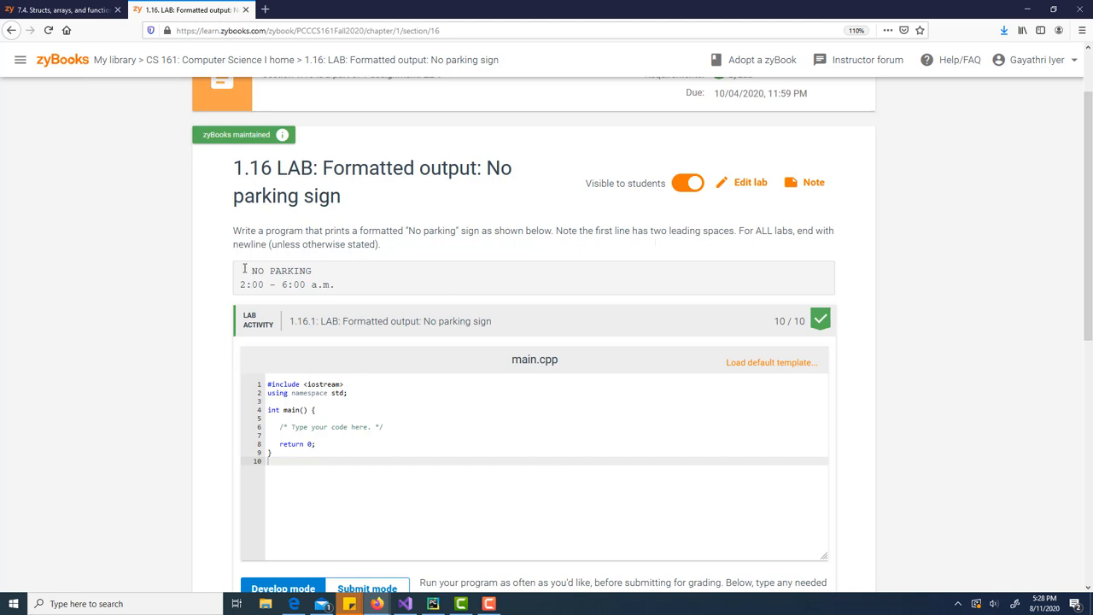
pyautogui.moveTo(413, 270)
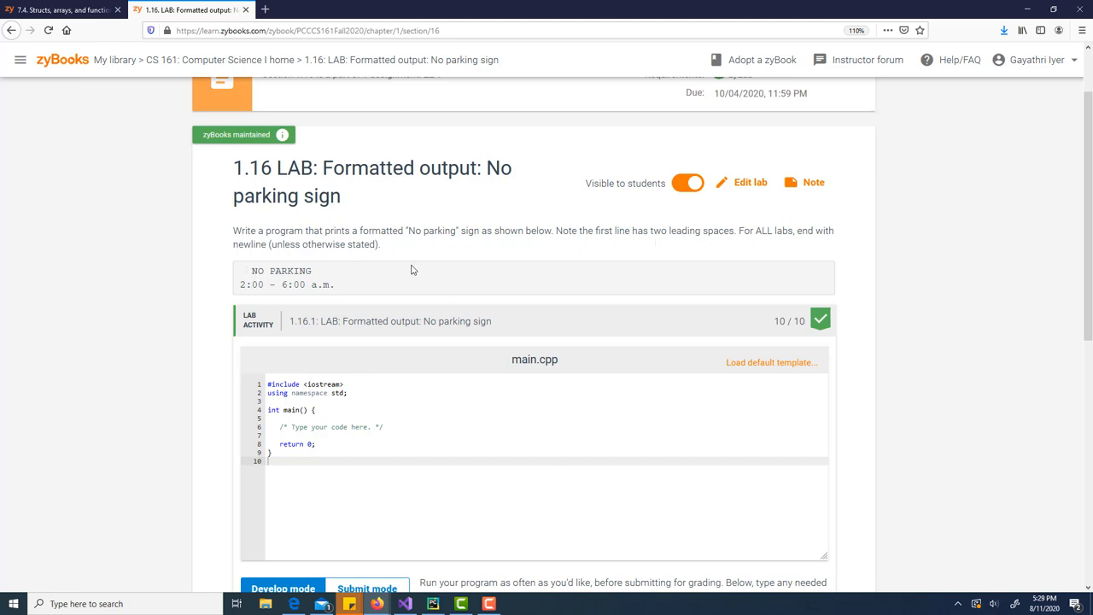
pyautogui.moveTo(776, 243)
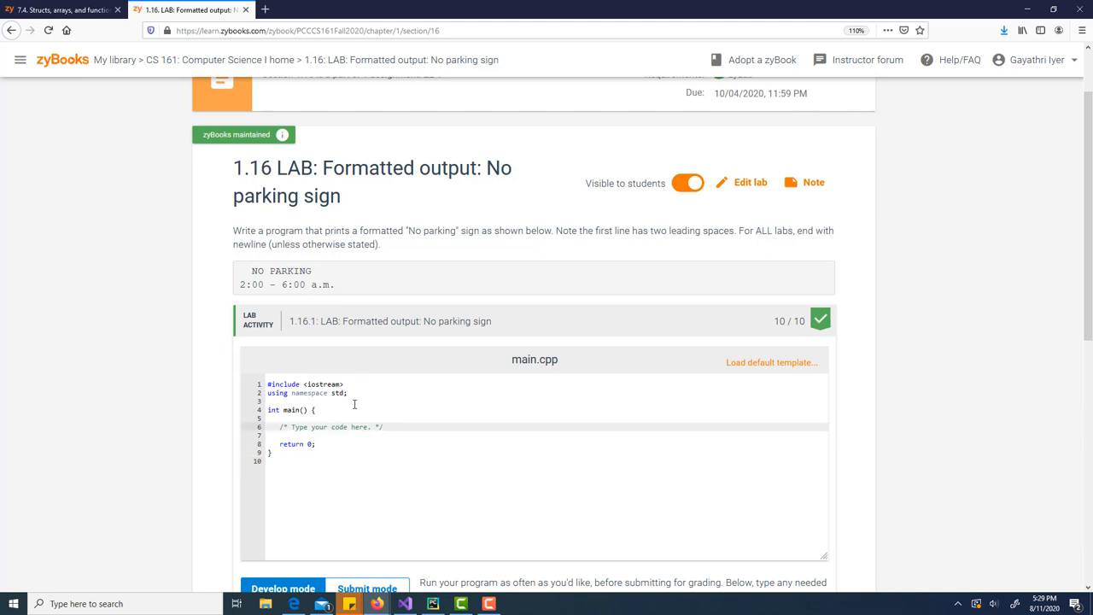
# Write the first output line: cout << "NO PARKING" << endl;
pyautogui.scroll(-3)
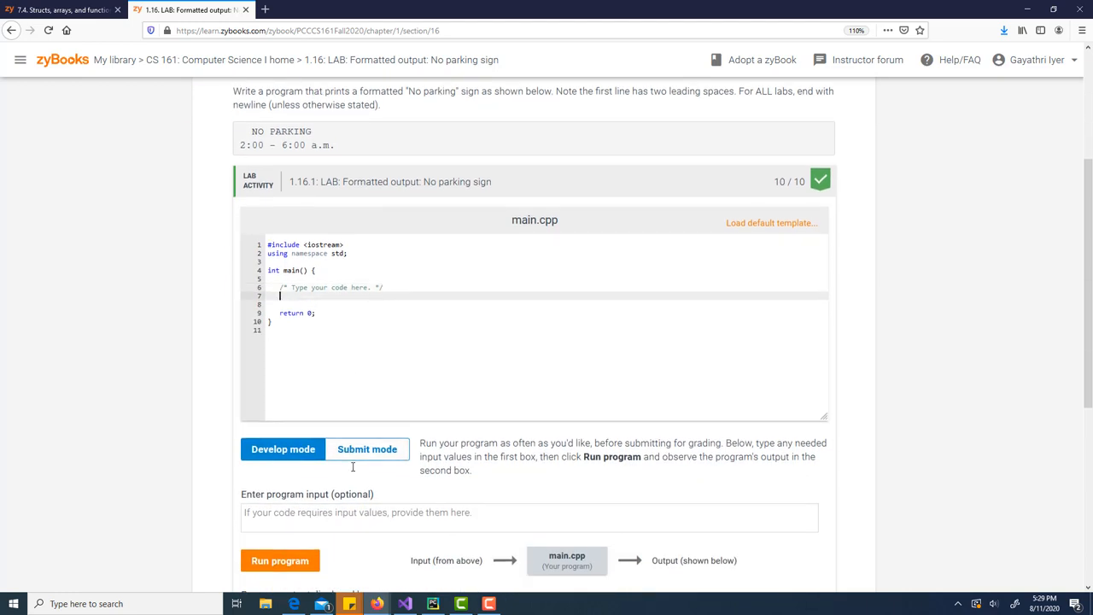
pyautogui.write('cout')
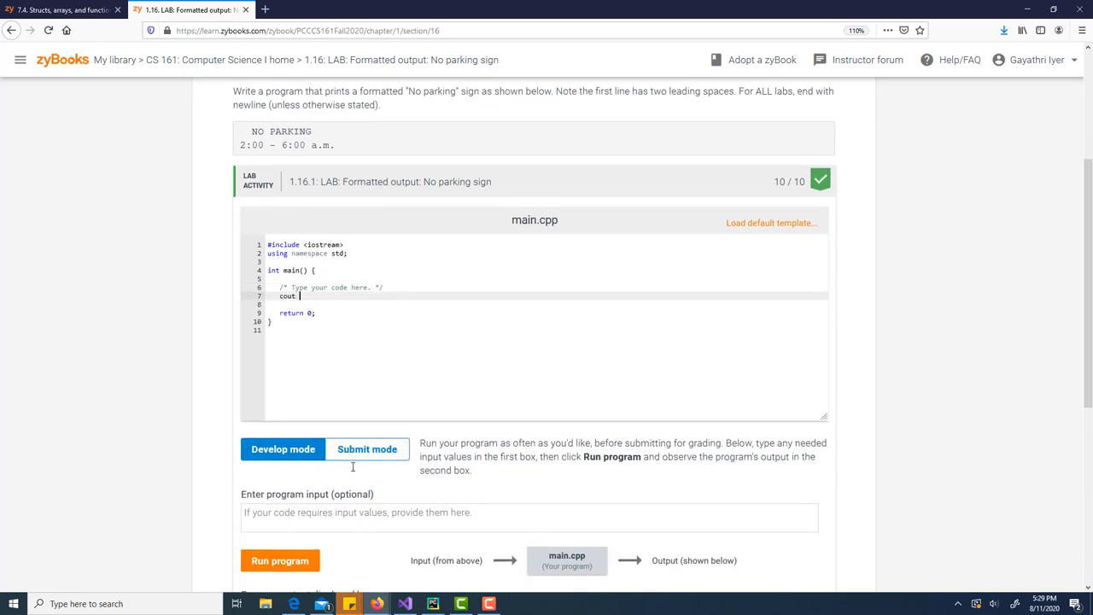
pyautogui.write('<<')
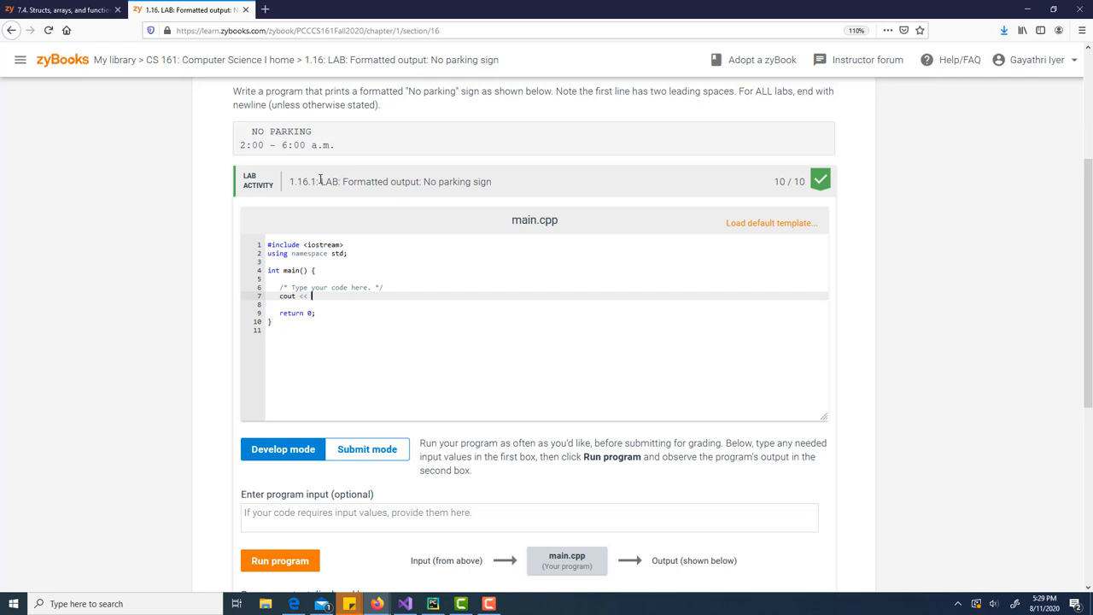
pyautogui.write('"')
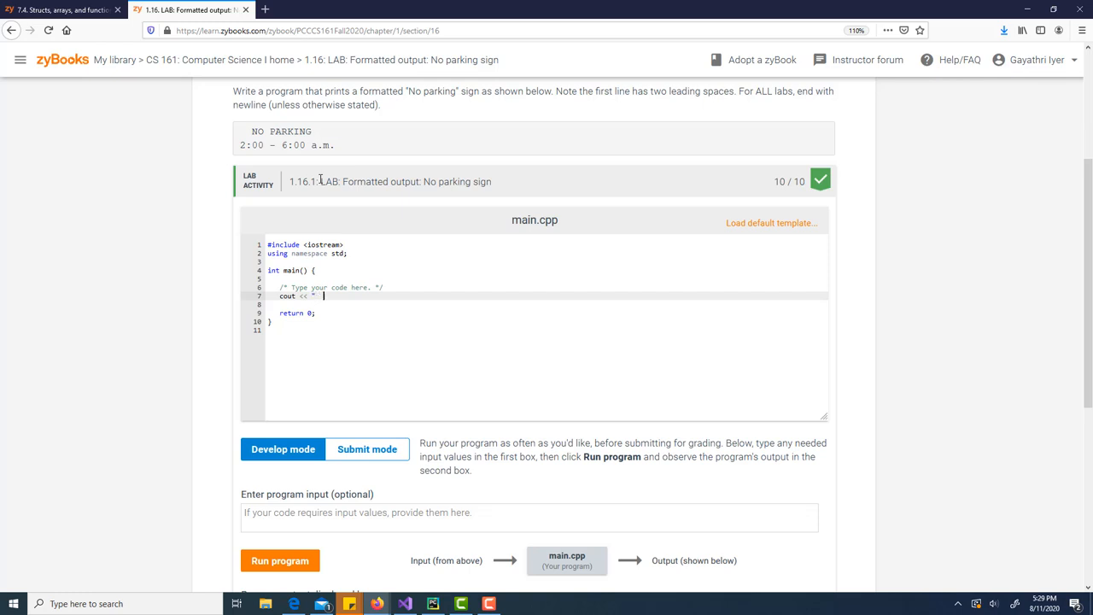
pyautogui.write('NO')
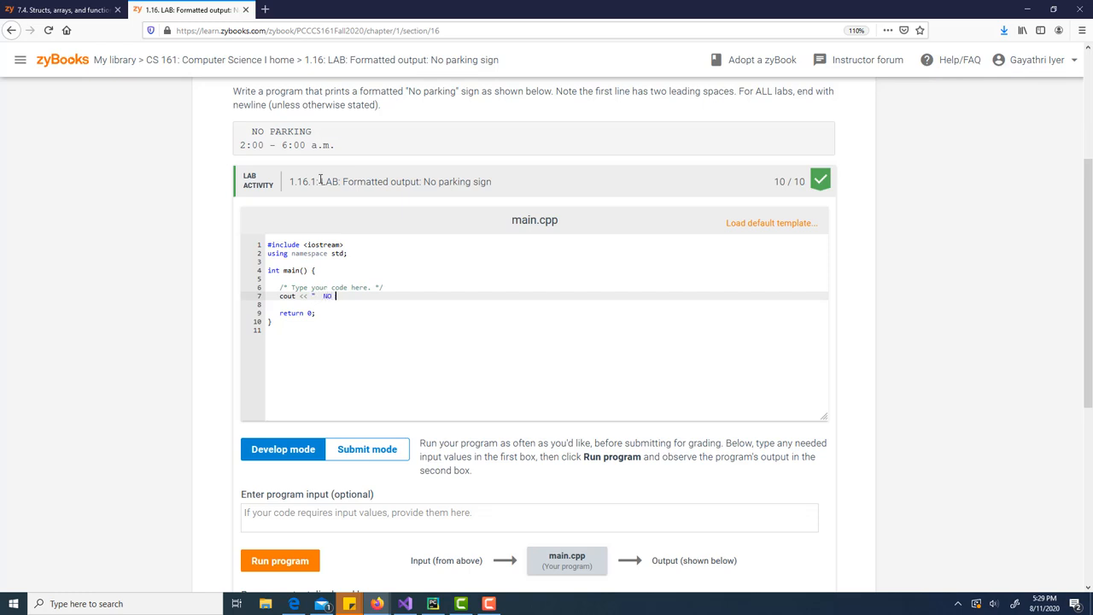
pyautogui.write('PARKING')
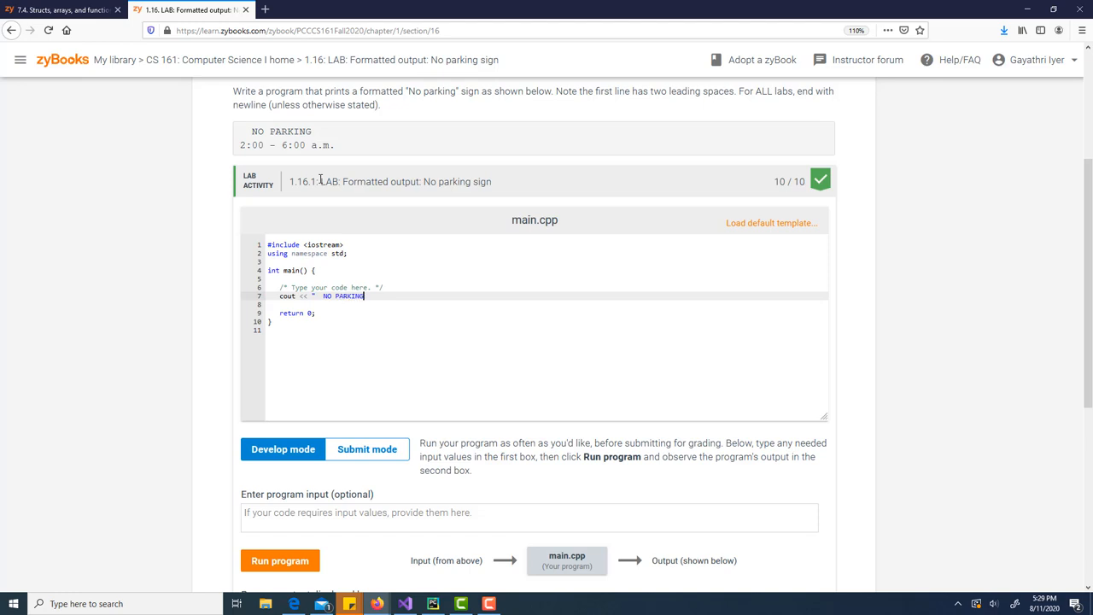
pyautogui.write('"')
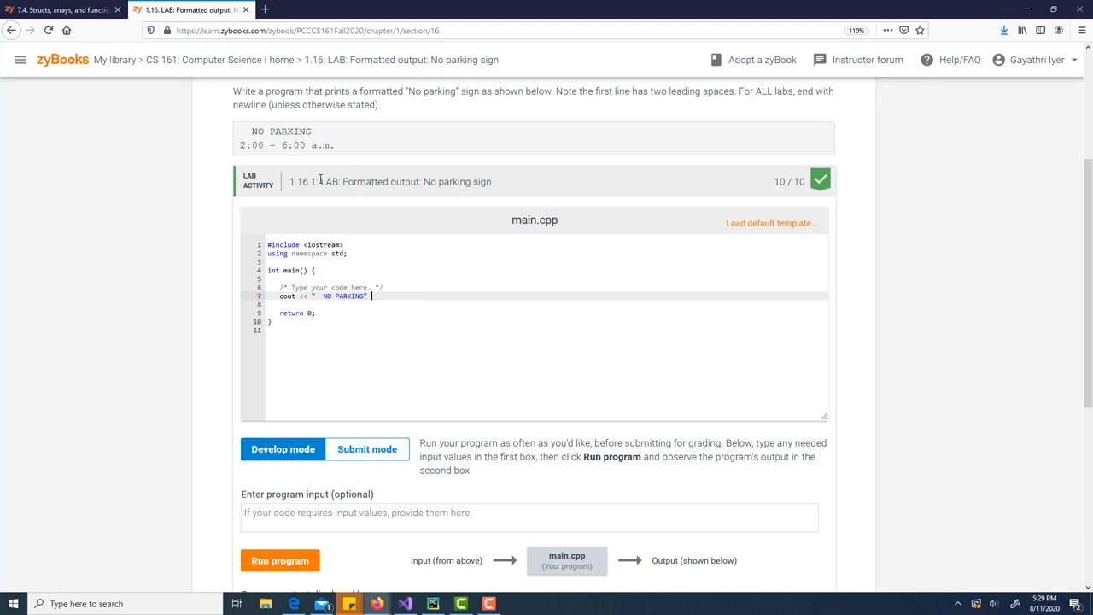
pyautogui.write('<< e')
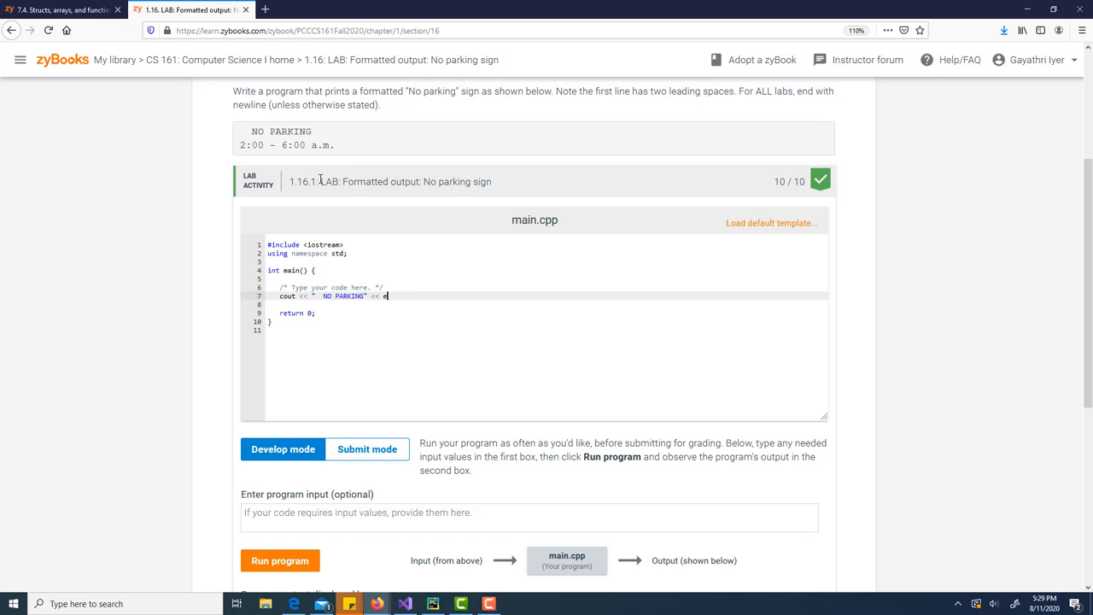
pyautogui.write('ndl;')
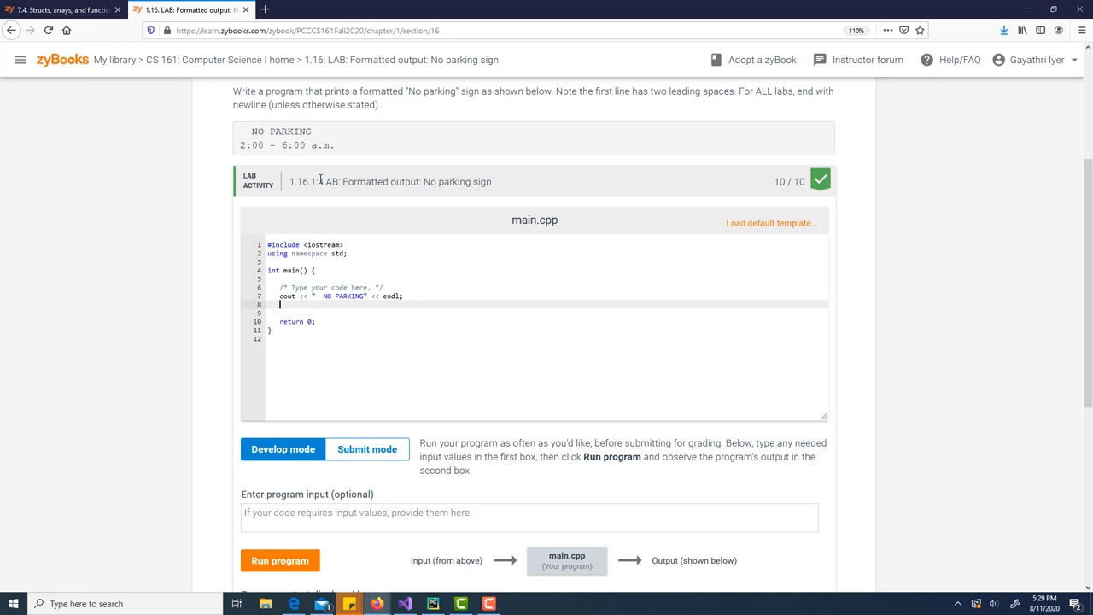
pyautogui.moveTo(260, 164)
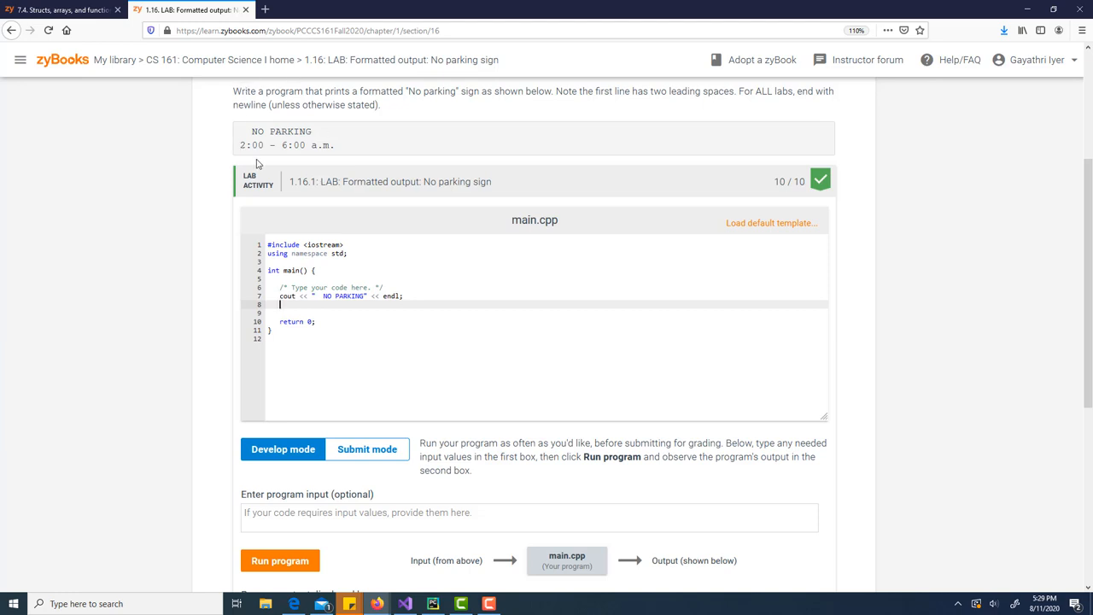
# Write the second output line: cout << "2:00 - 6:00 a. m. " << endl;
pyautogui.write('cout')
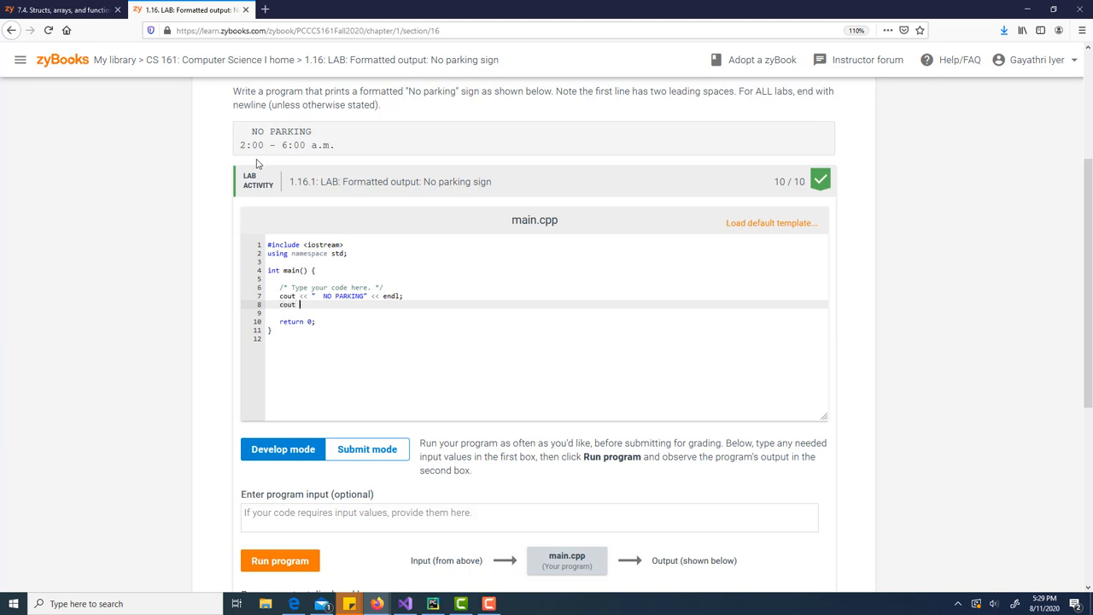
pyautogui.write('<< "')
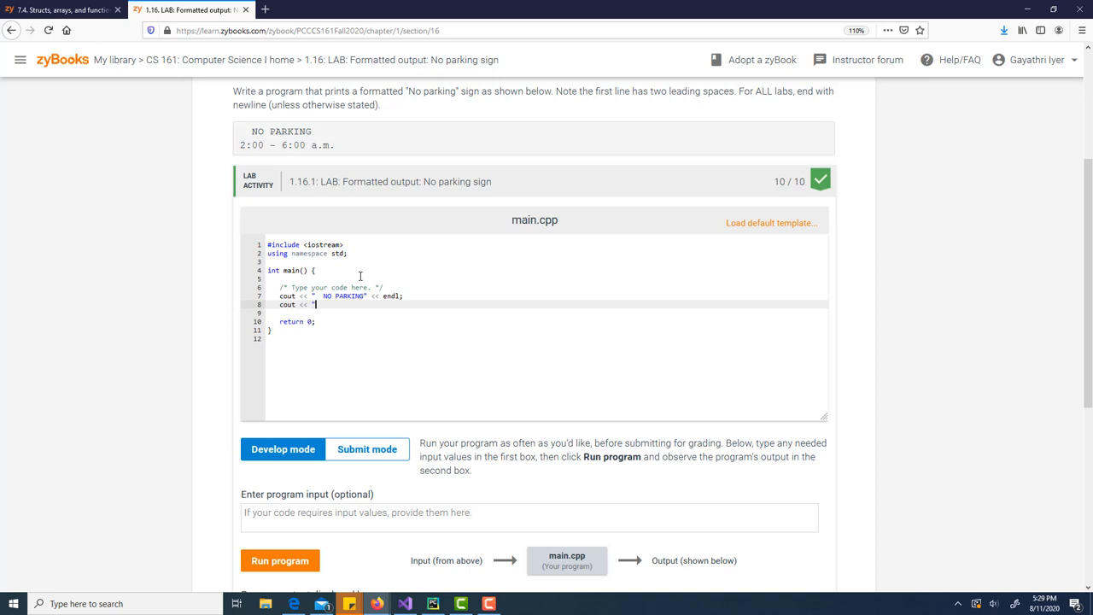
pyautogui.write('2:00')
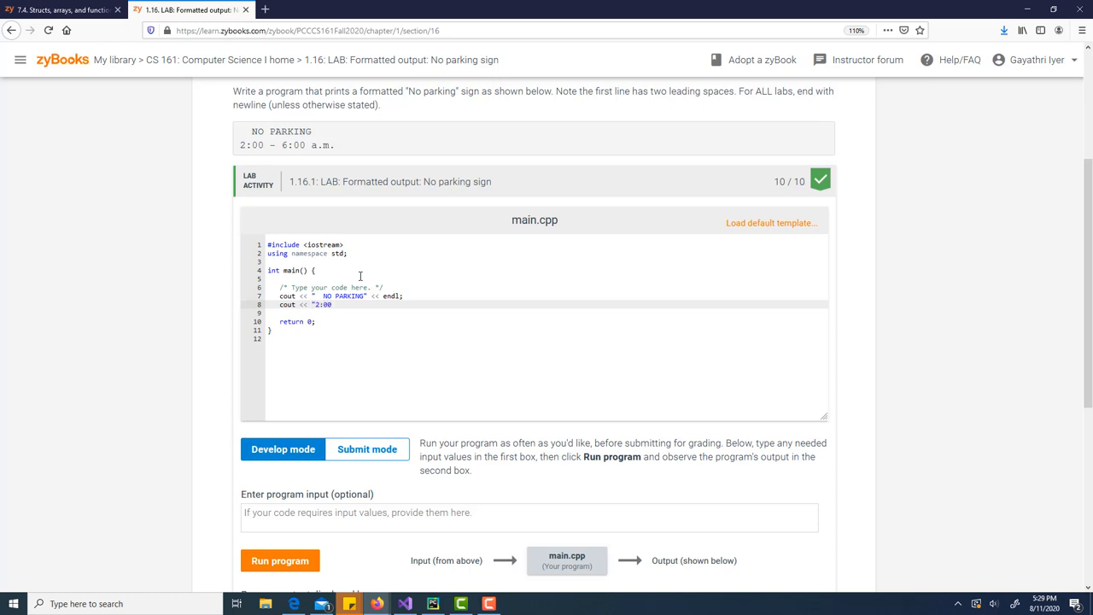
pyautogui.write('- 6')
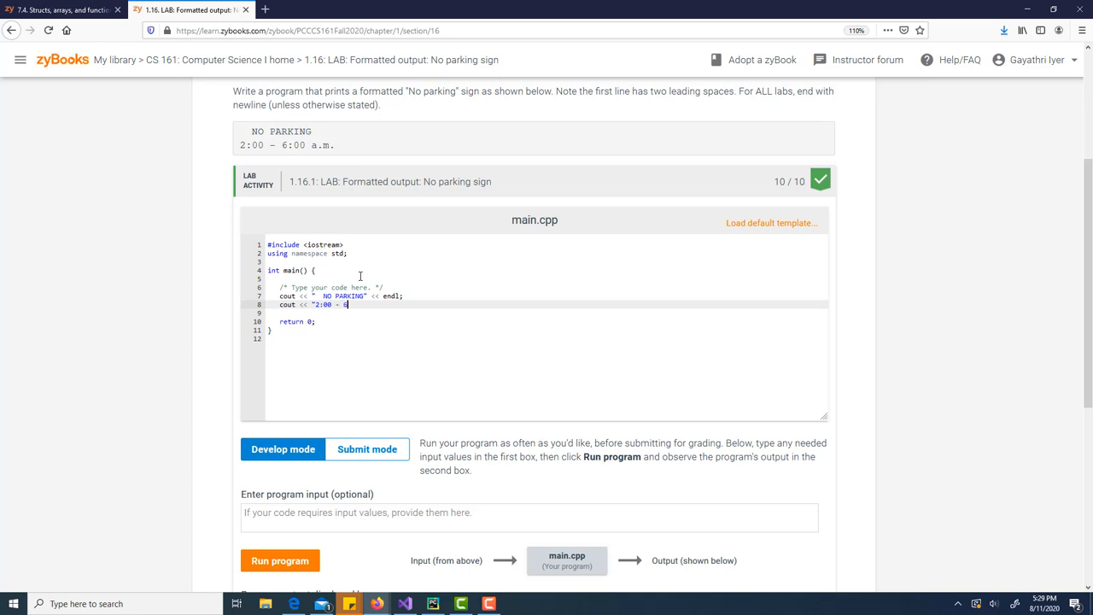
pyautogui.write(':00')
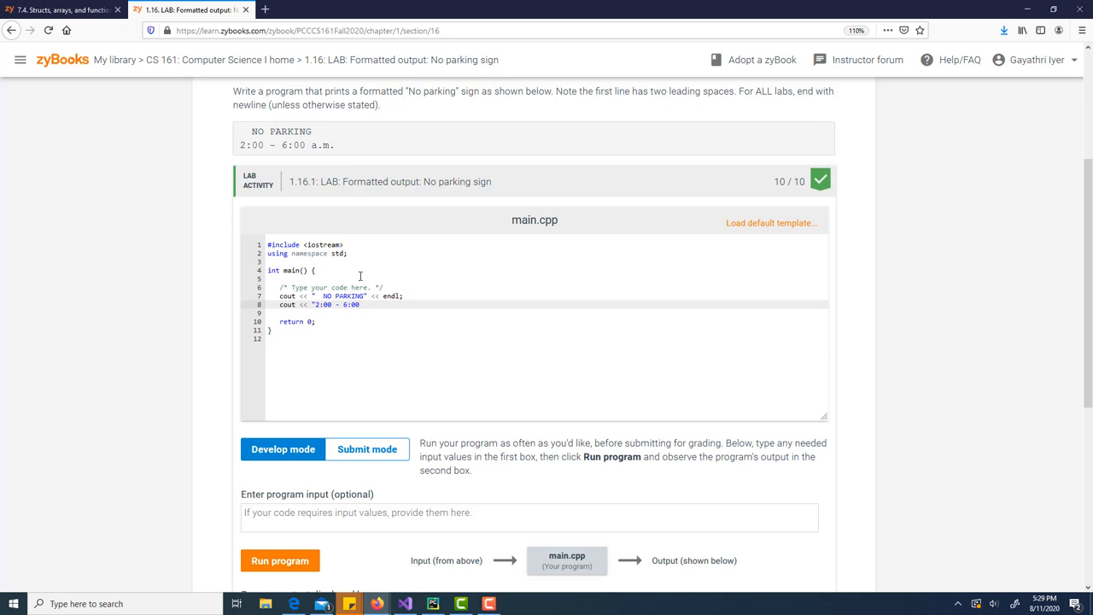
pyautogui.write('a.')
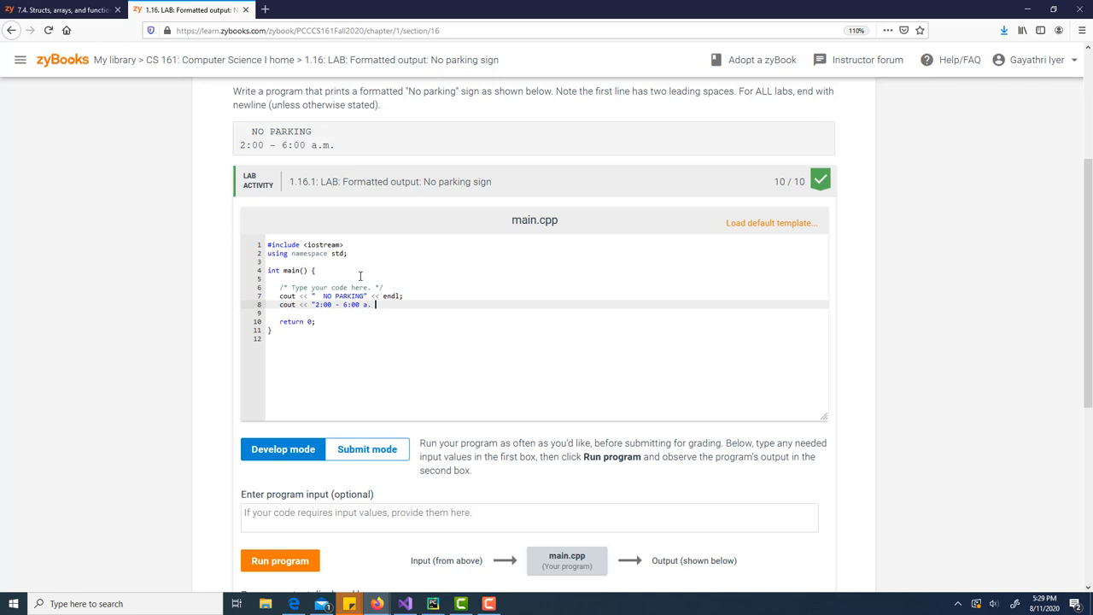
pyautogui.write('m.')
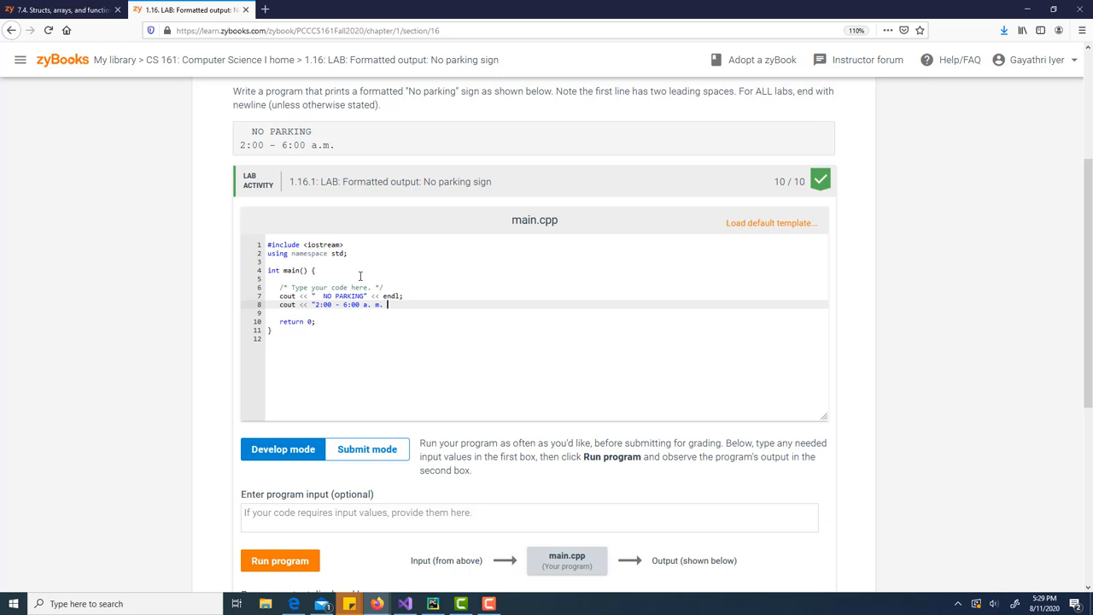
pyautogui.moveTo(444, 324)
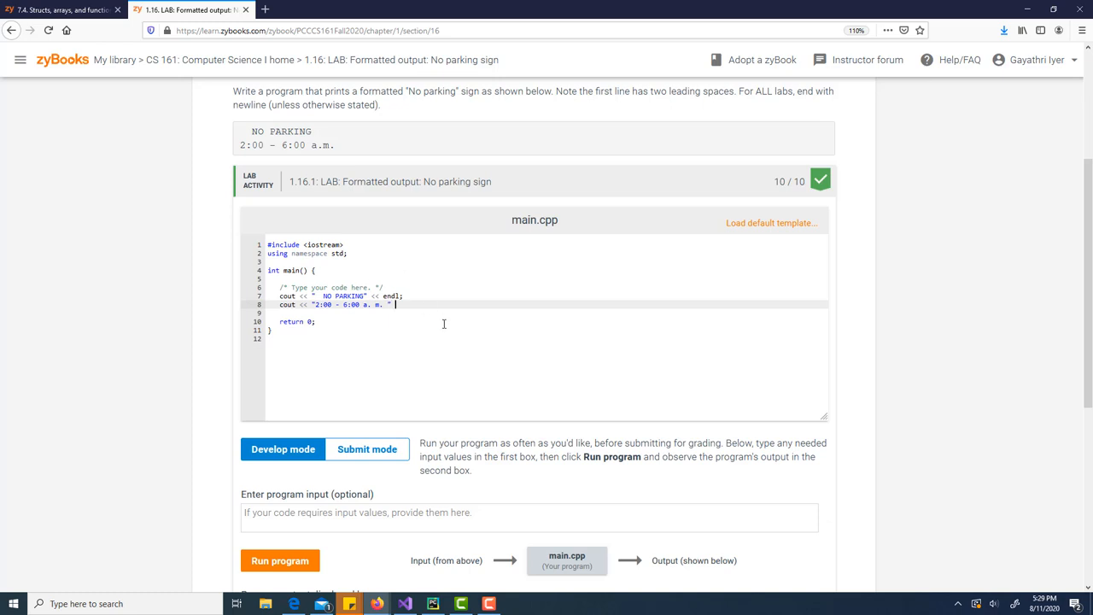
pyautogui.write('<< endl;')
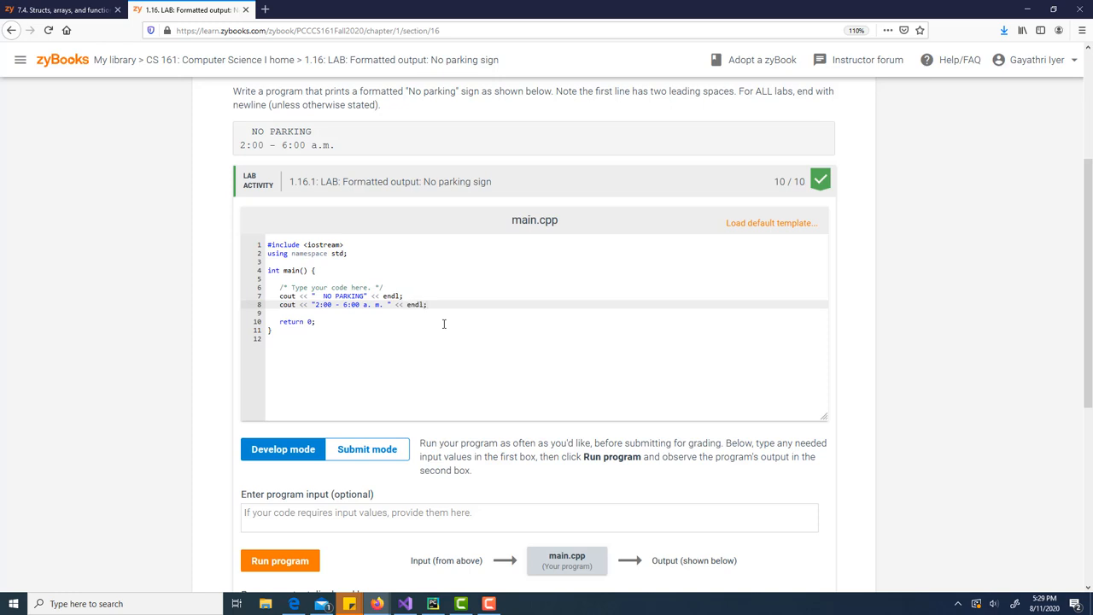
pyautogui.scroll(-3)
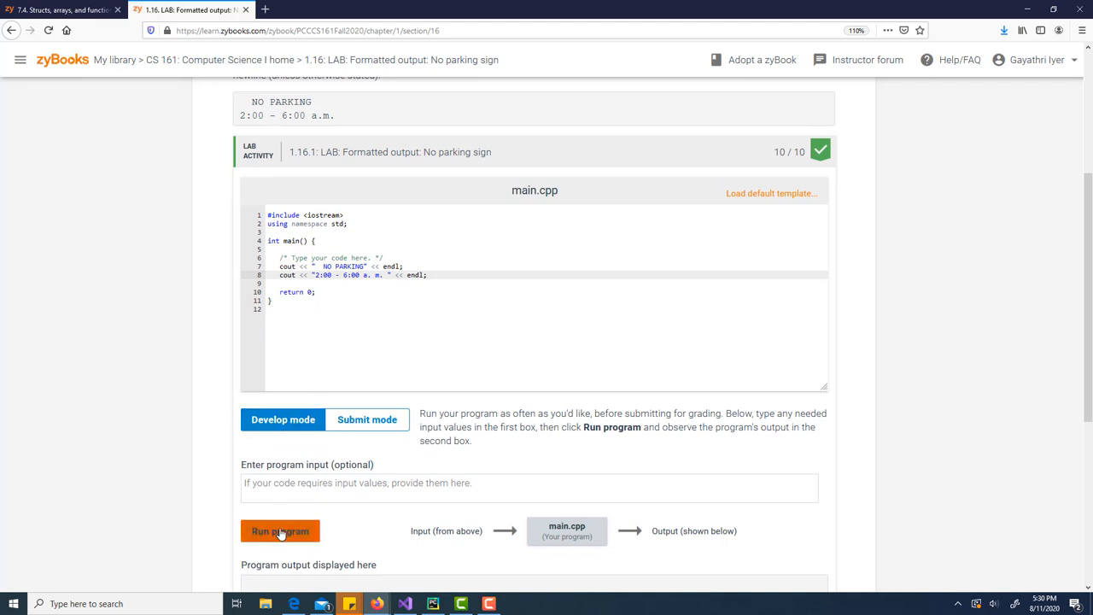
# Run the program and check it prints NO PARKING and the 2:00 - 6:00 a.m. line
pyautogui.click(280, 529)
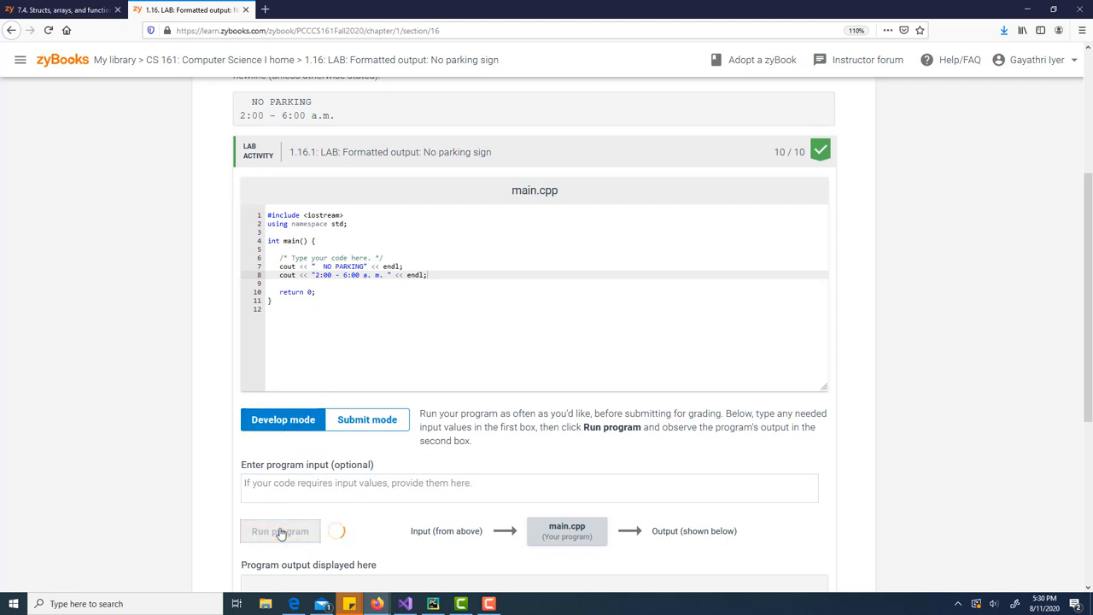
pyautogui.click(280, 529)
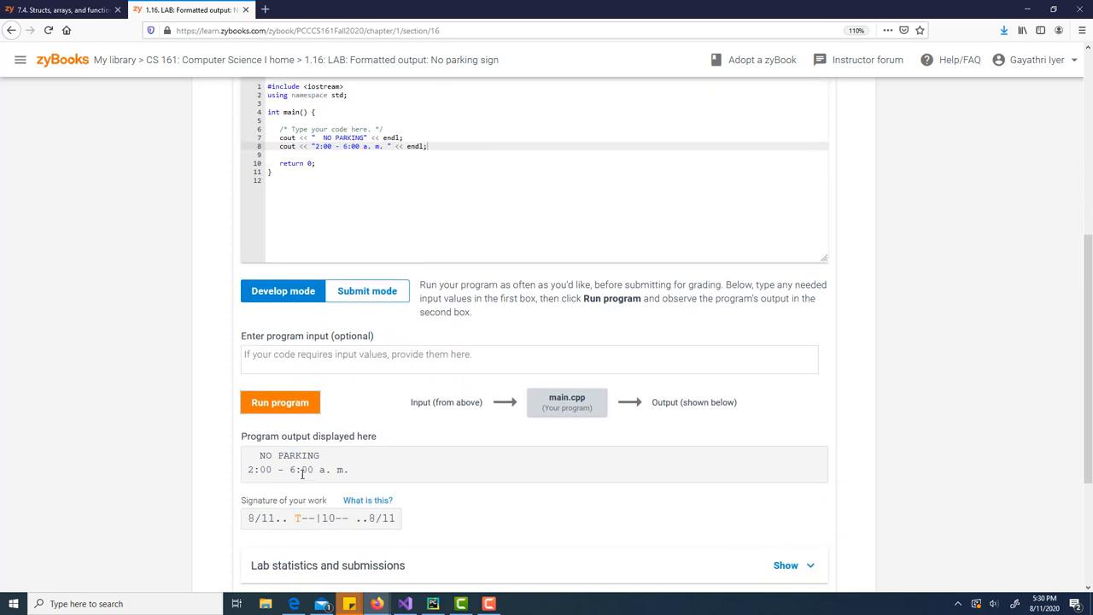
pyautogui.scroll(-3)
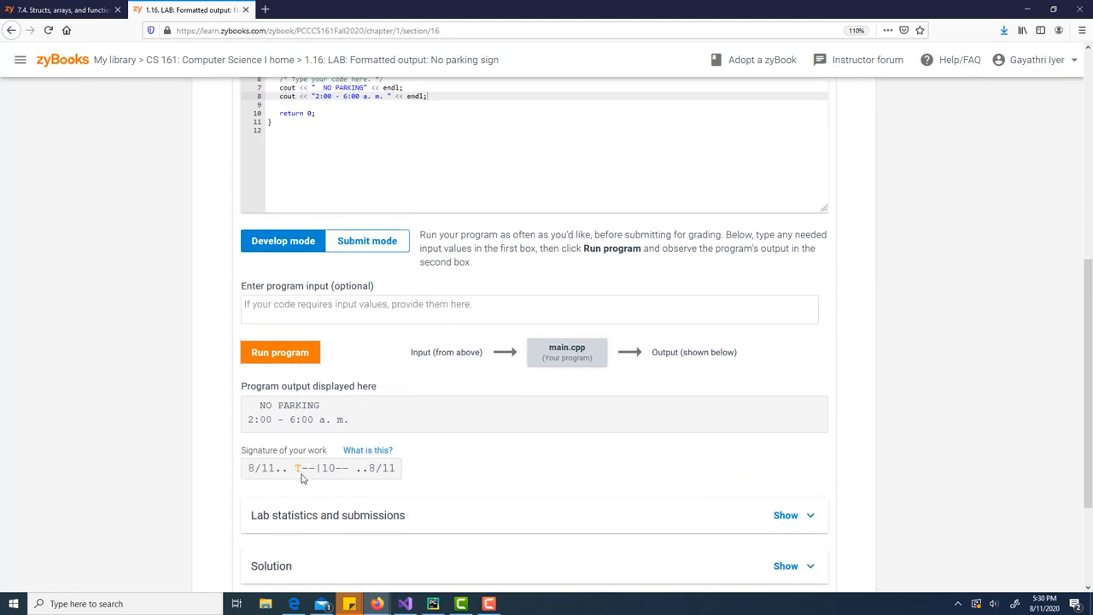
pyautogui.scroll(-3)
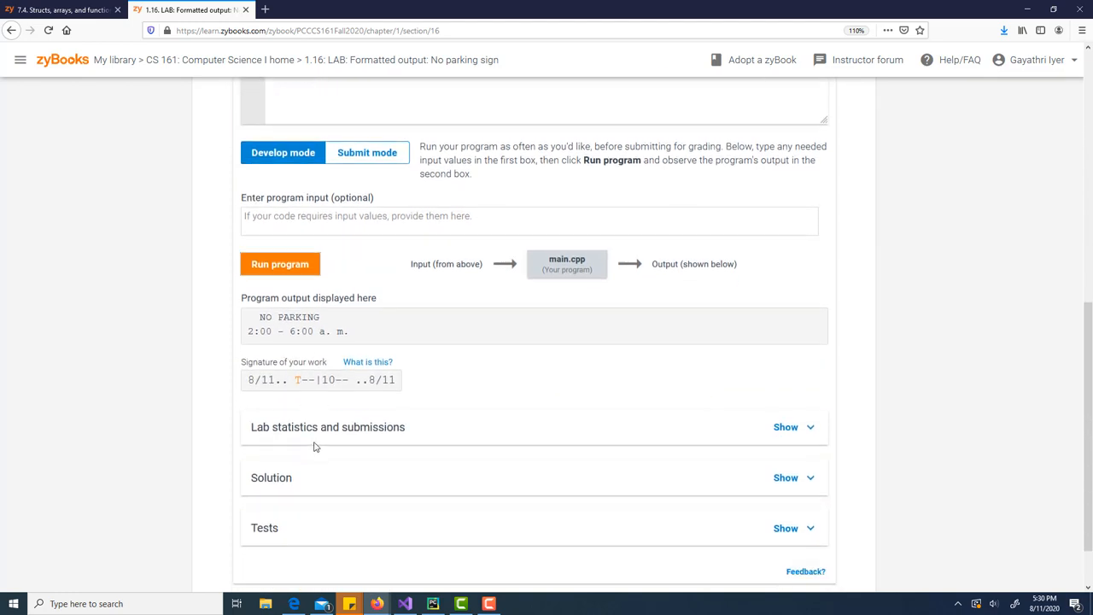
pyautogui.scroll(3)
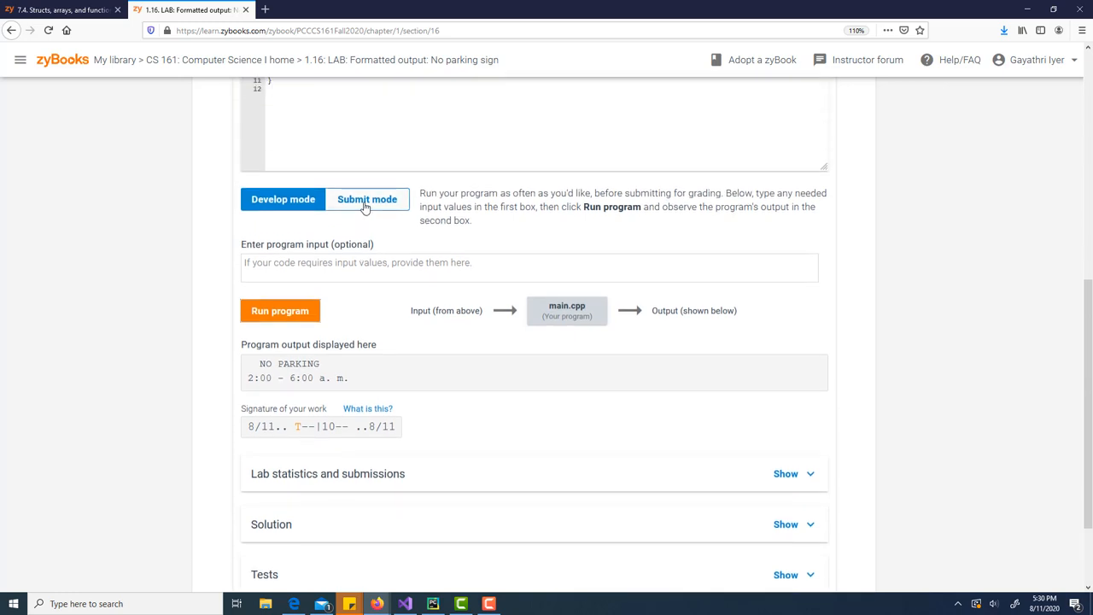
# Switch to Submit mode and submit for grading, getting 0/10 for a trailing-space whitespace mismatch
pyautogui.click(368, 198)
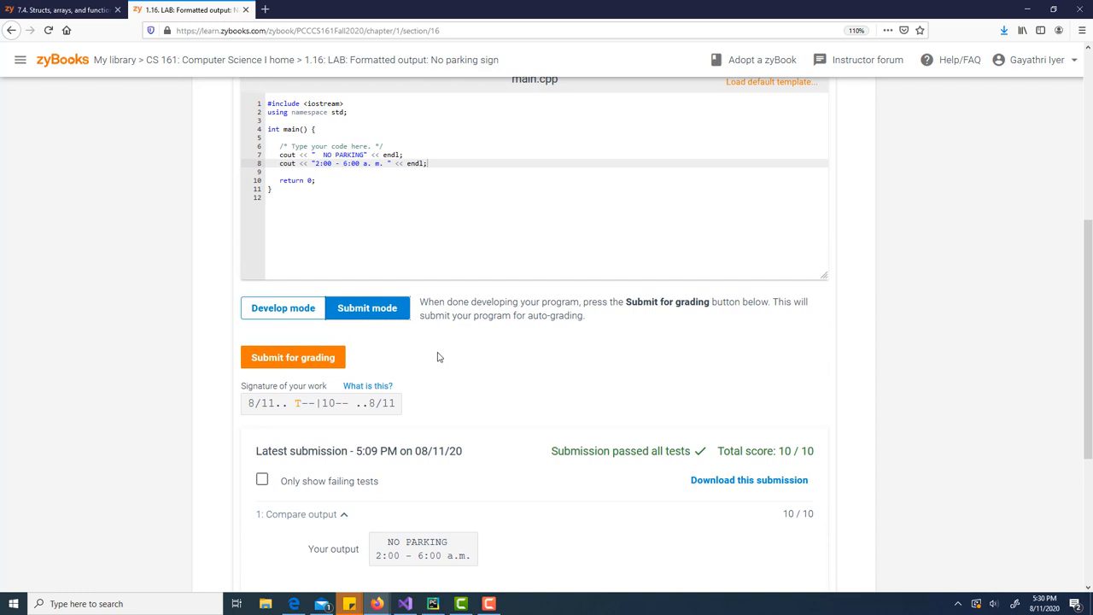
pyautogui.click(293, 357)
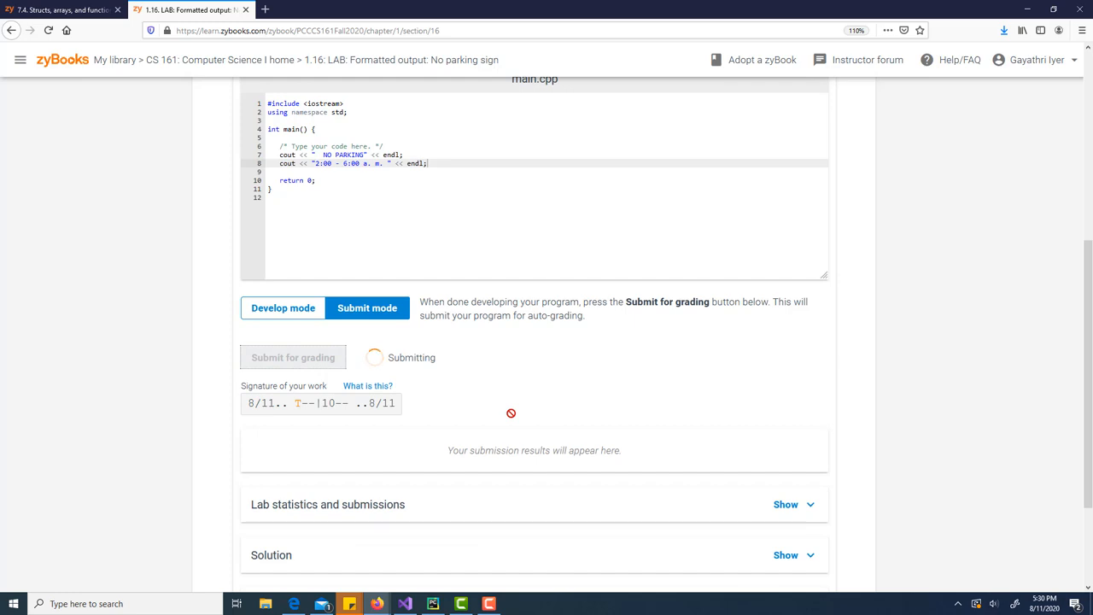
pyautogui.click(294, 357)
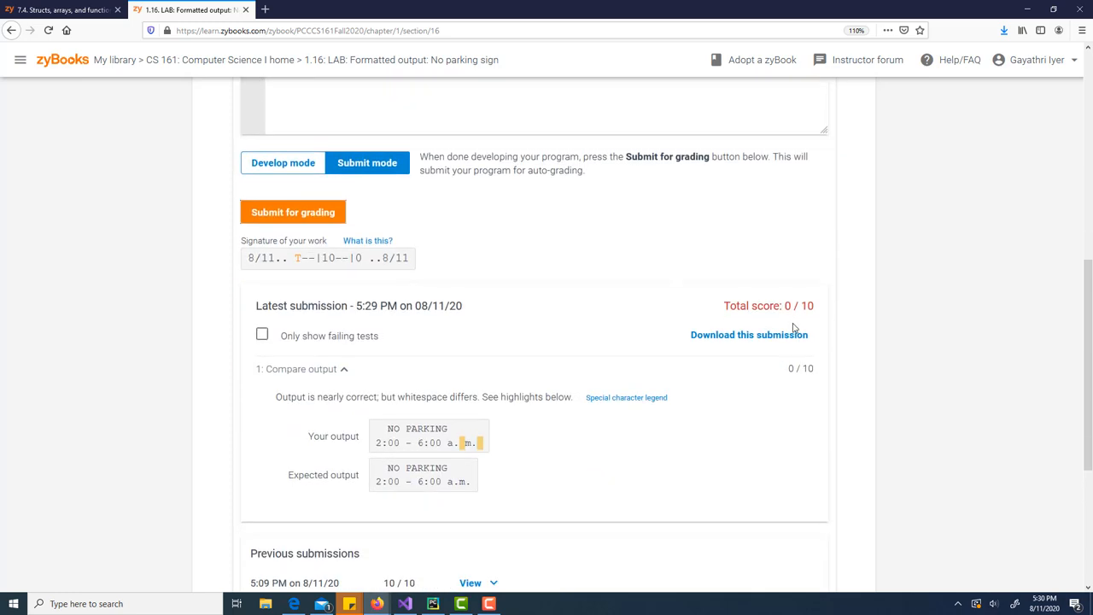
pyautogui.moveTo(466, 448)
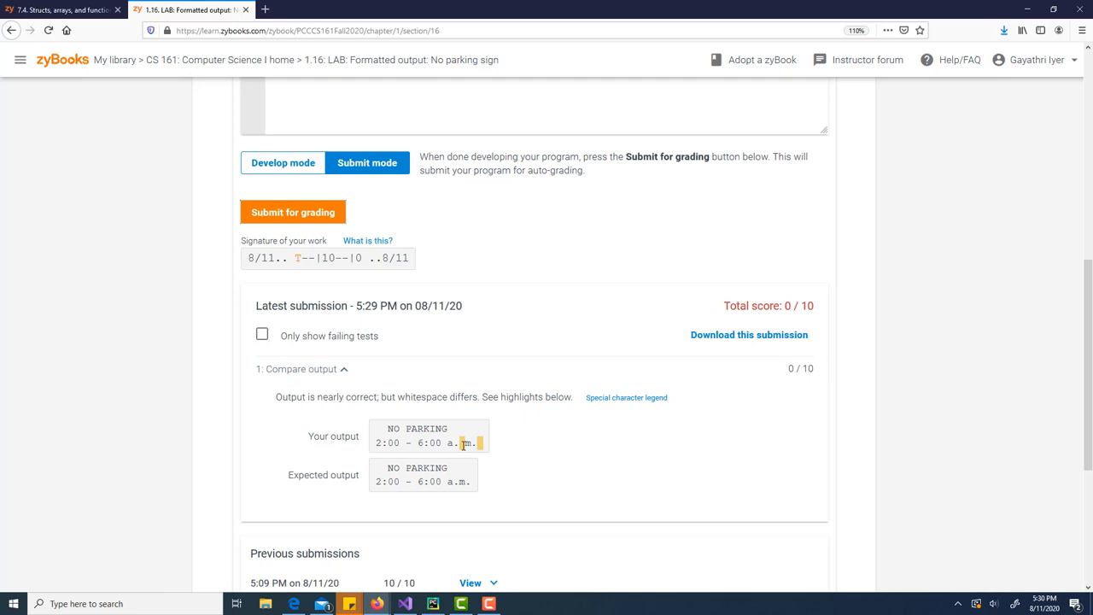
pyautogui.moveTo(483, 443)
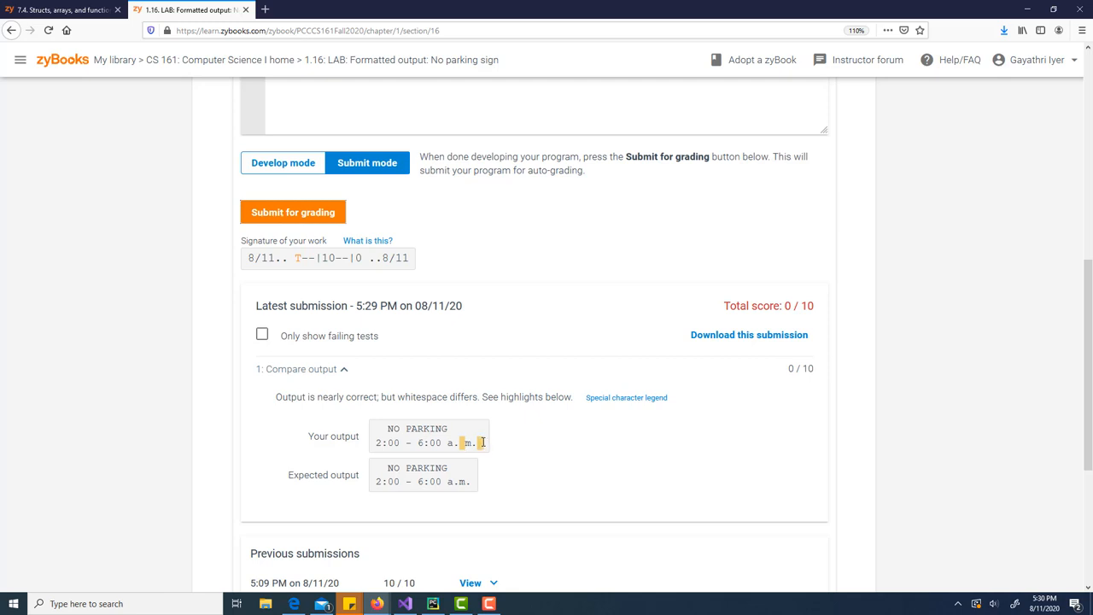
pyautogui.scroll(3)
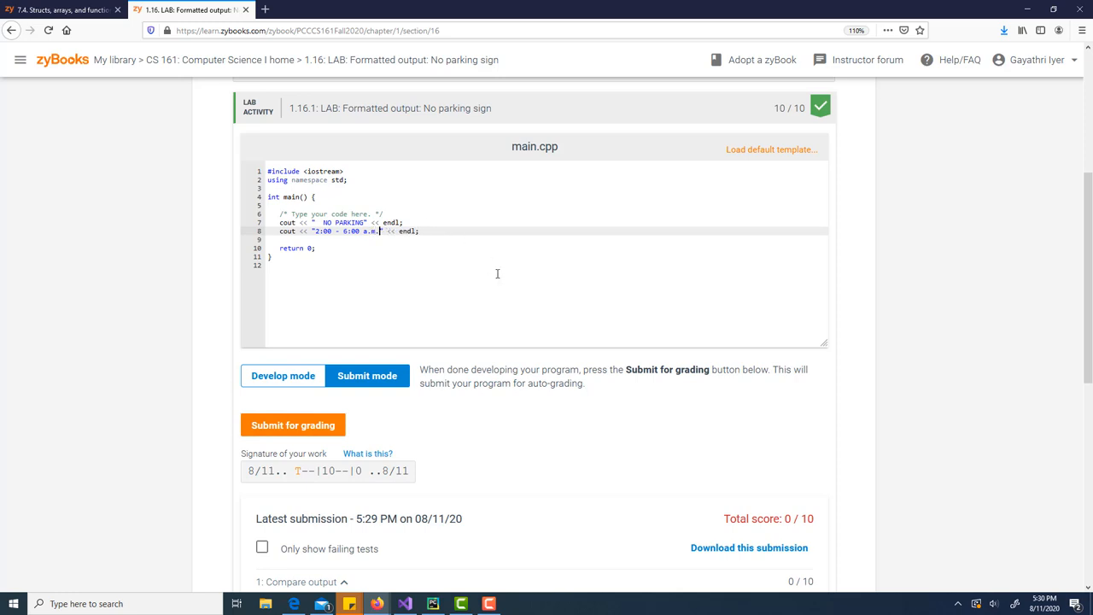
# Remove the extra spaces after a.m. in the time line and resubmit so all tests pass 10/10
pyautogui.click(292, 424)
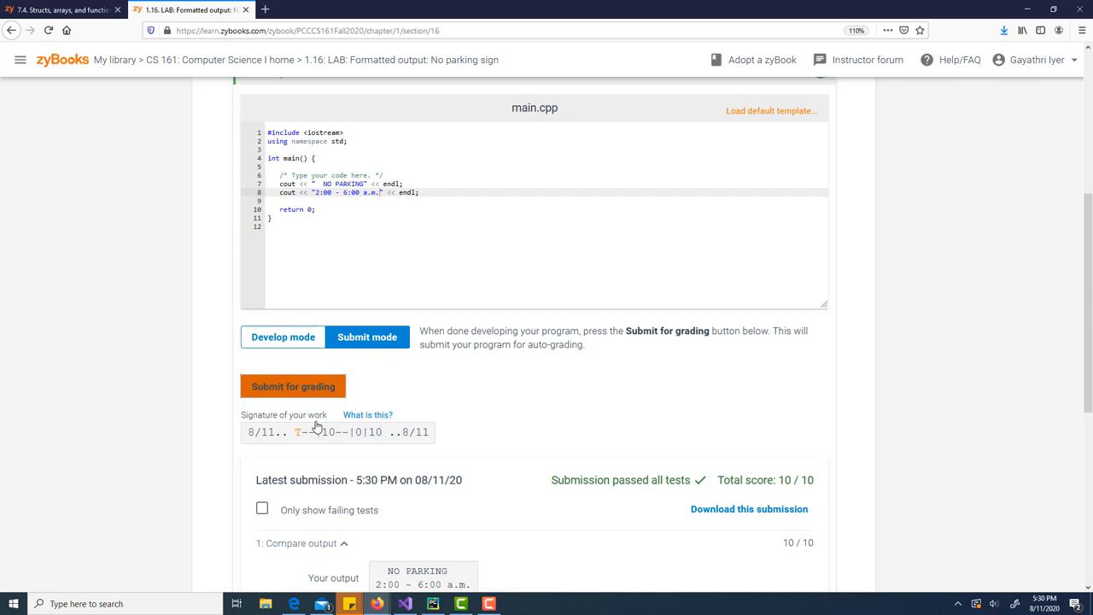
pyautogui.scroll(3)
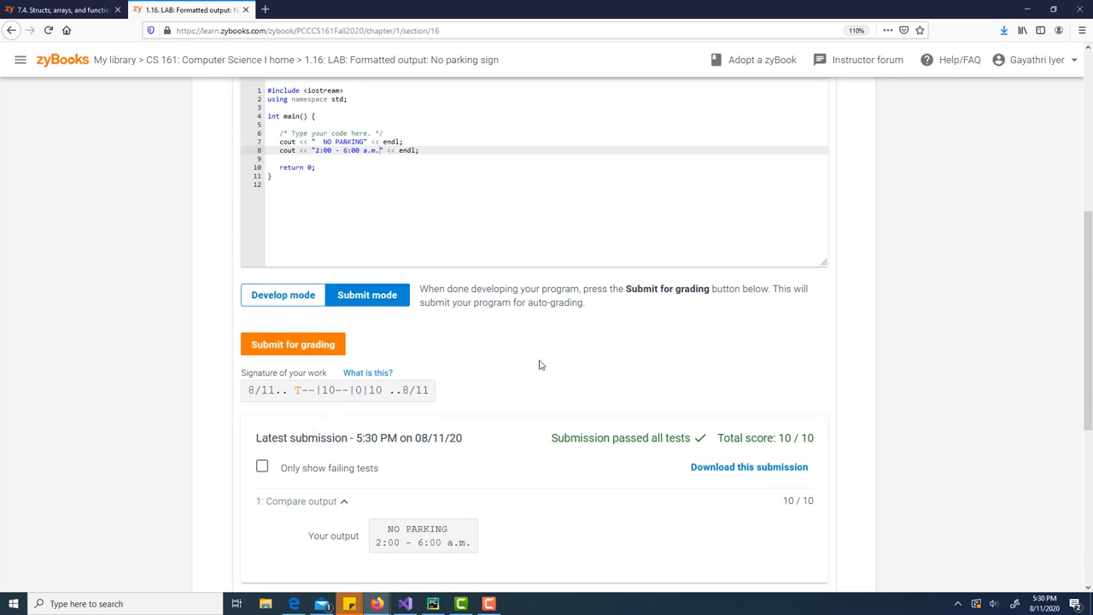
pyautogui.moveTo(525, 493)
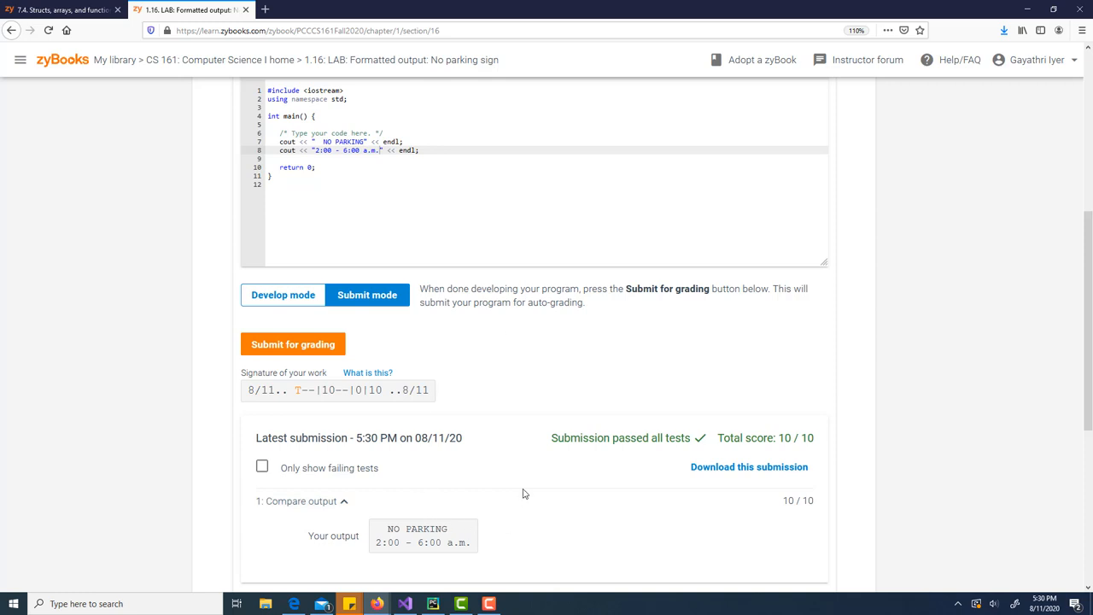
pyautogui.scroll(-3)
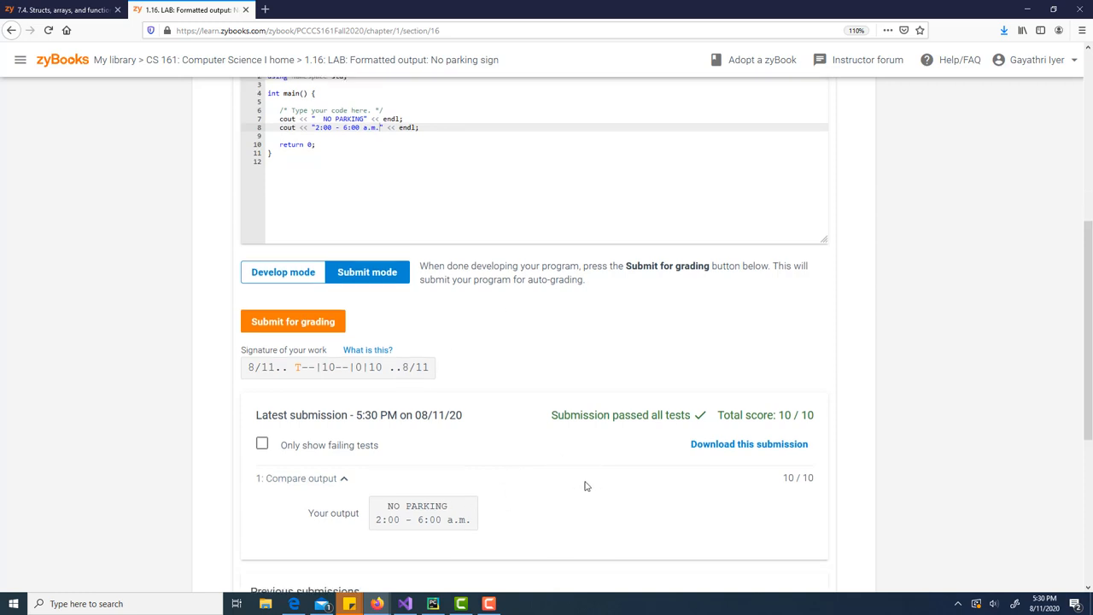
pyautogui.scroll(-3)
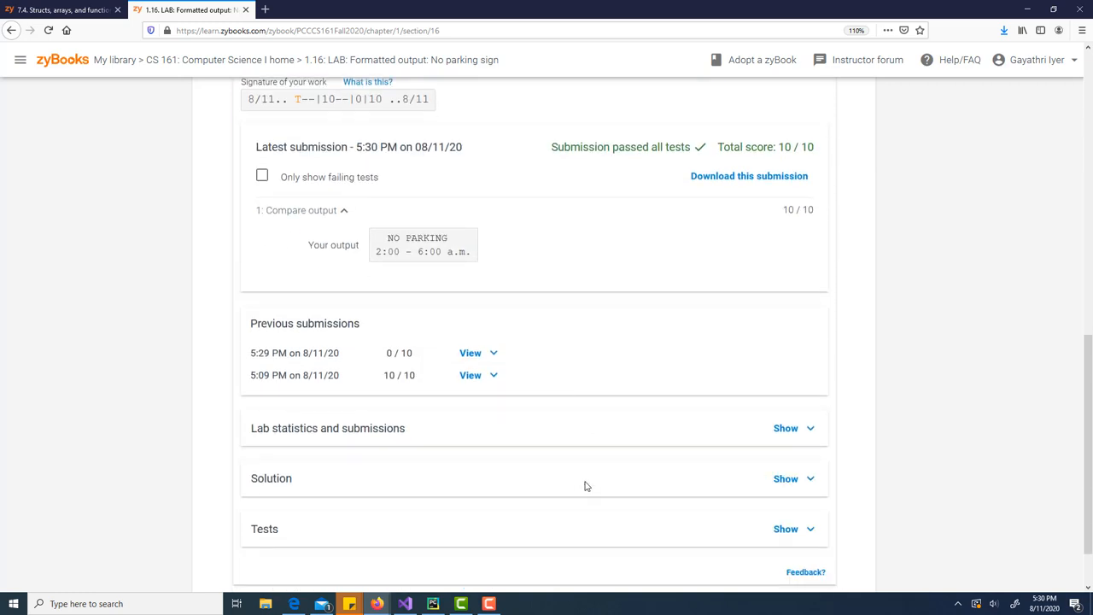
pyautogui.scroll(3)
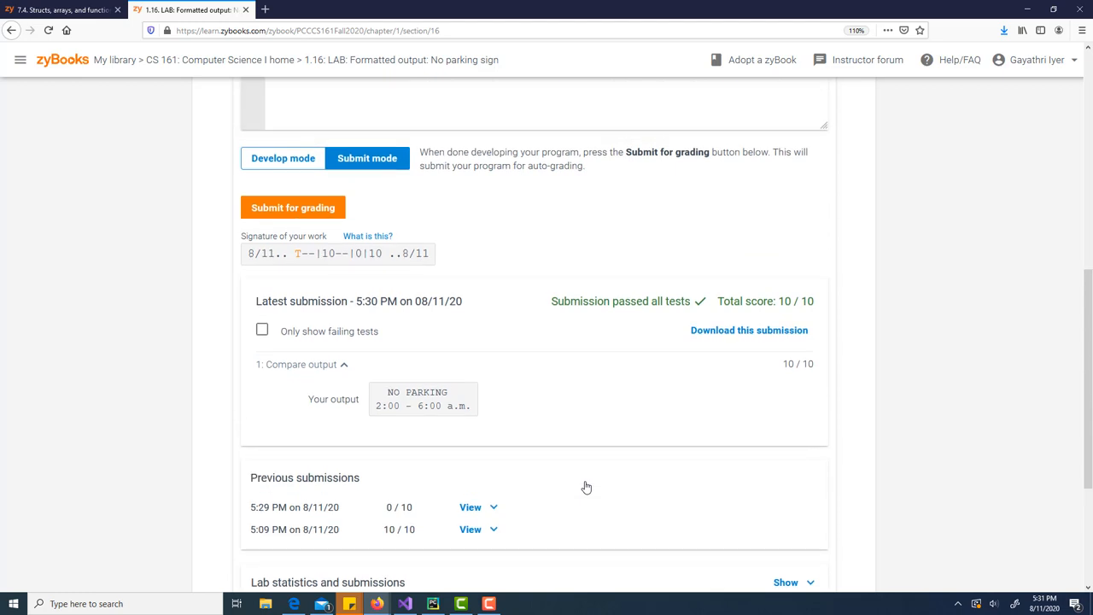
pyautogui.moveTo(455, 437)
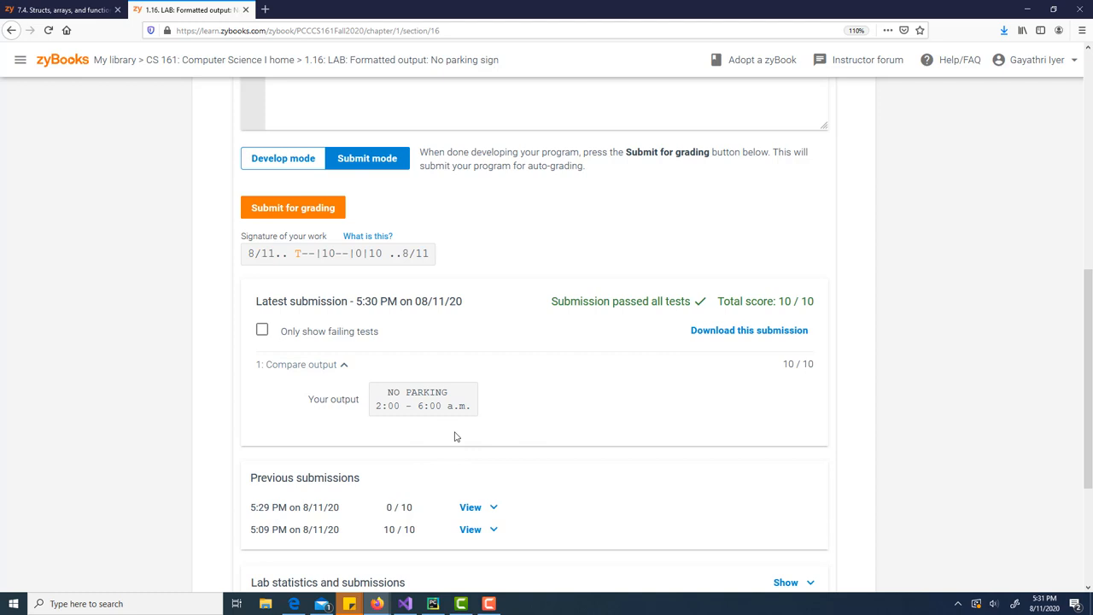